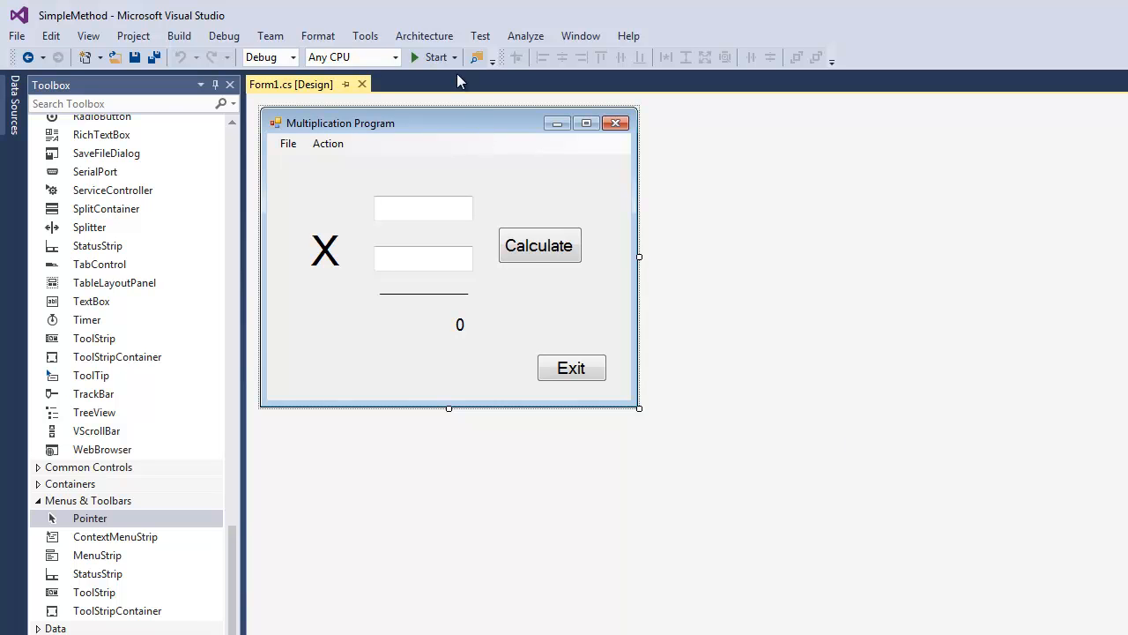
# Step: Run the multiplication app, calculate a product, then stop debugging
pyautogui.click(433, 57)
pyautogui.write('4')
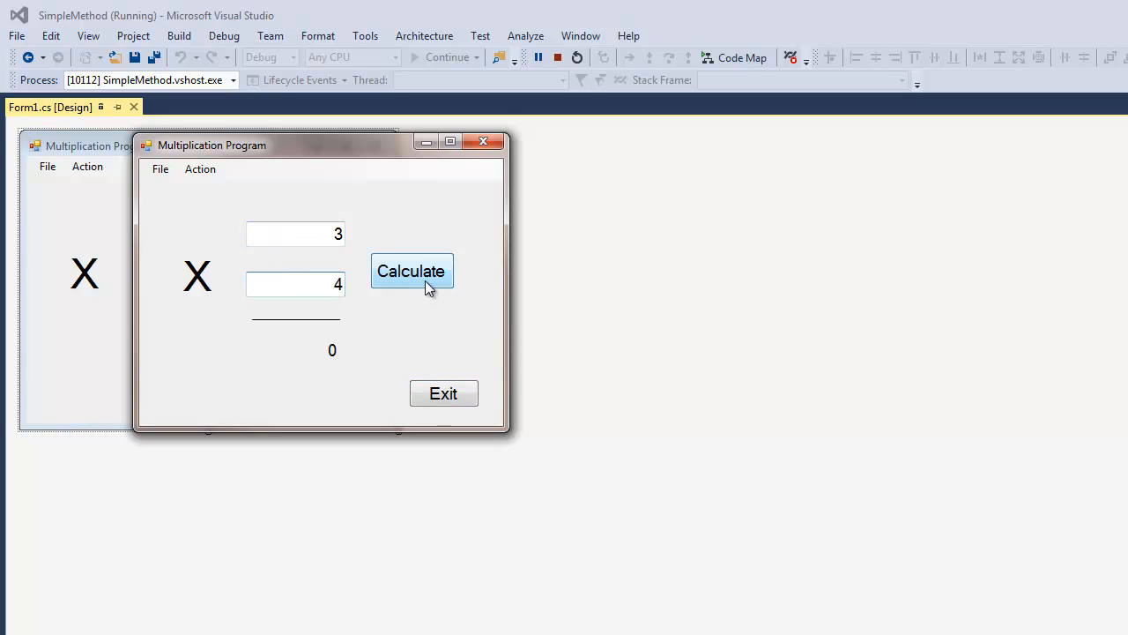
pyautogui.click(411, 271)
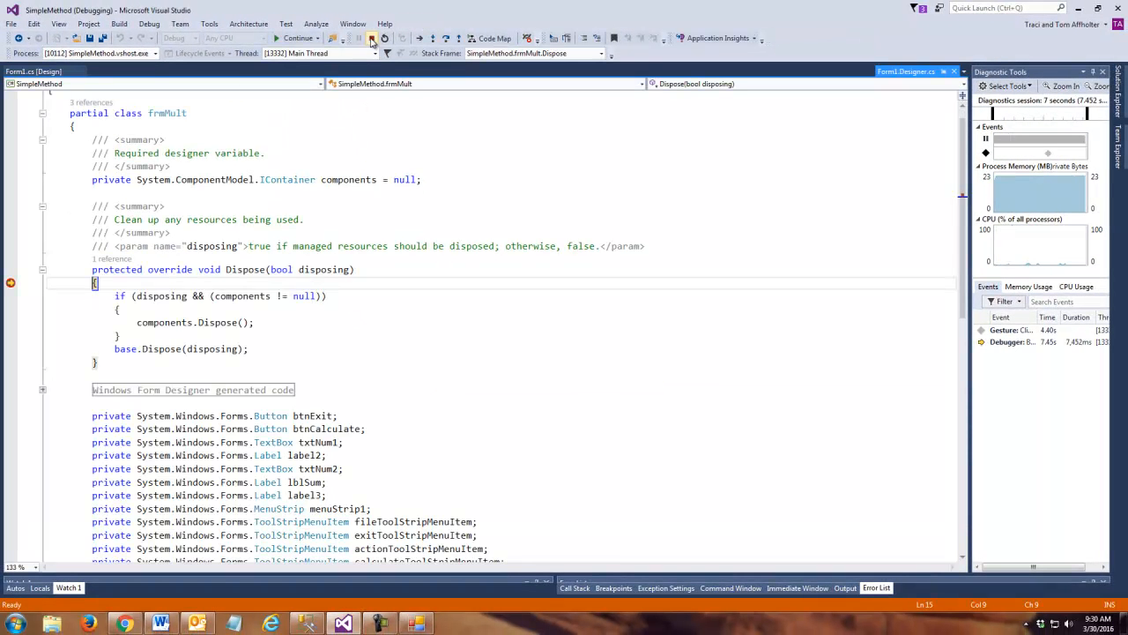
pyautogui.click(372, 38)
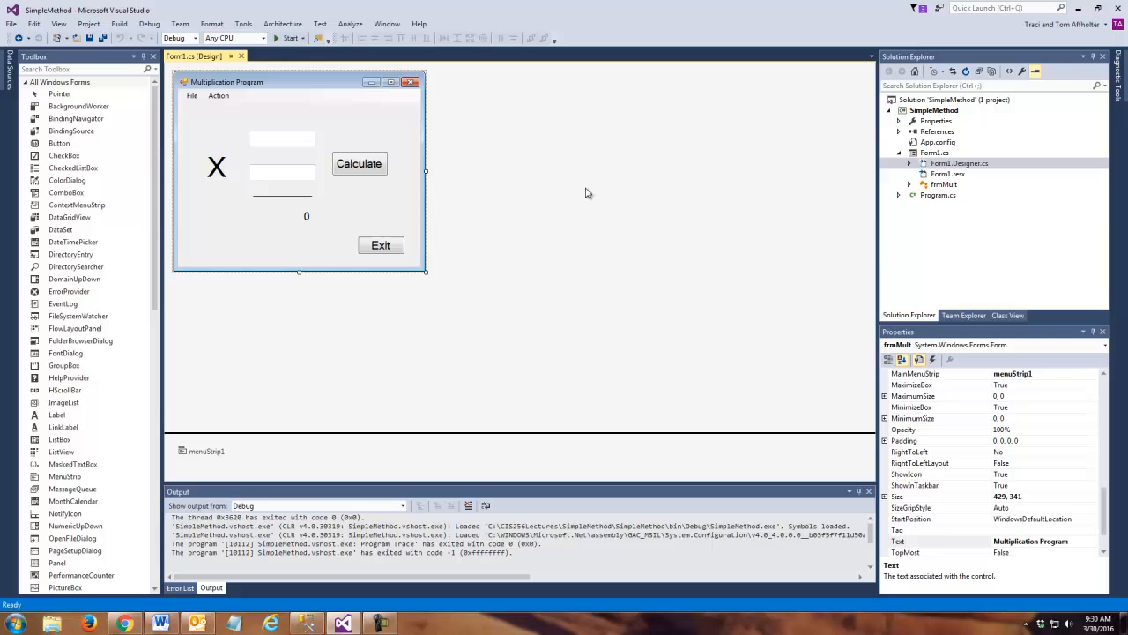
pyautogui.moveTo(329, 259)
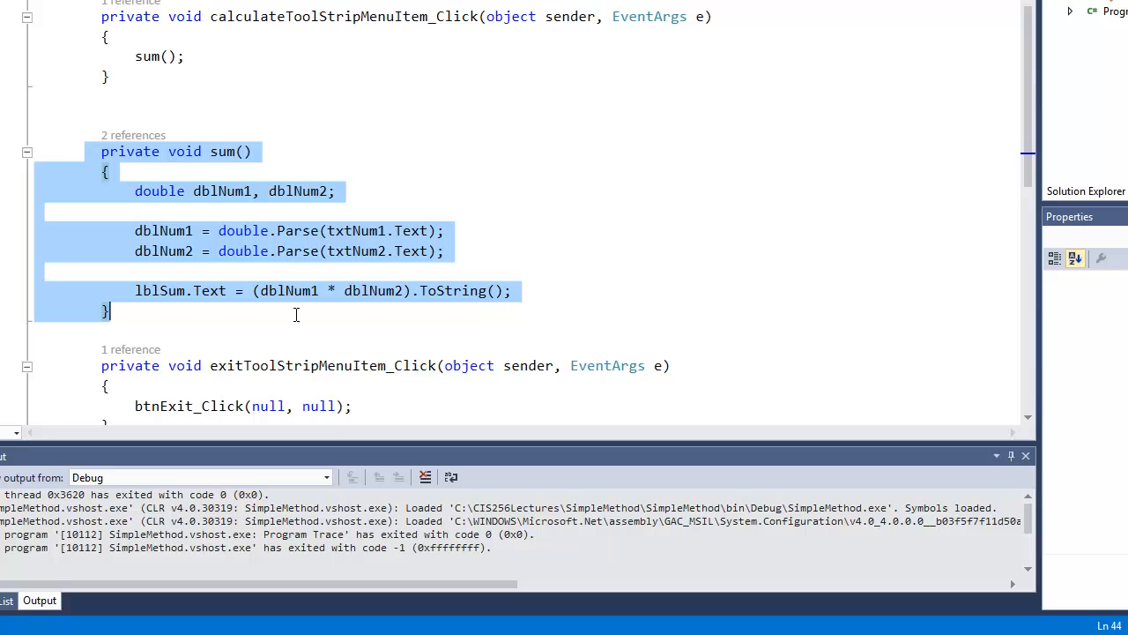
# Step: Review the sum method's declaration, its body statements and its call in the menu handler
pyautogui.click(159, 56)
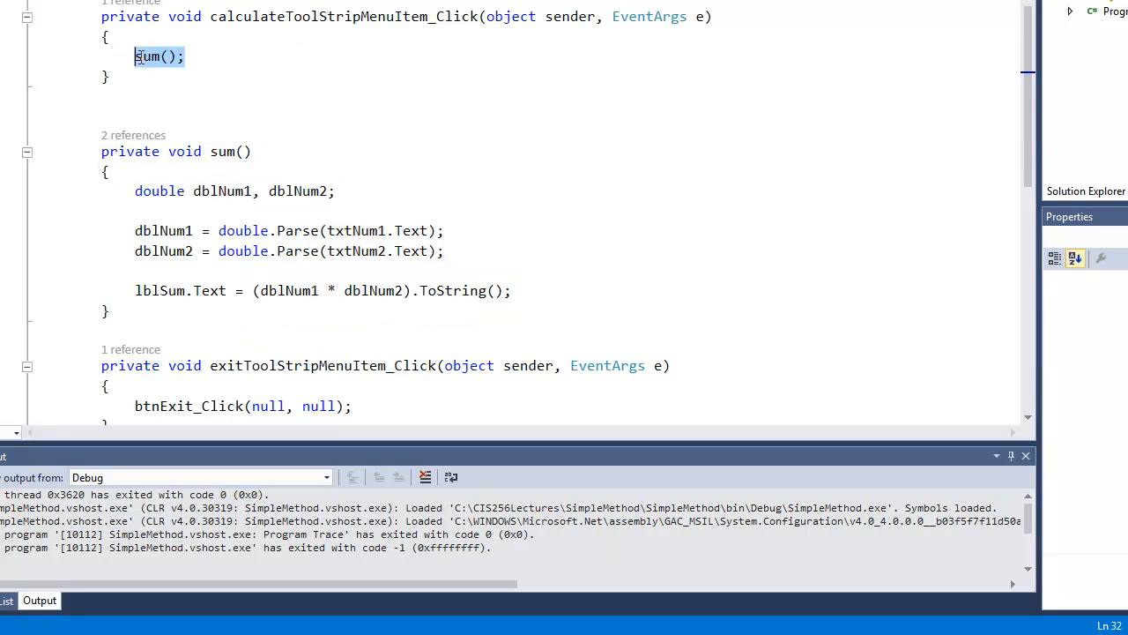
pyautogui.doubleClick(222, 151)
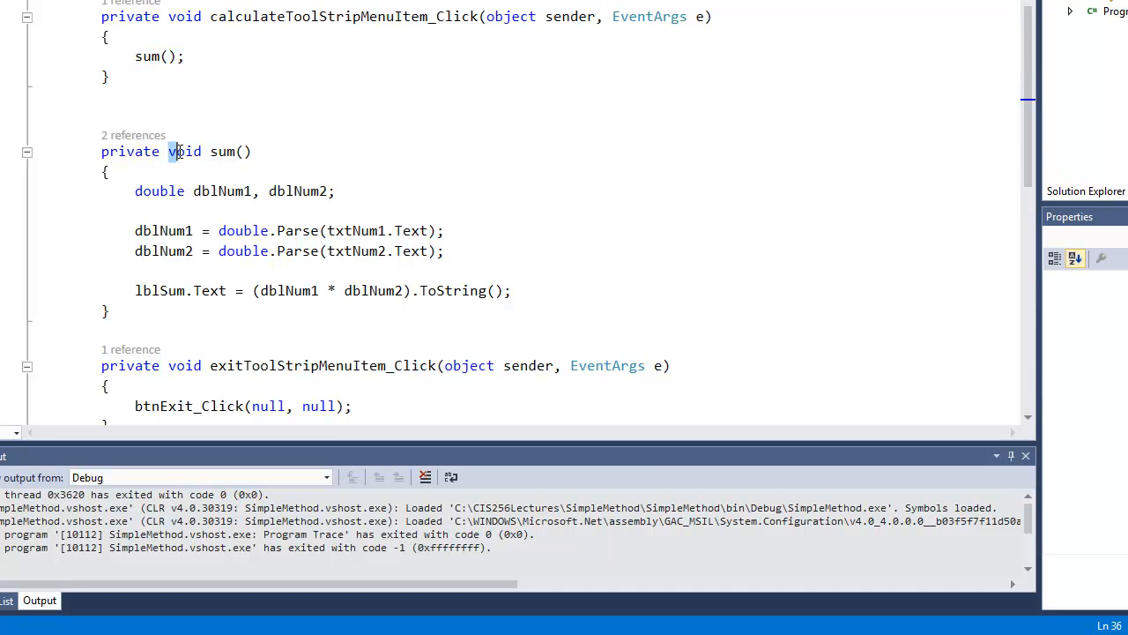
pyautogui.doubleClick(184, 150)
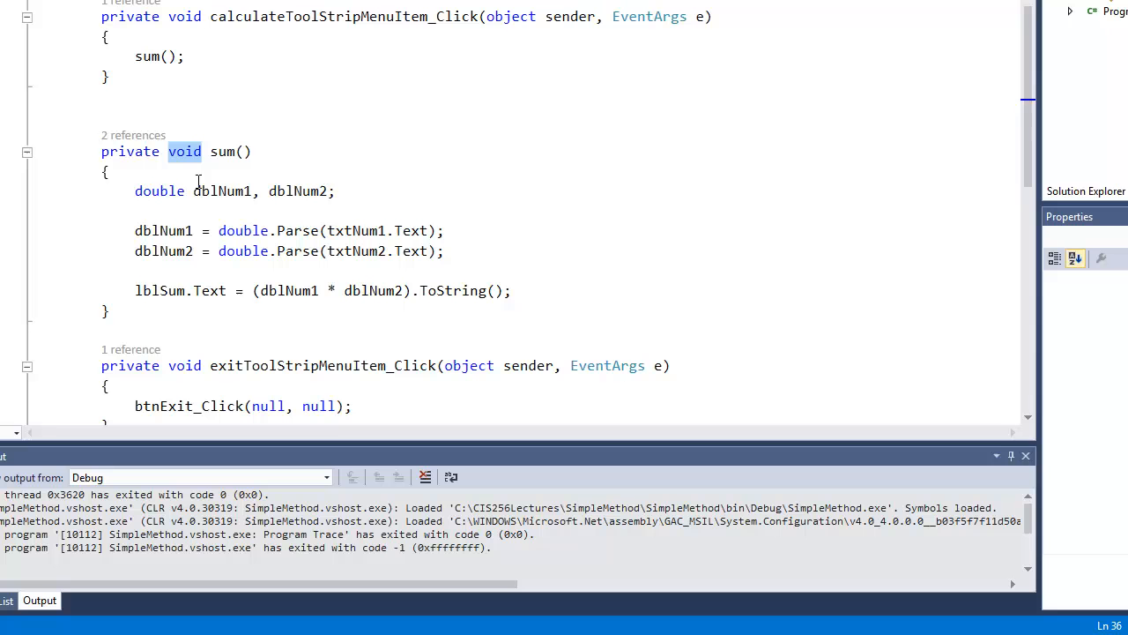
pyautogui.click(135, 191)
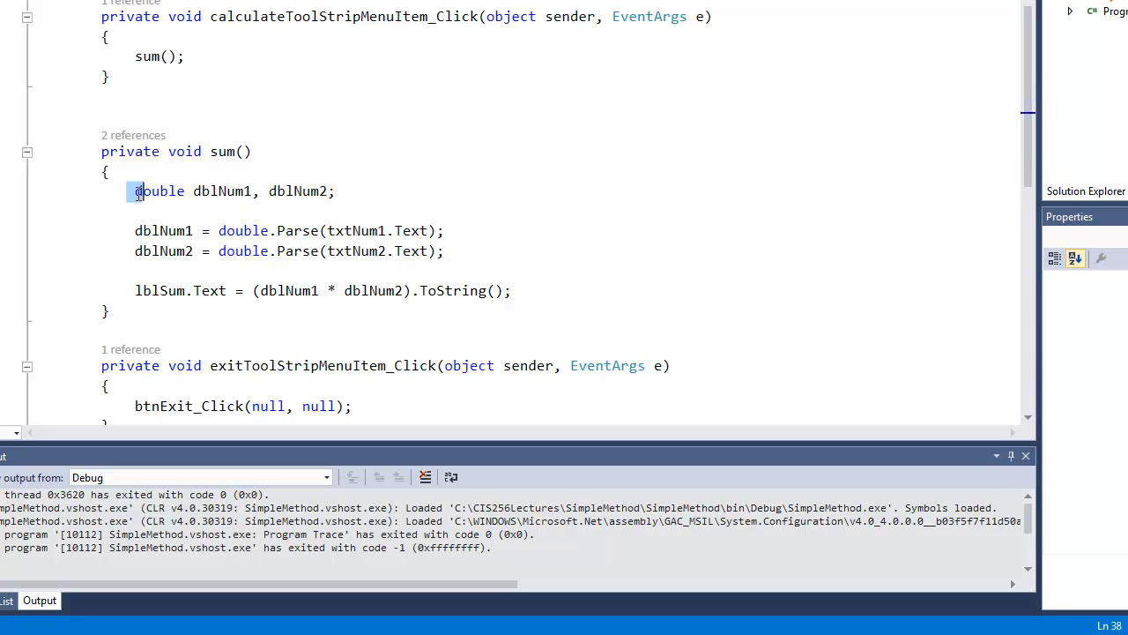
pyautogui.moveTo(135, 192); pyautogui.dragTo(514, 290)
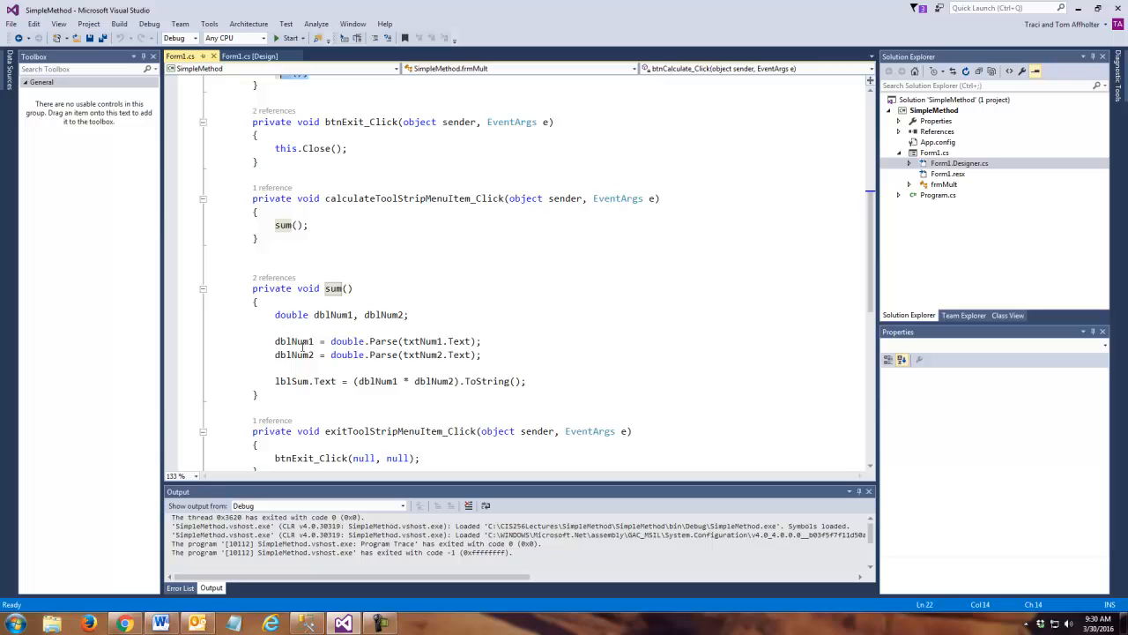
pyautogui.moveTo(275, 314); pyautogui.dragTo(481, 354)
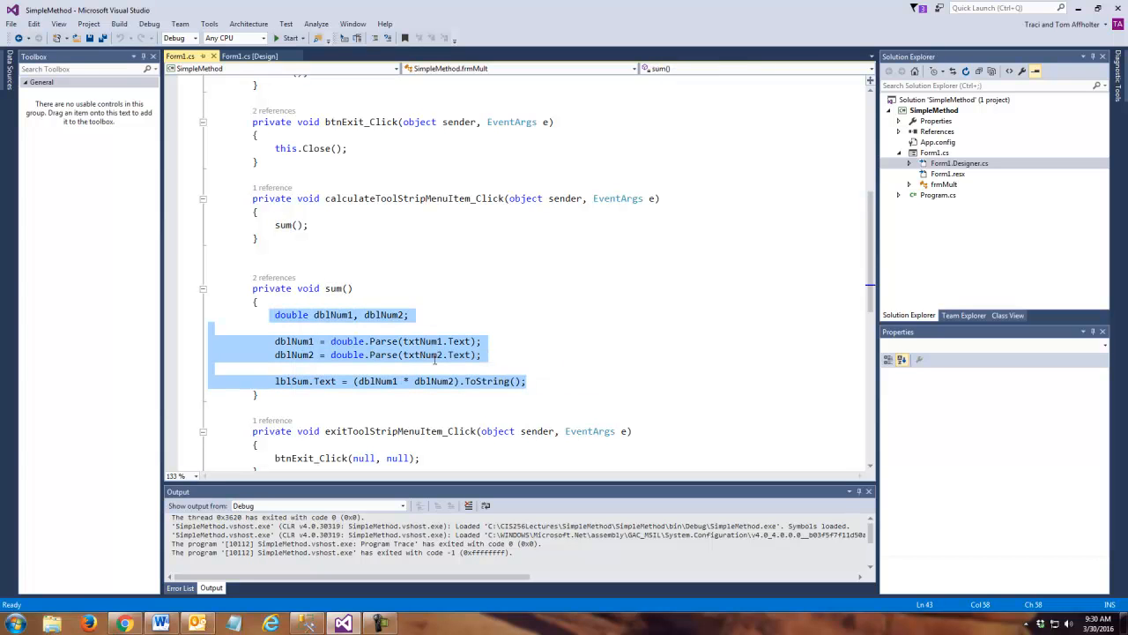
pyautogui.moveTo(432, 381)
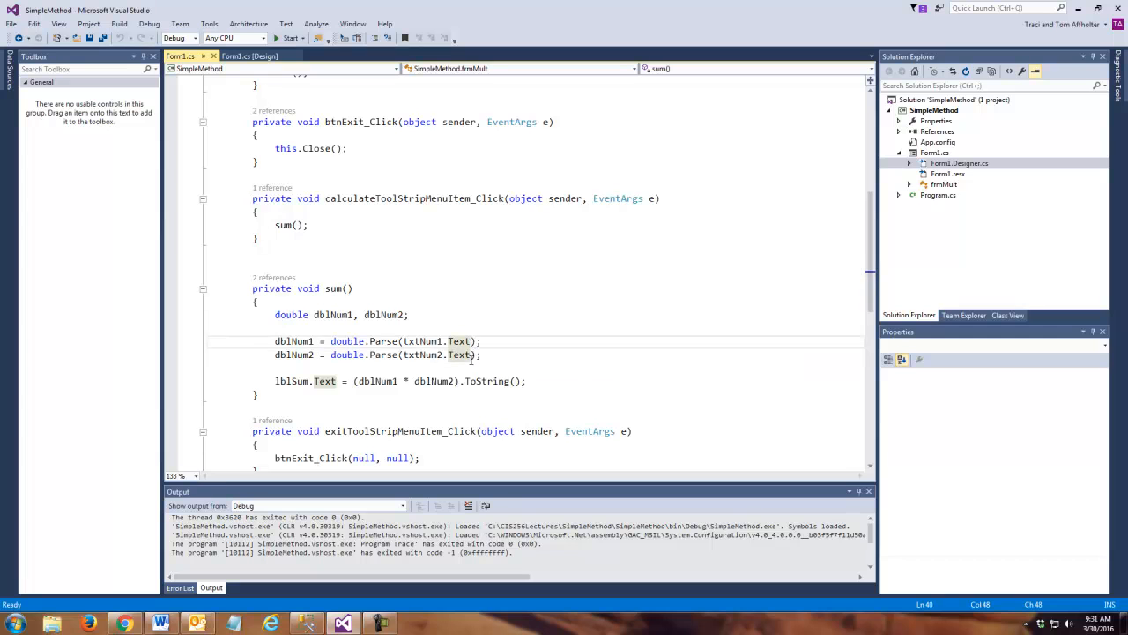
pyautogui.click(487, 341)
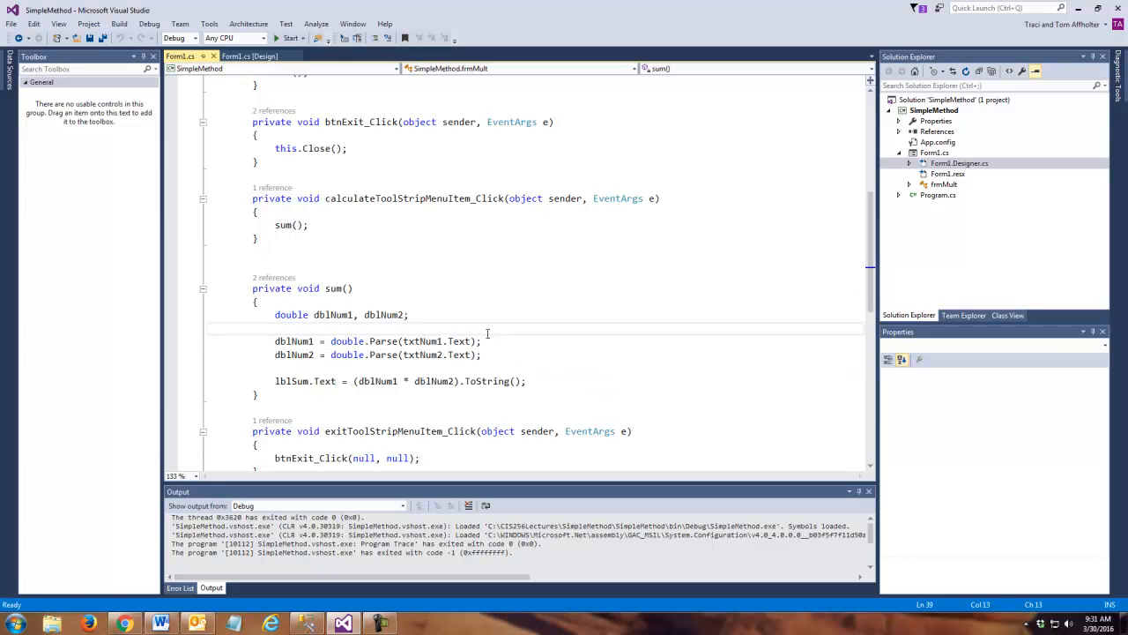
pyautogui.moveTo(463, 354)
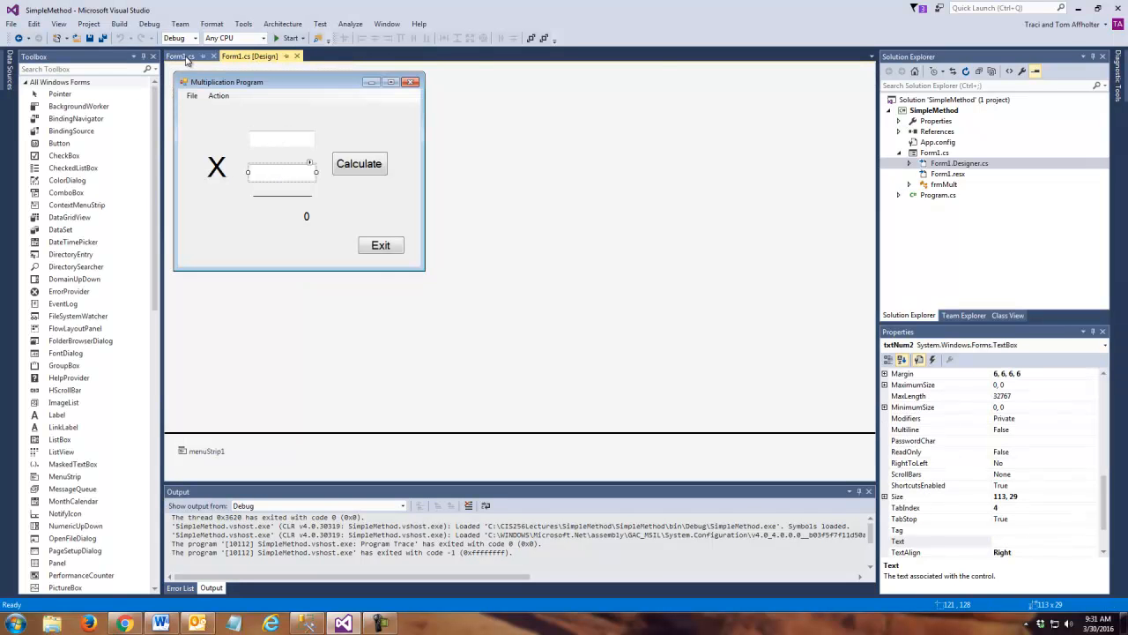
# Step: Review the sum body and the calculate menu handler's name and closing brace in Form1.cs
pyautogui.click(180, 56)
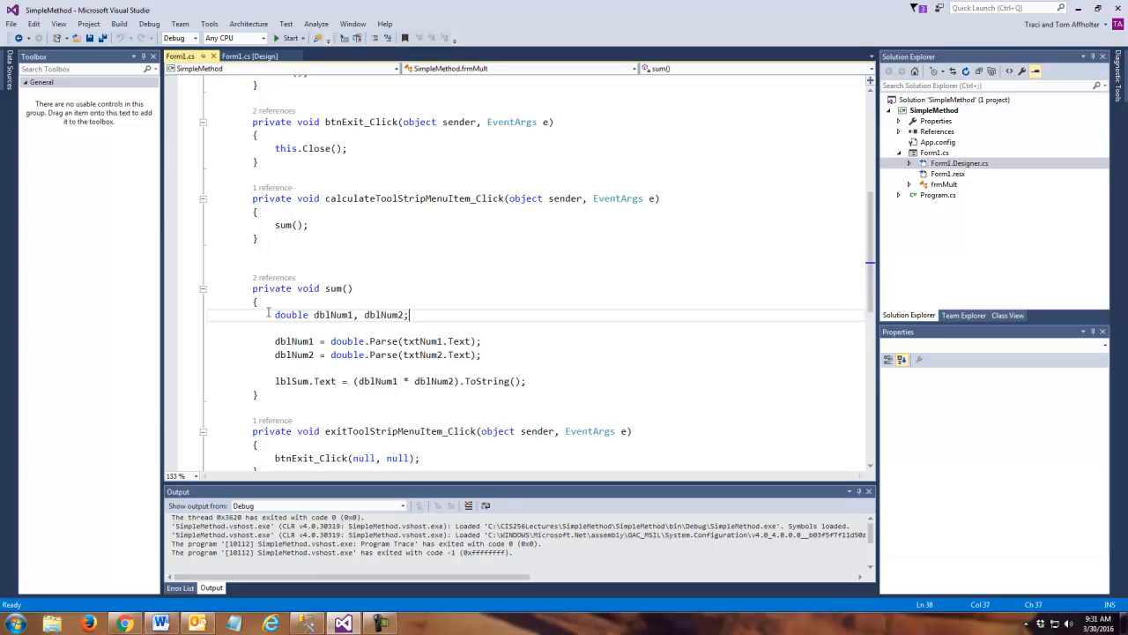
pyautogui.moveTo(275, 314); pyautogui.dragTo(524, 381)
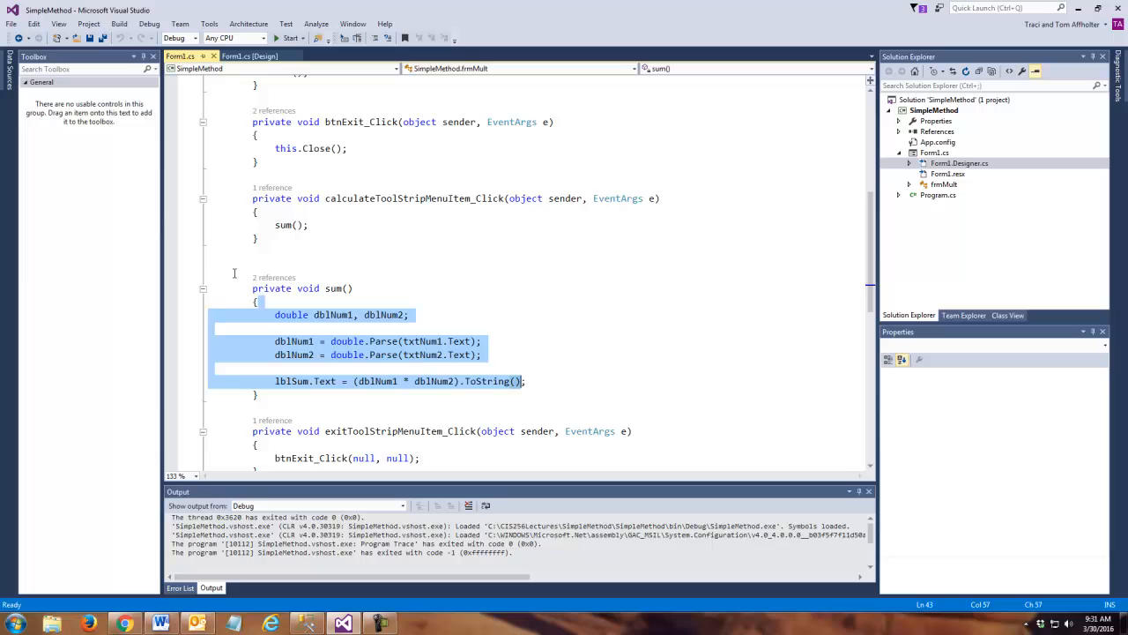
pyautogui.moveTo(229, 314)
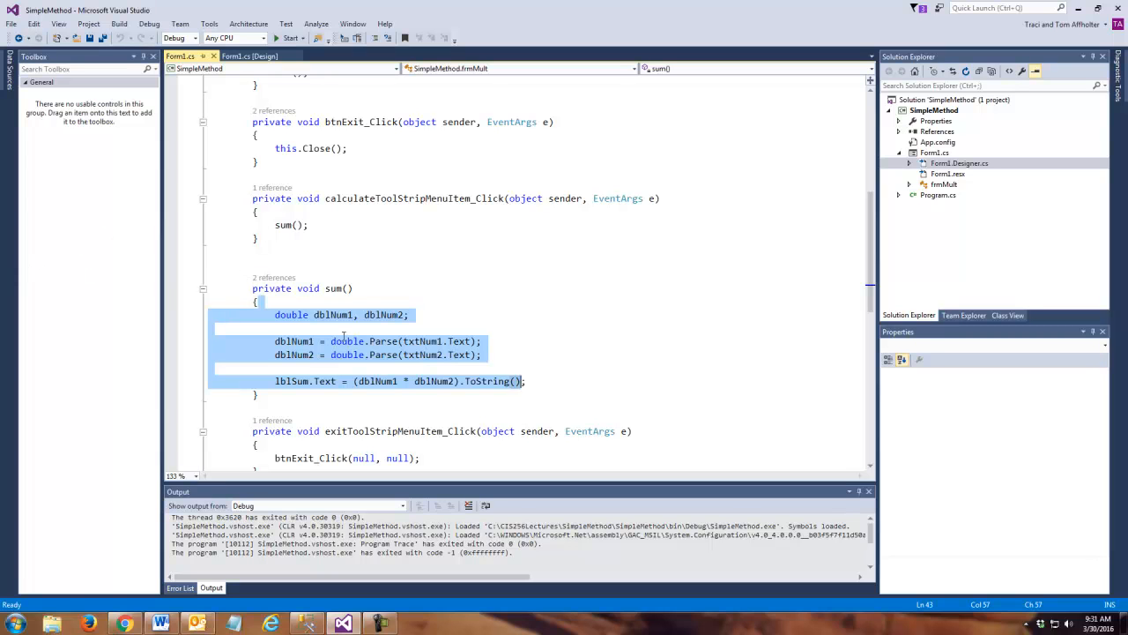
pyautogui.click(357, 288)
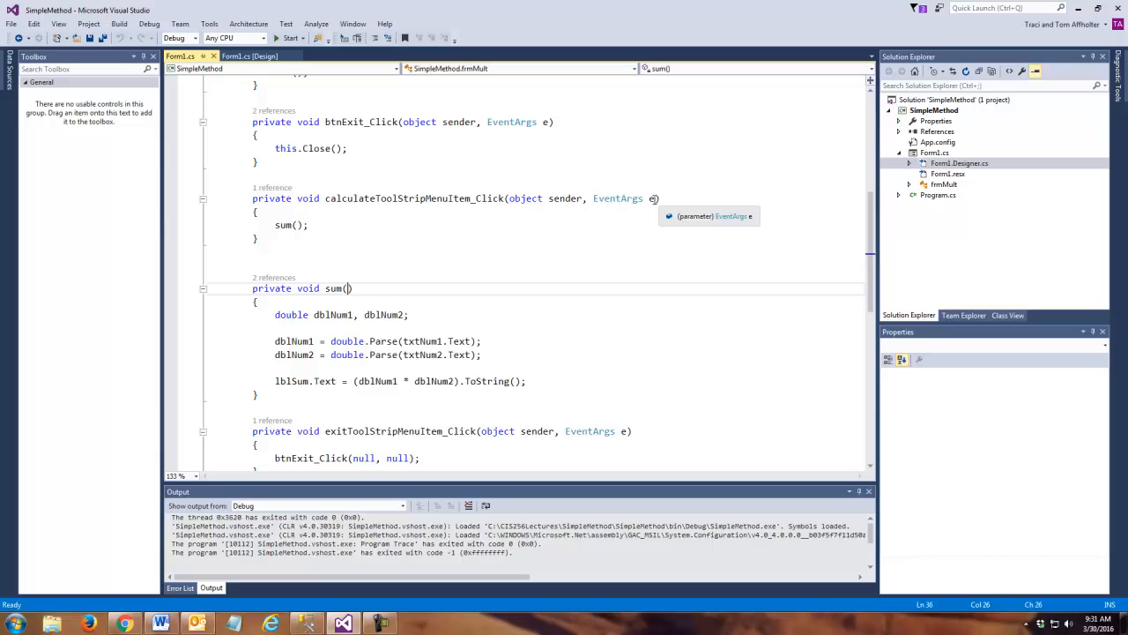
pyautogui.doubleClick(401, 197)
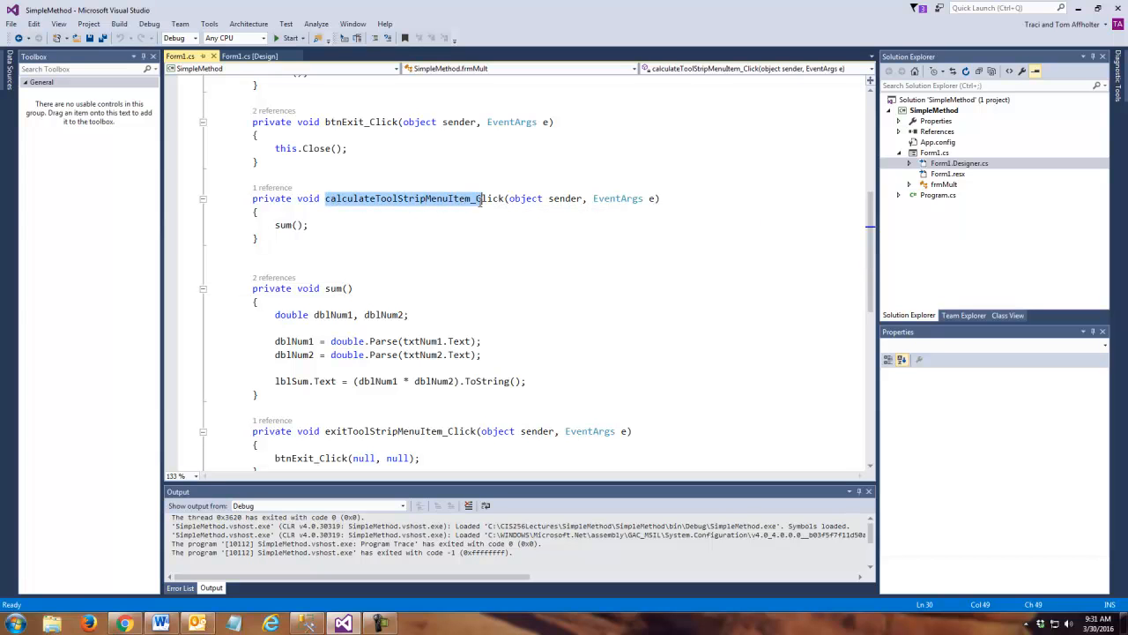
pyautogui.moveTo(582, 198)
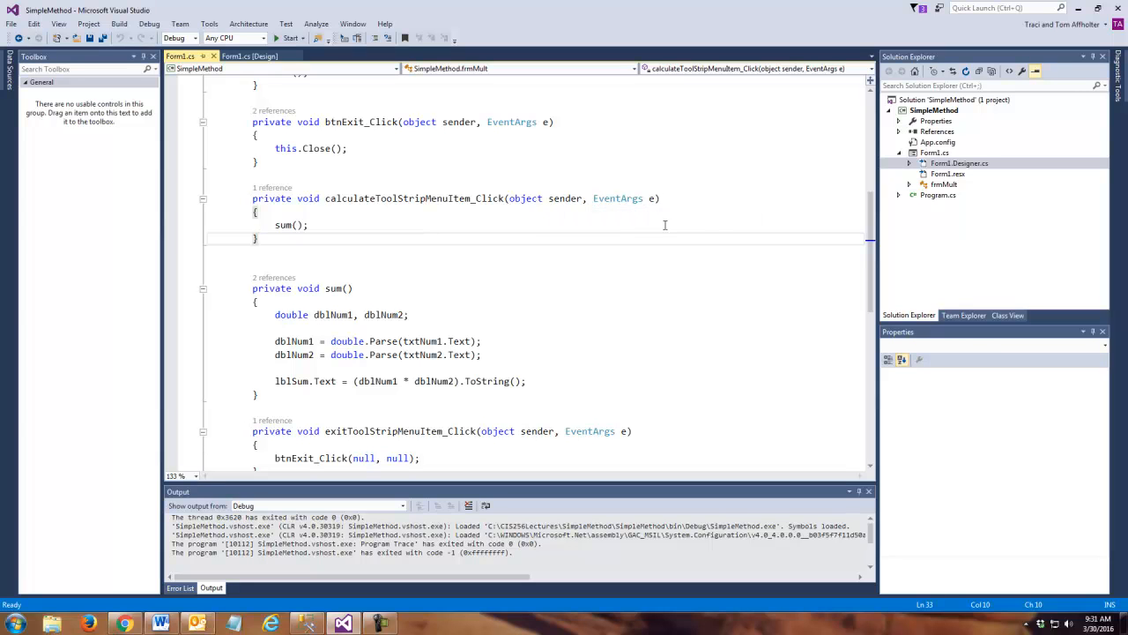
pyautogui.click(255, 239)
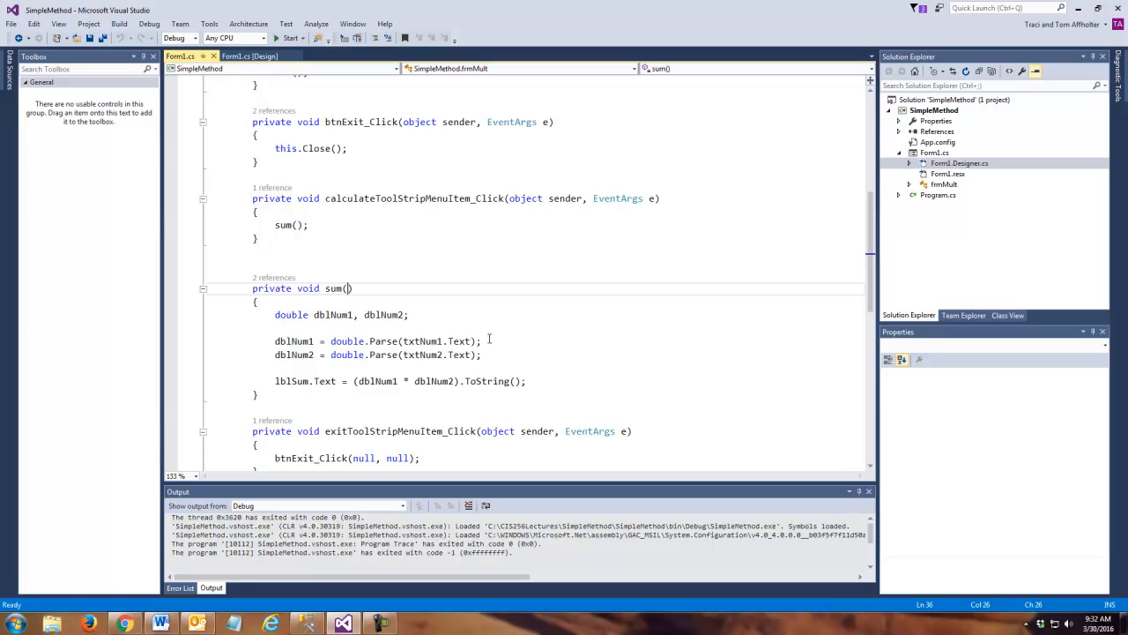
# Step: Declare sum as sum(string num1, string num2) and select txtNum1.Text in its body
pyautogui.write('string')
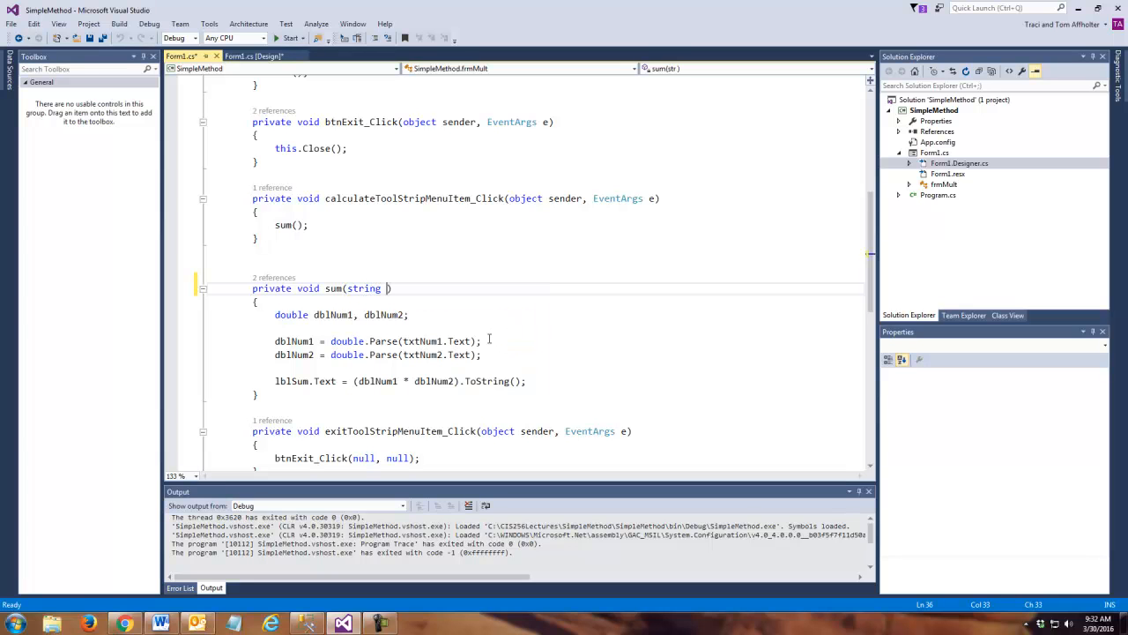
pyautogui.write('num1')
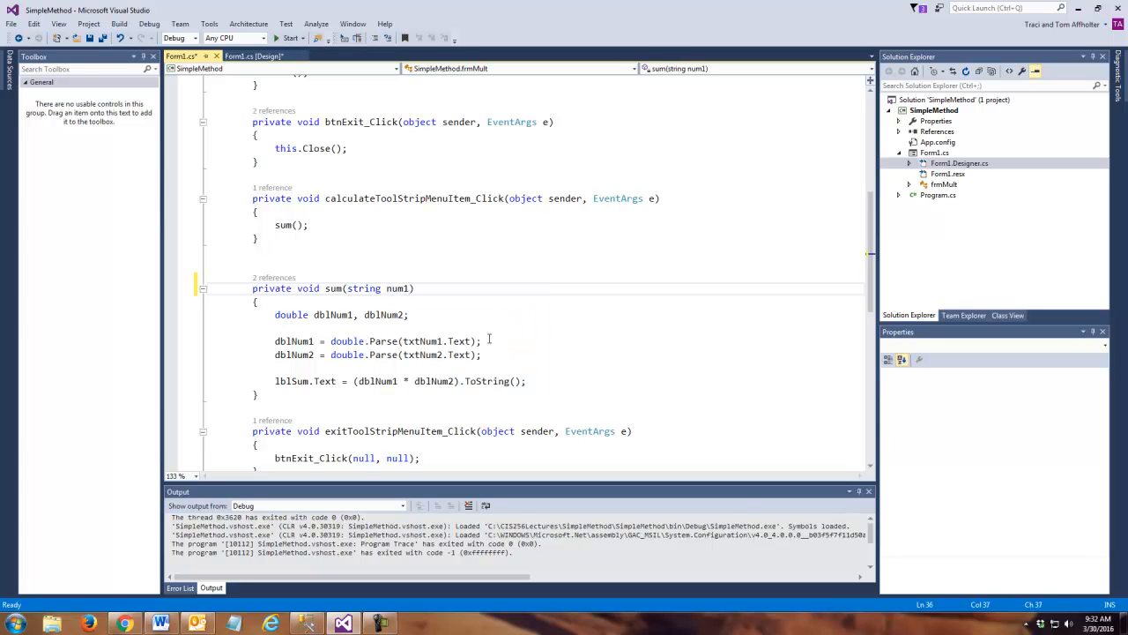
pyautogui.write(', string')
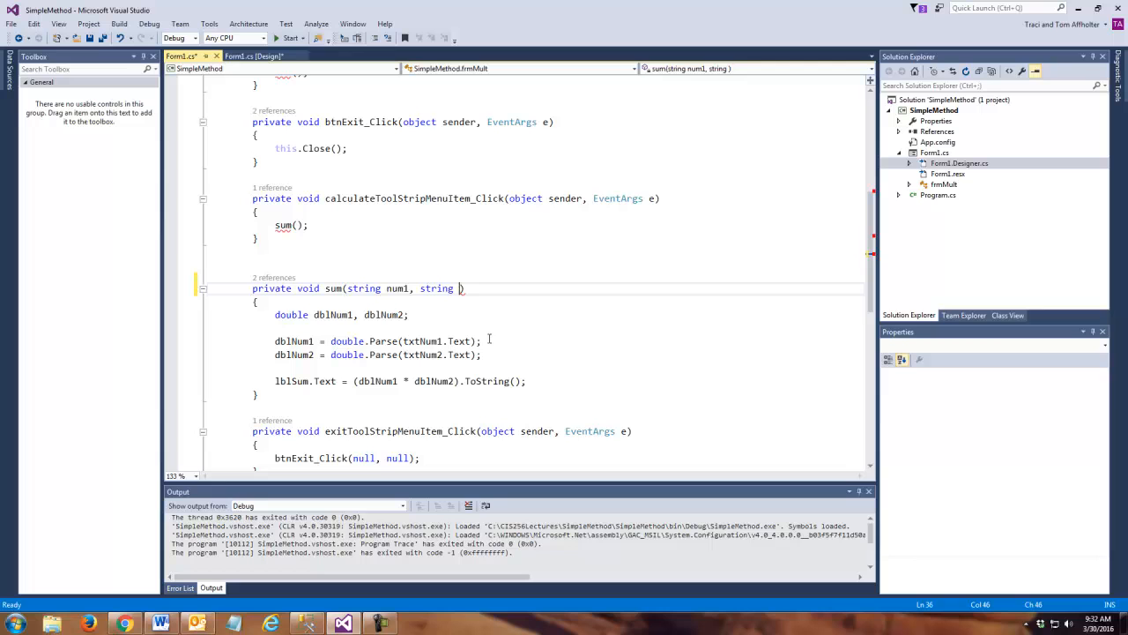
pyautogui.write('num2')
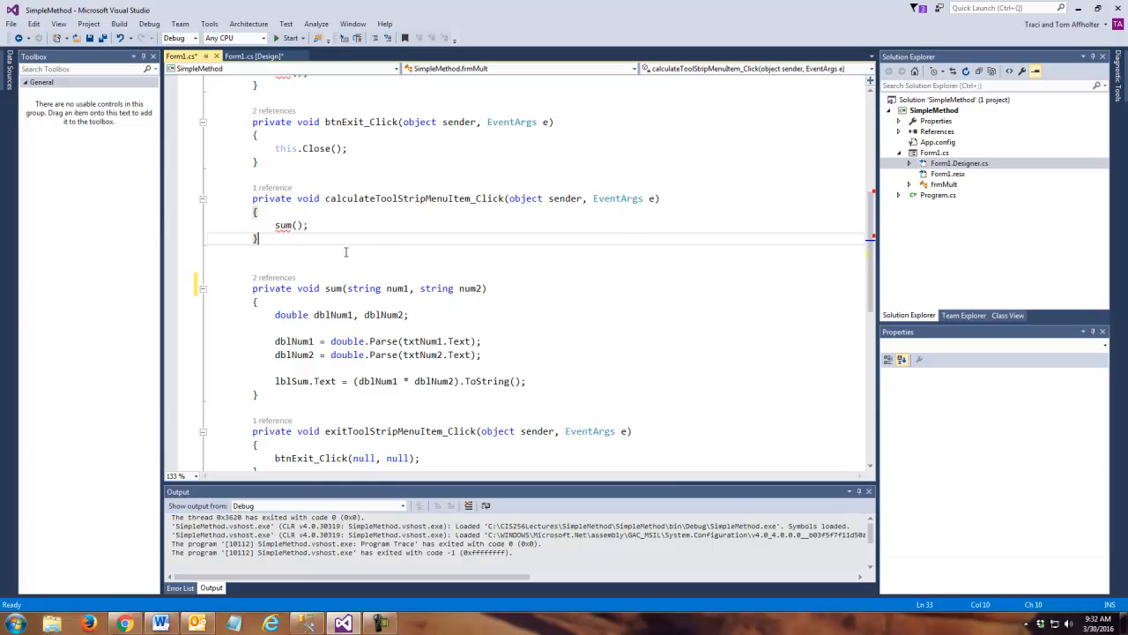
pyautogui.moveTo(460, 326)
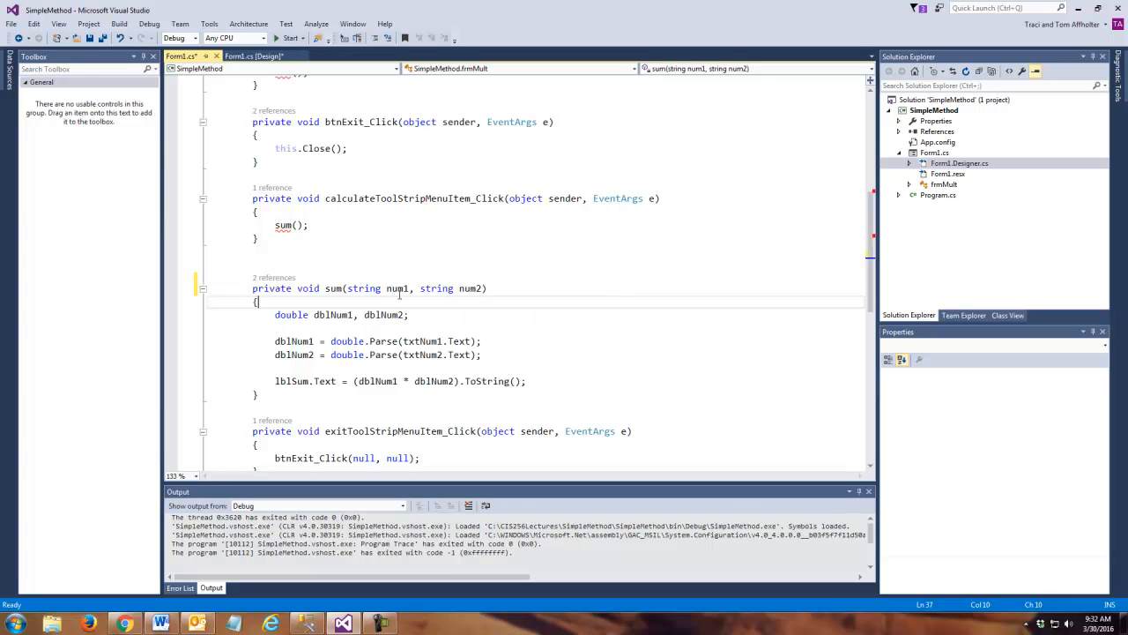
pyautogui.doubleClick(362, 288)
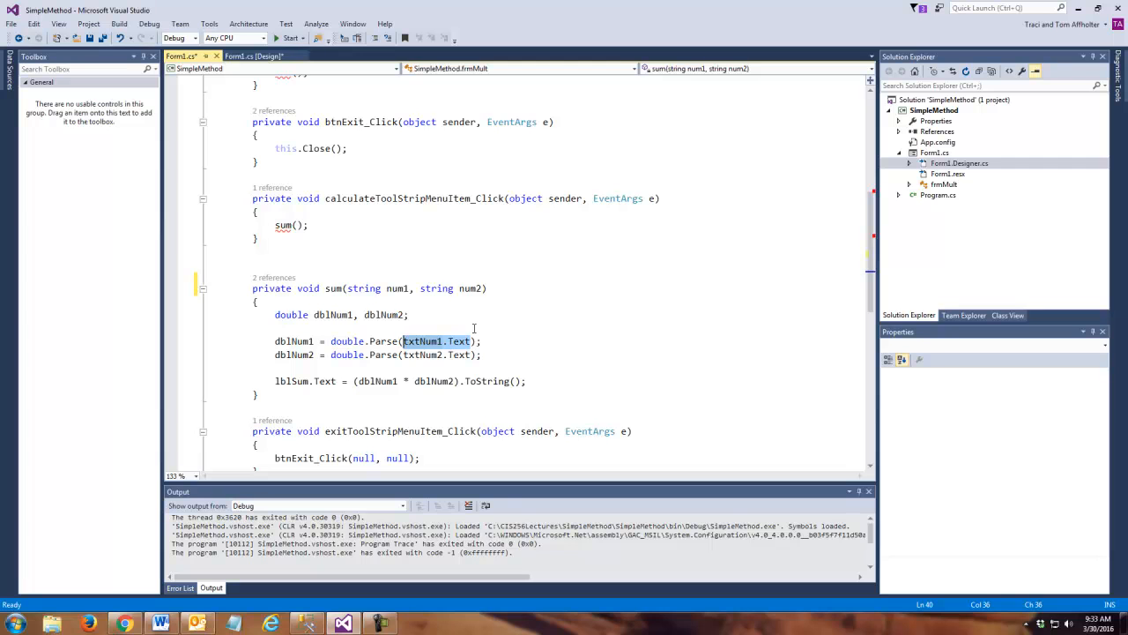
# Step: Make the two double.Parse calls read num1 and num2 instead of txtNum1.Text and txtNum2.Text
pyautogui.write('num')
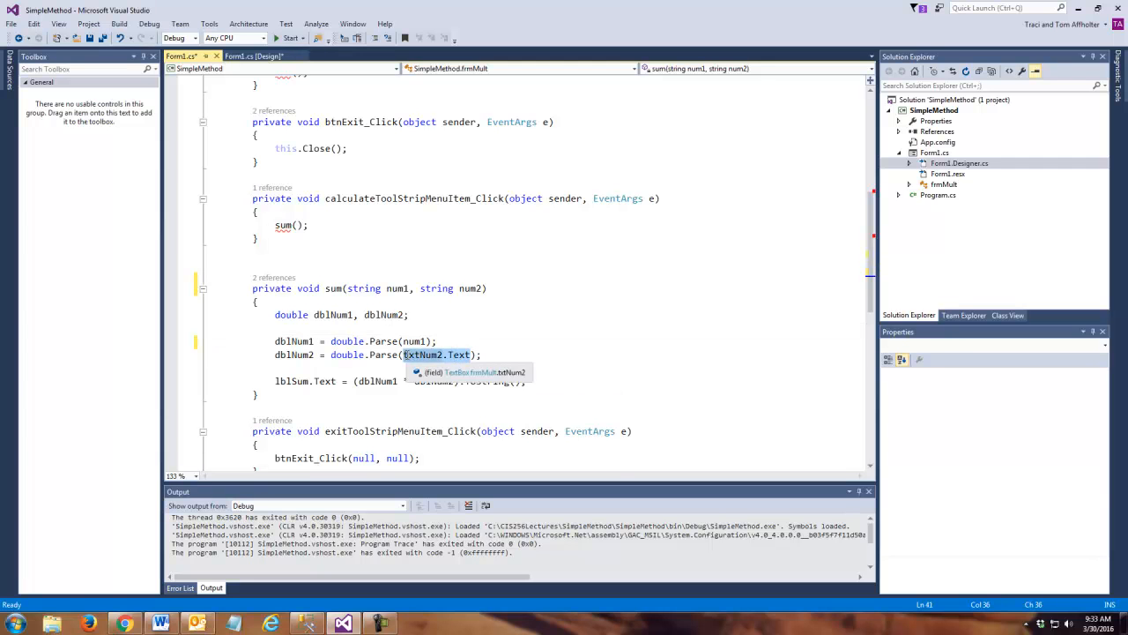
pyautogui.write('num')
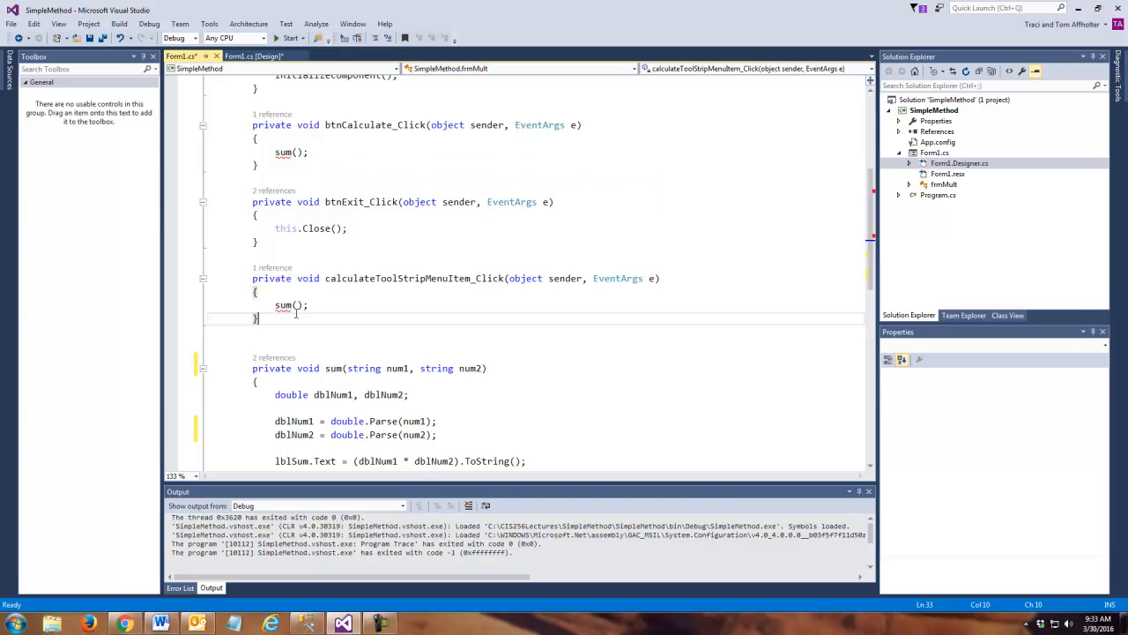
# Step: Change sum() to sum(txtNum1.Text, txtNum2.Text) in btnCalculate_Click and calculateToolStripMenuItem_Click
pyautogui.scroll(-3)
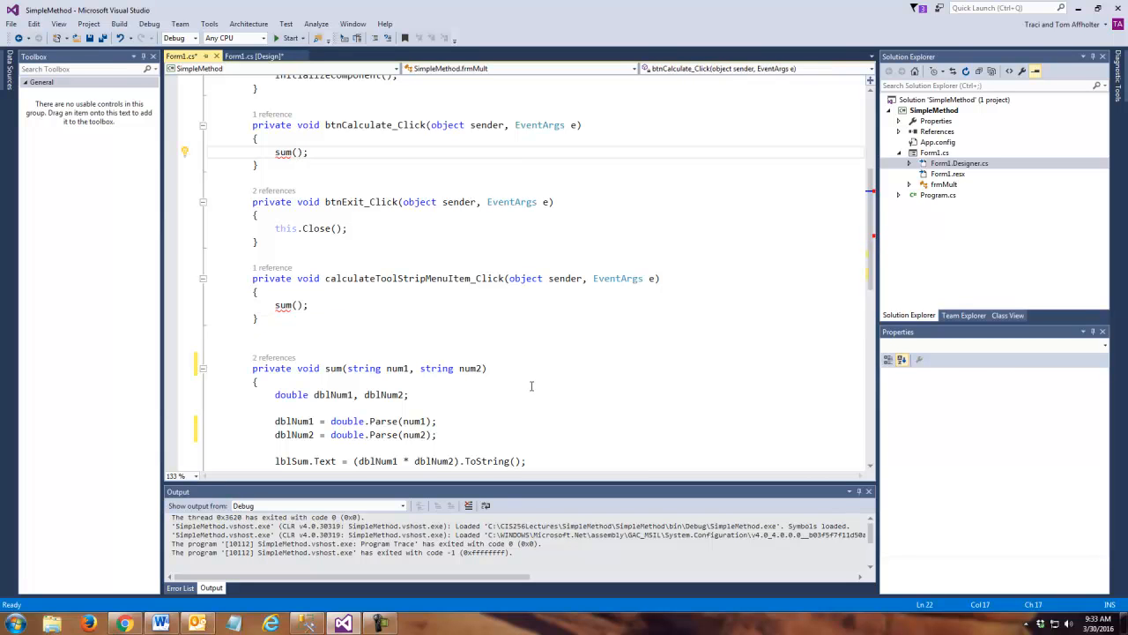
pyautogui.write('txtNum1.')
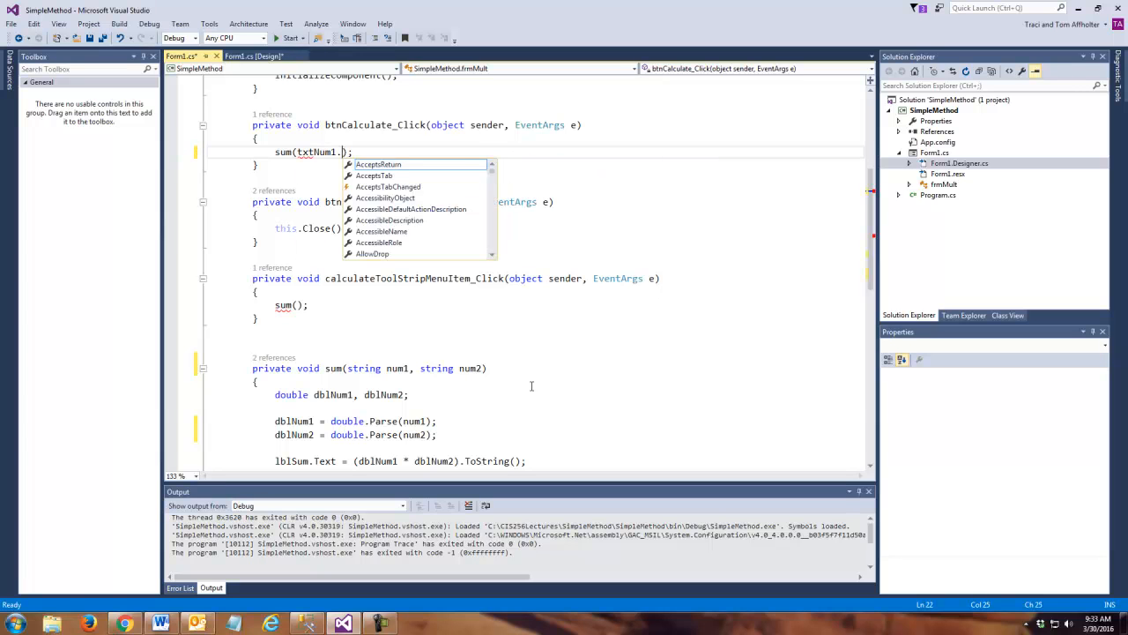
pyautogui.write('Text')
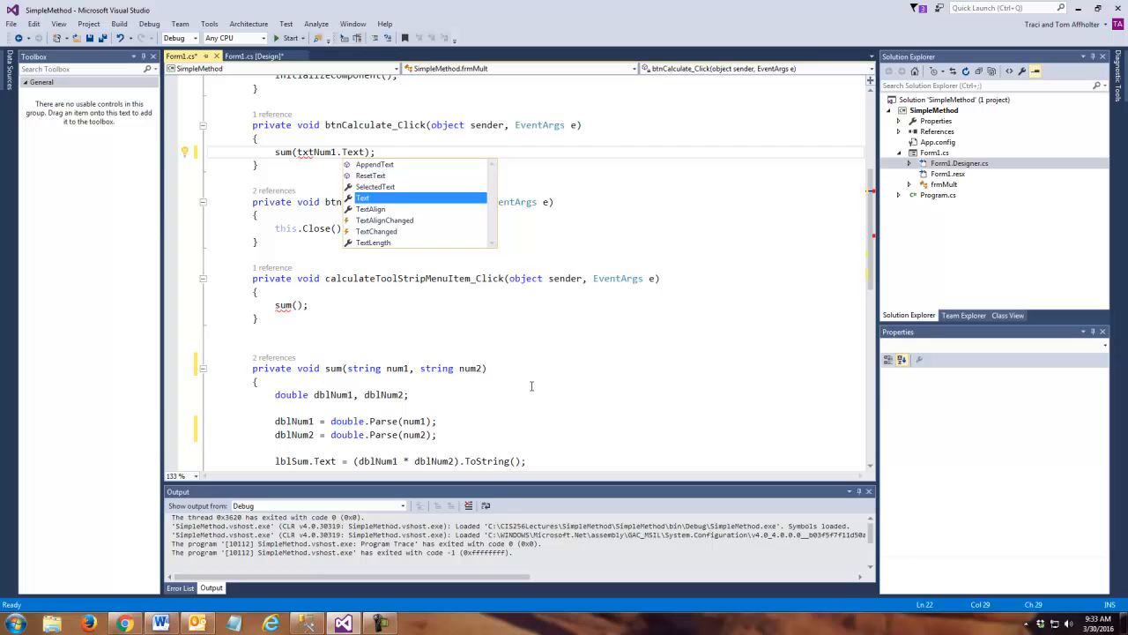
pyautogui.write(',')
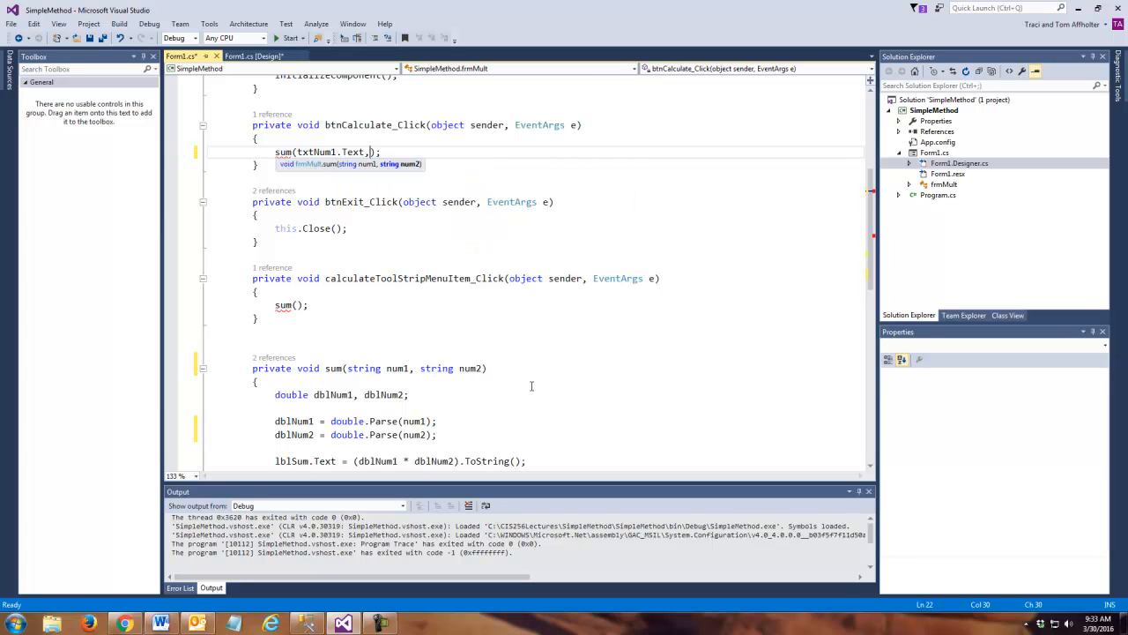
pyautogui.write('t')
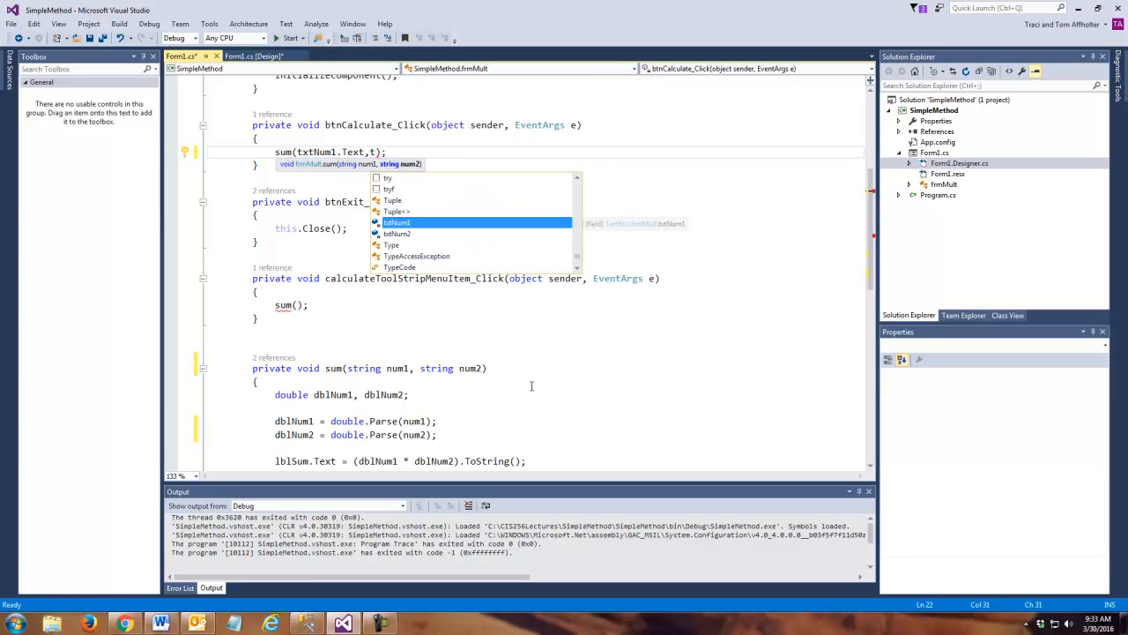
pyautogui.write('xtNum2.T')
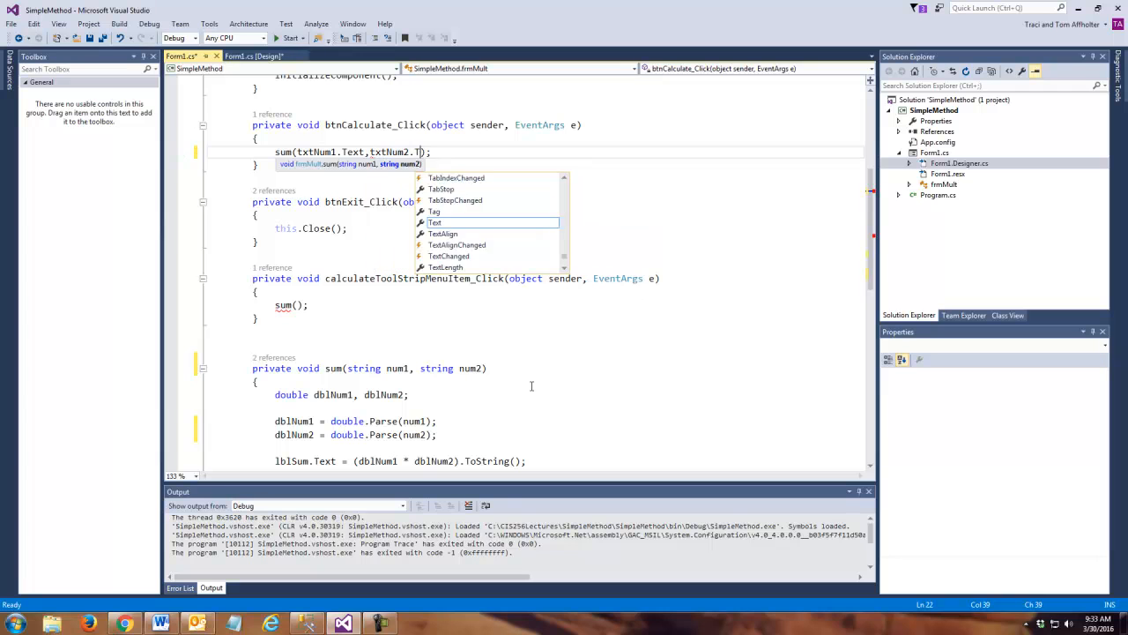
pyautogui.write('ext')
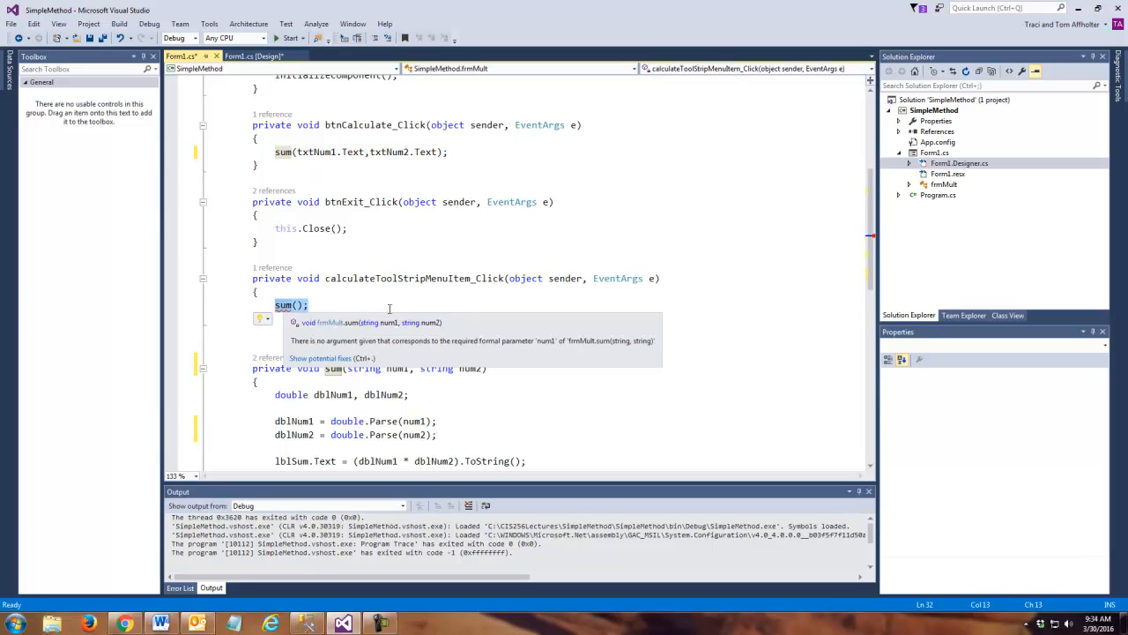
pyautogui.write('txtNum1.Text, txtNum2.Text')
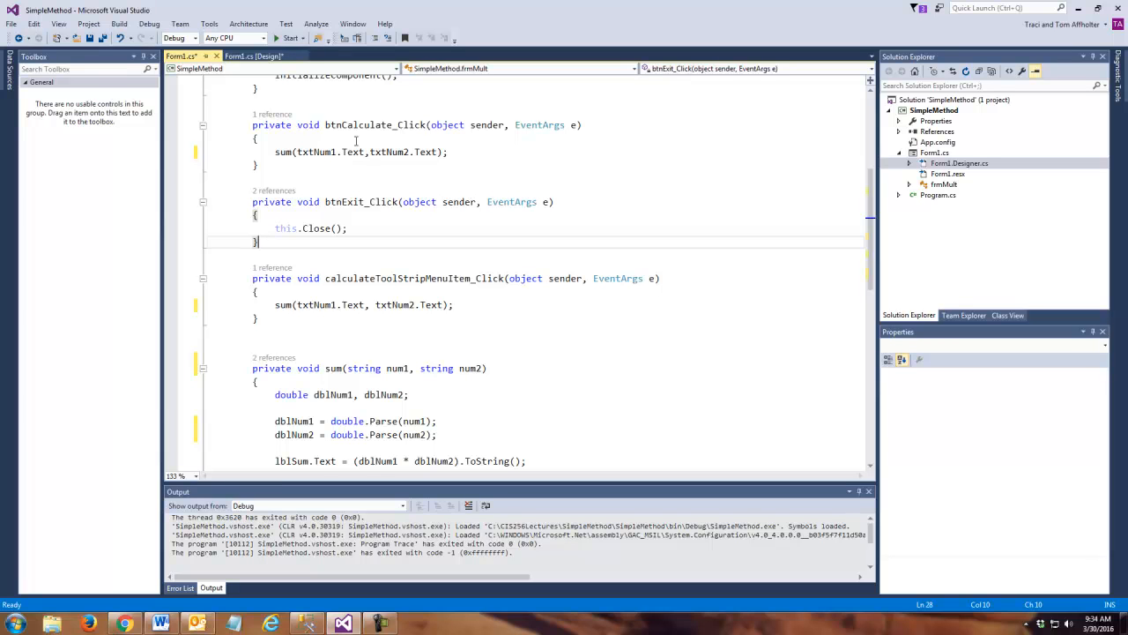
pyautogui.moveTo(353, 152)
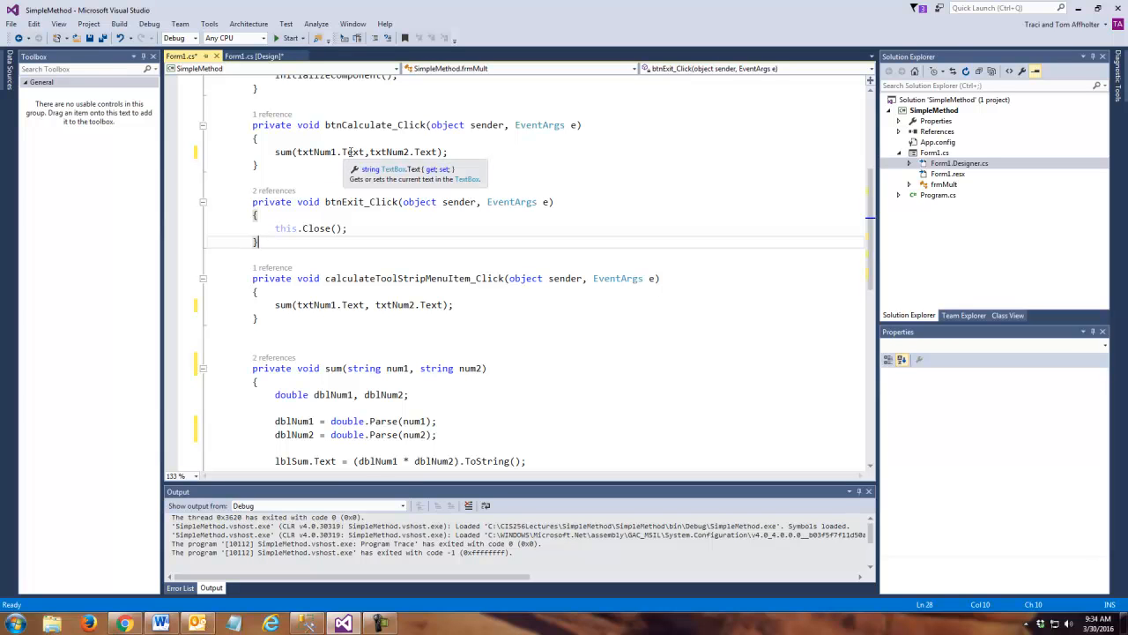
pyautogui.moveTo(431, 151)
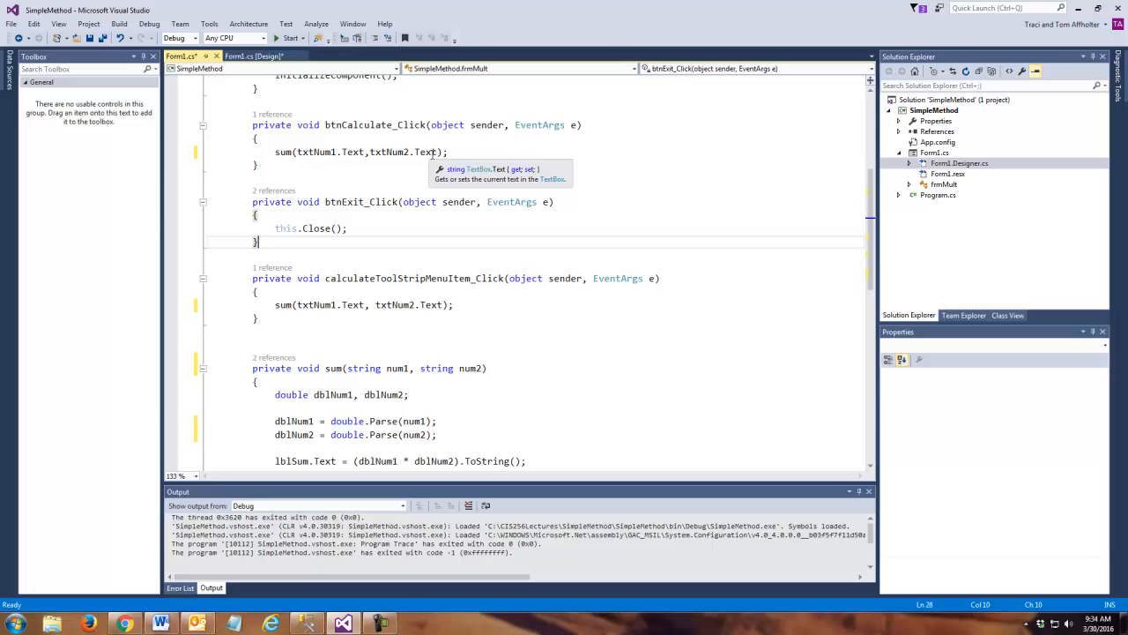
pyautogui.moveTo(366, 156)
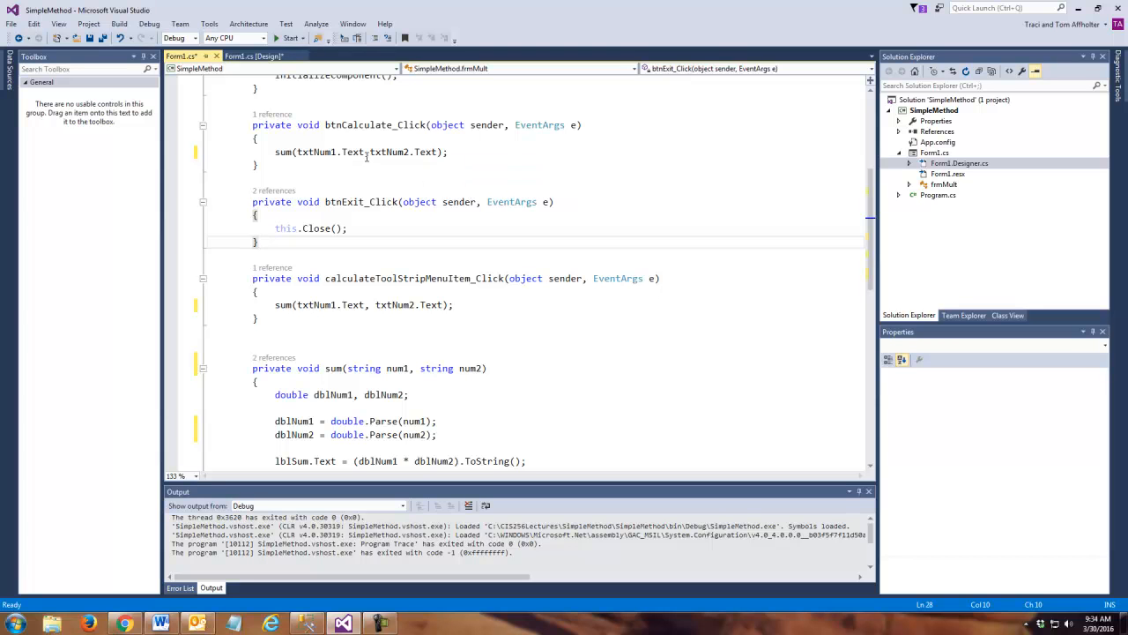
pyautogui.doubleClick(328, 152)
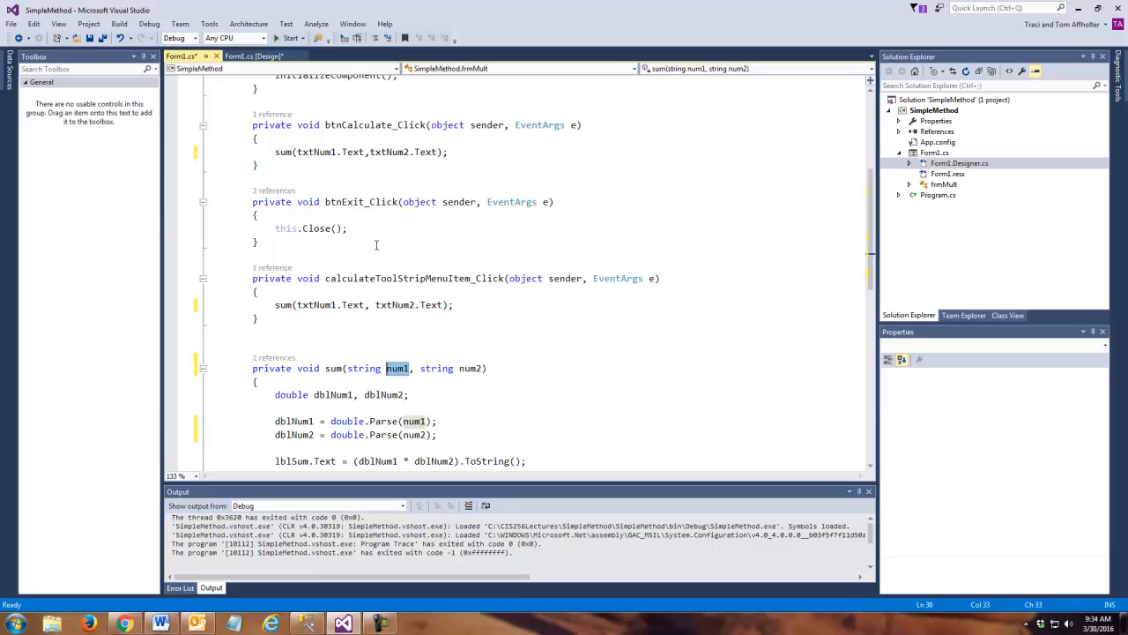
pyautogui.moveTo(438, 155)
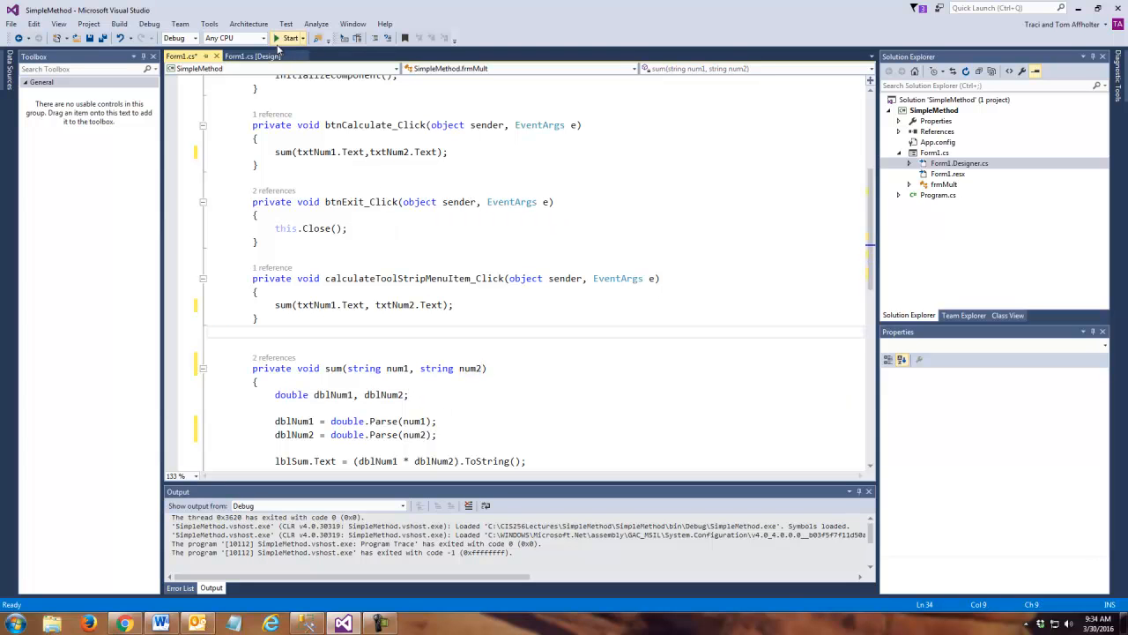
# Step: Run the app, enter 5 and 4, and calculate the product 20
pyautogui.click(289, 37)
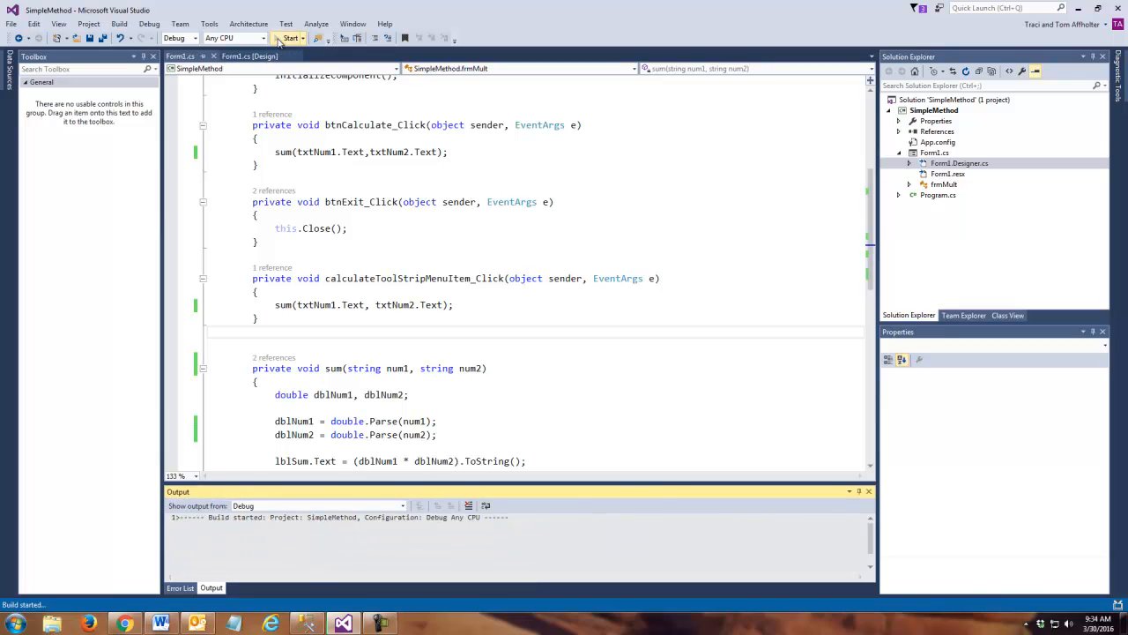
pyautogui.click(291, 38)
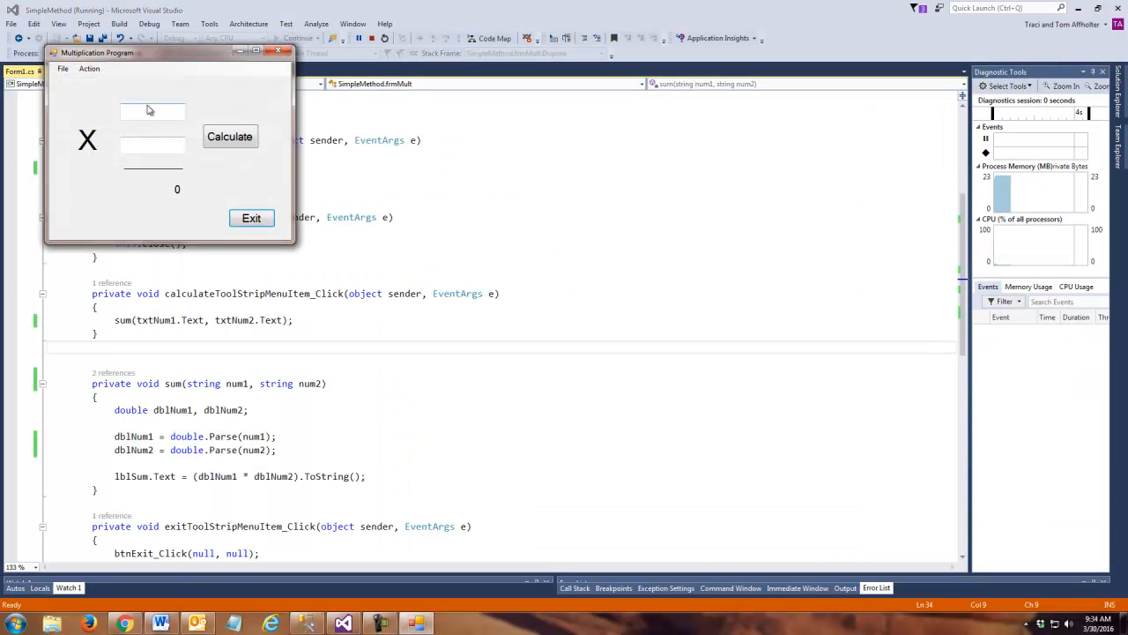
pyautogui.write('5')
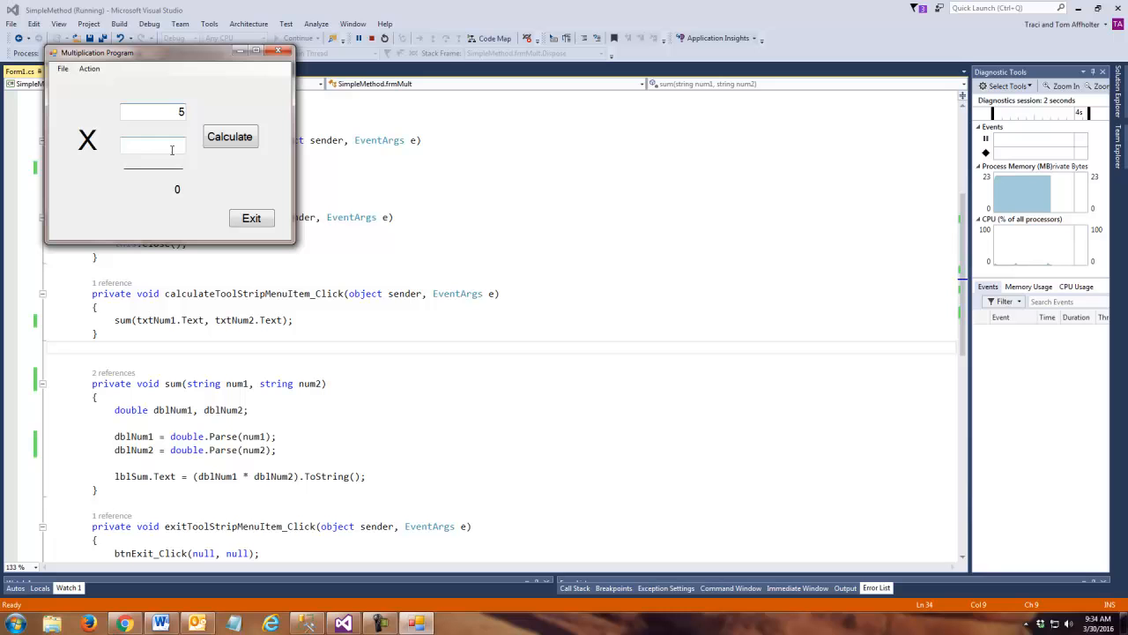
pyautogui.click(230, 136)
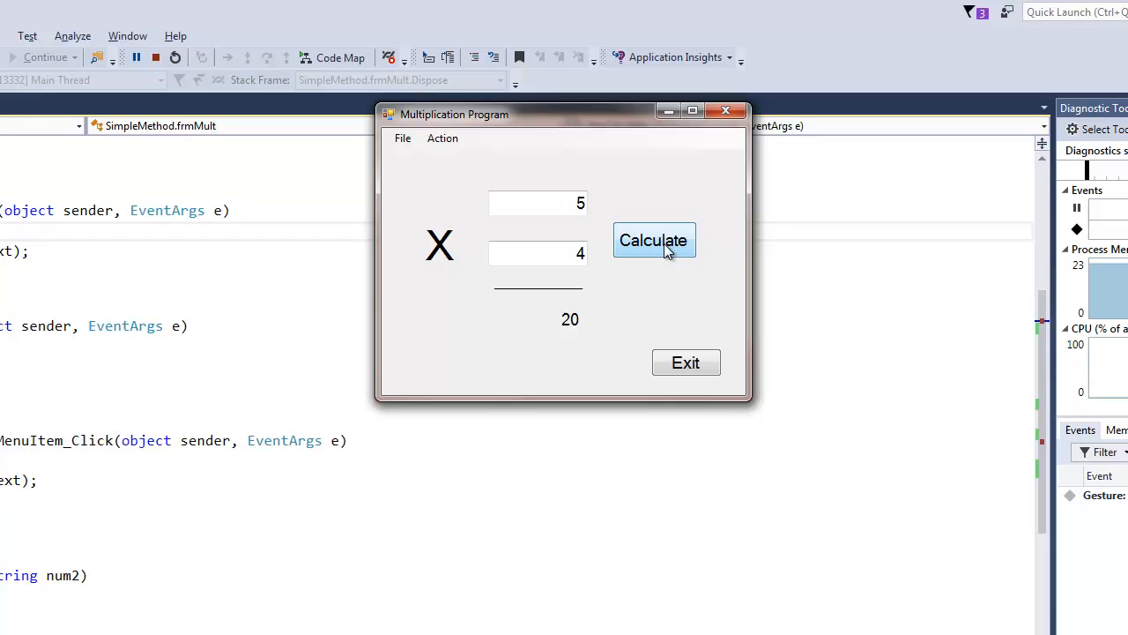
pyautogui.click(538, 253)
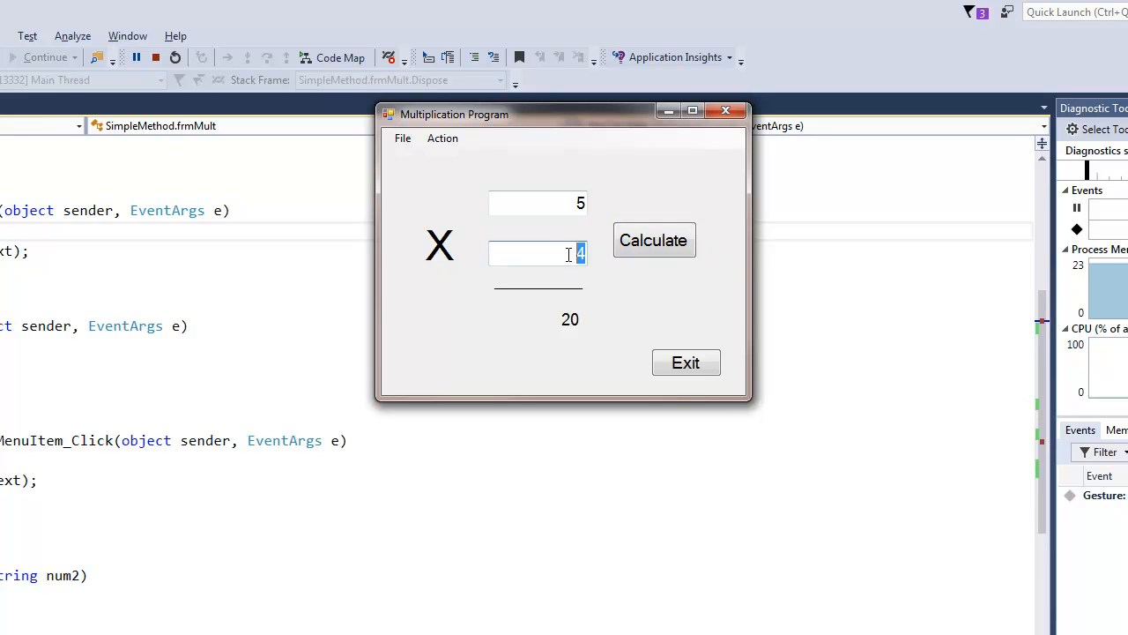
pyautogui.moveTo(588, 204)
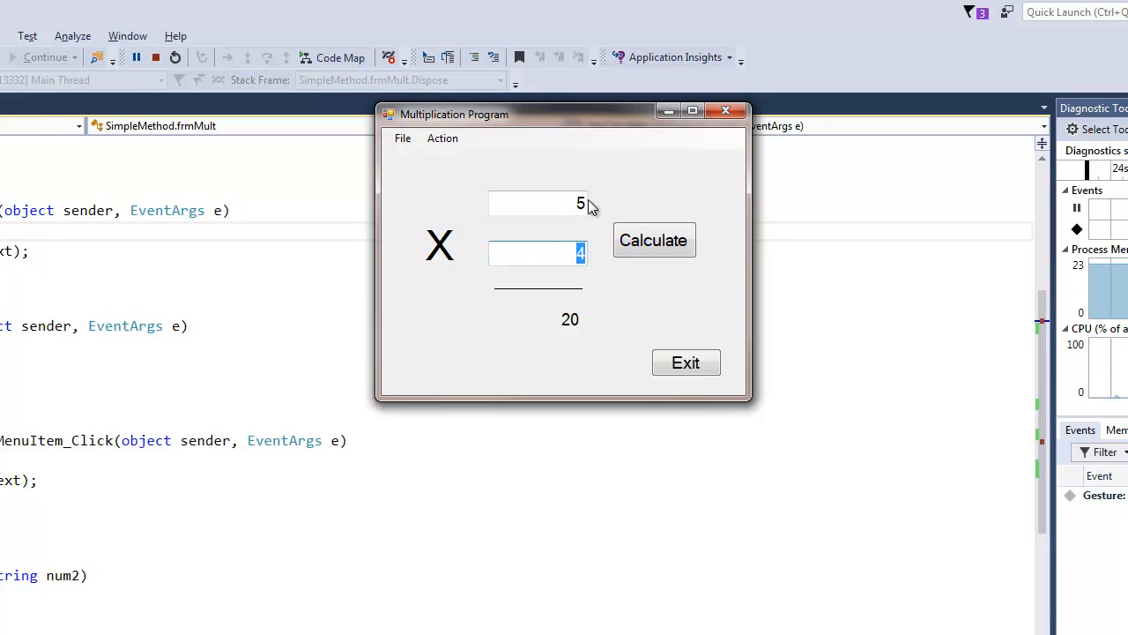
pyautogui.click(538, 203)
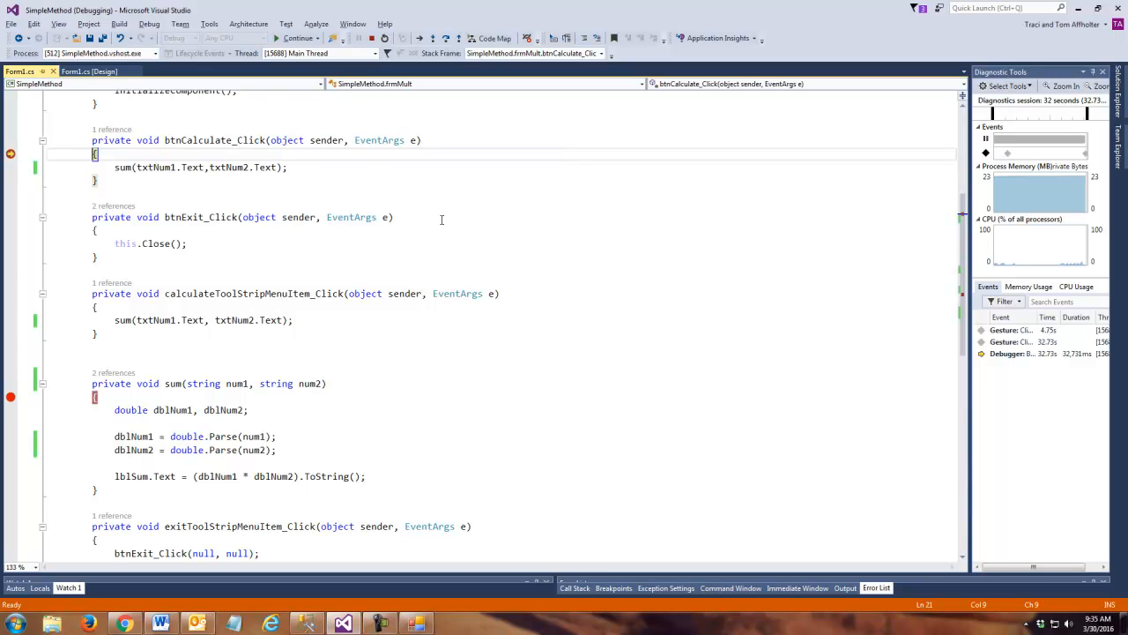
pyautogui.moveTo(399, 213)
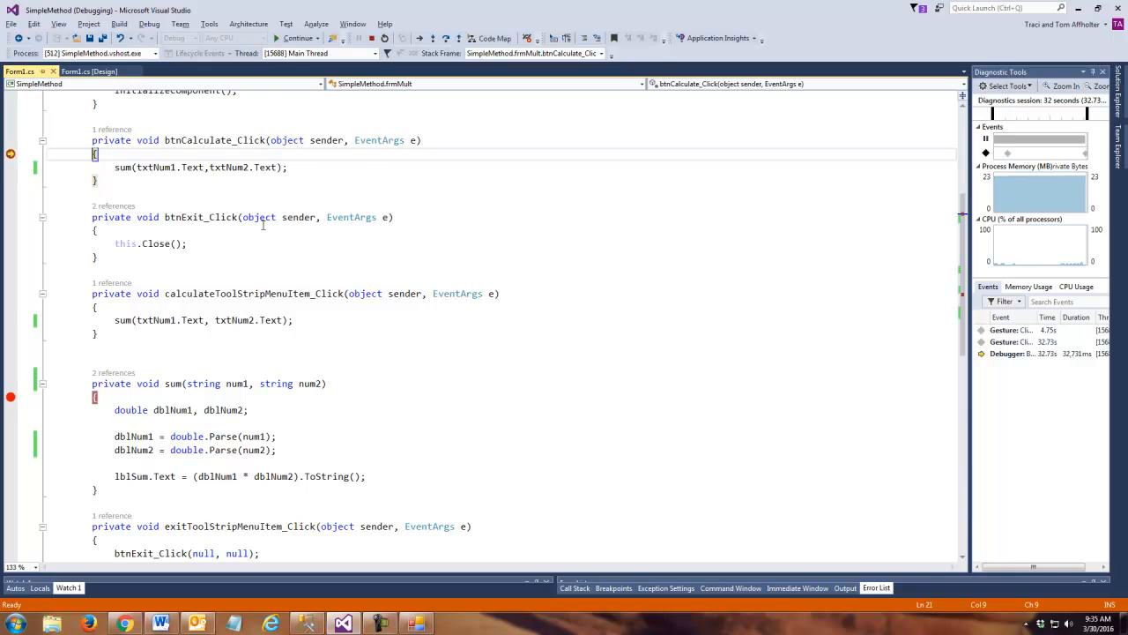
pyautogui.moveTo(192, 167)
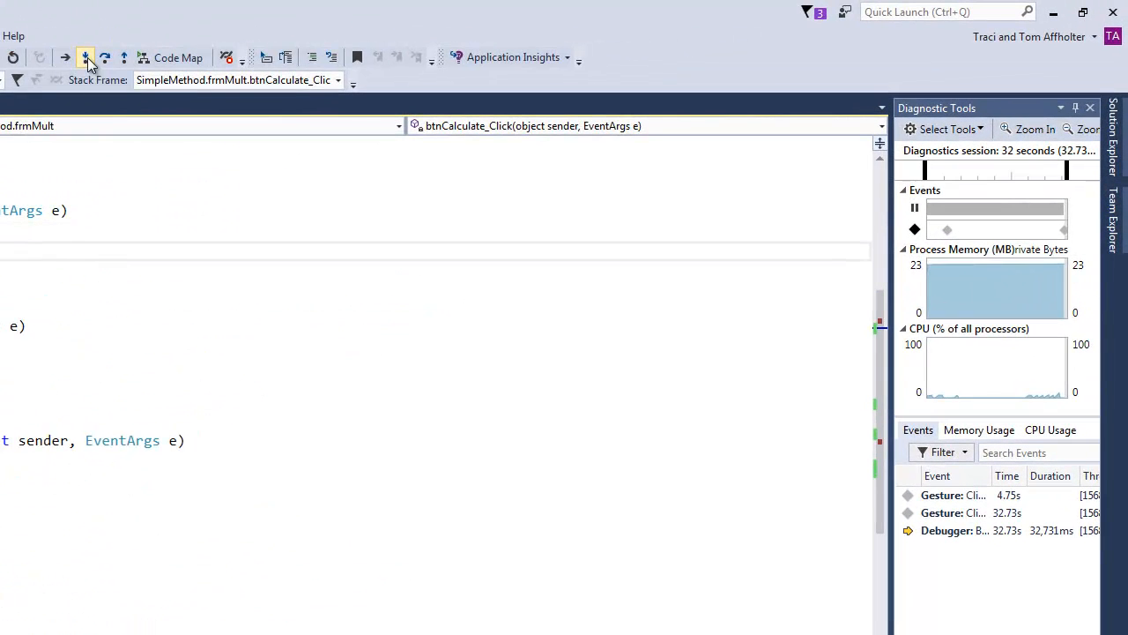
# Step: Step from btnCalculate_Click into the sum method and through its statements
pyautogui.click(86, 58)
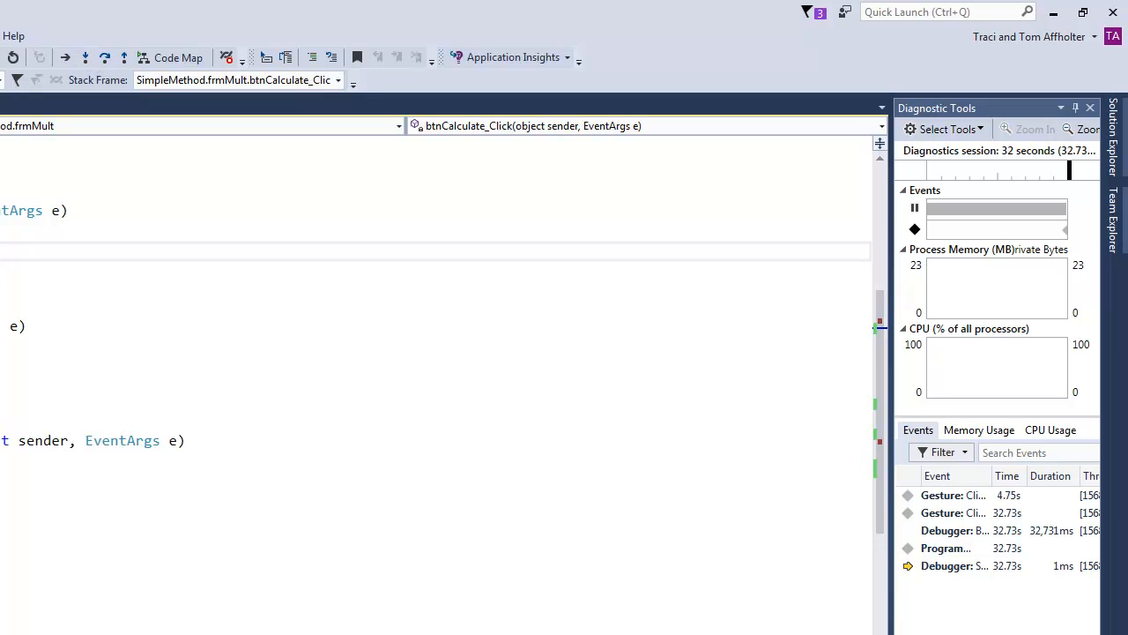
pyautogui.moveTo(40, 163)
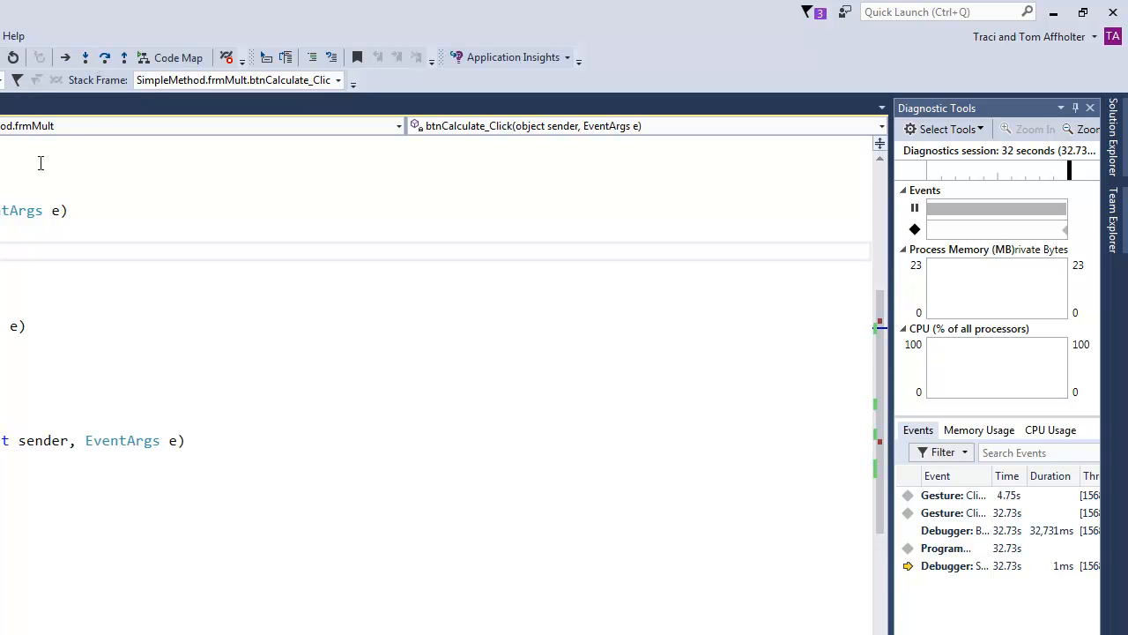
pyautogui.click(86, 57)
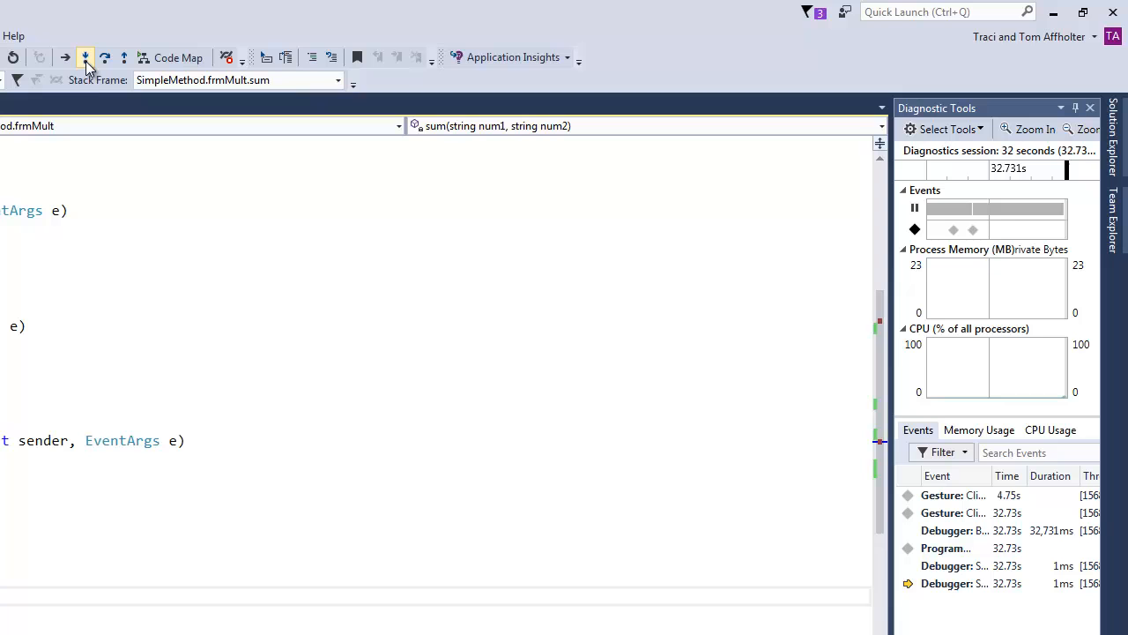
pyautogui.moveTo(86, 57)
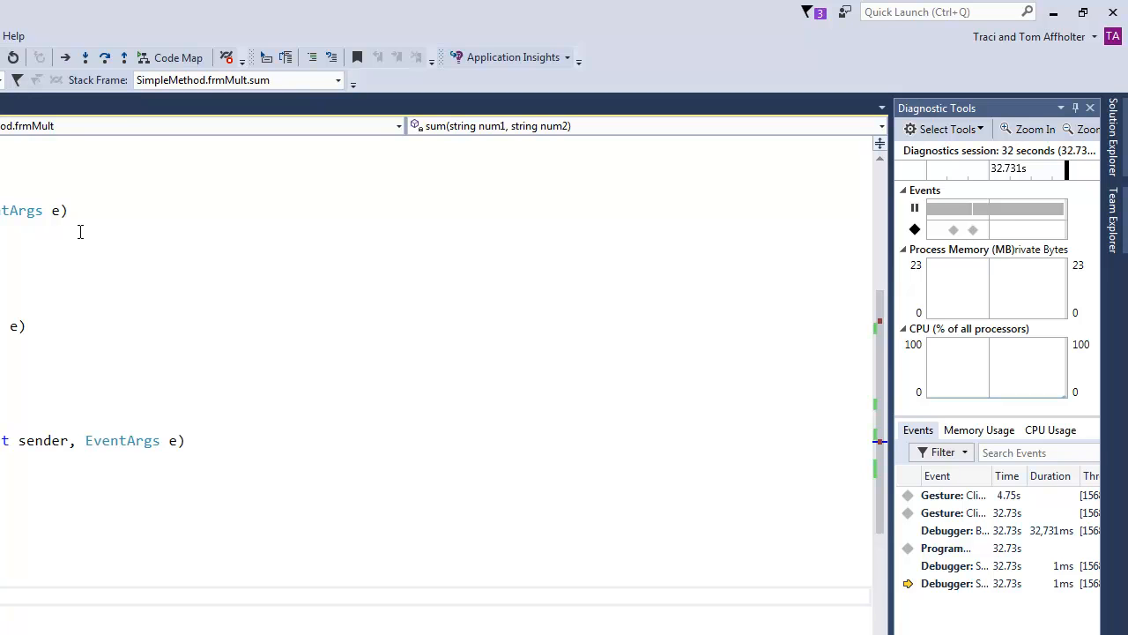
pyautogui.click(85, 57)
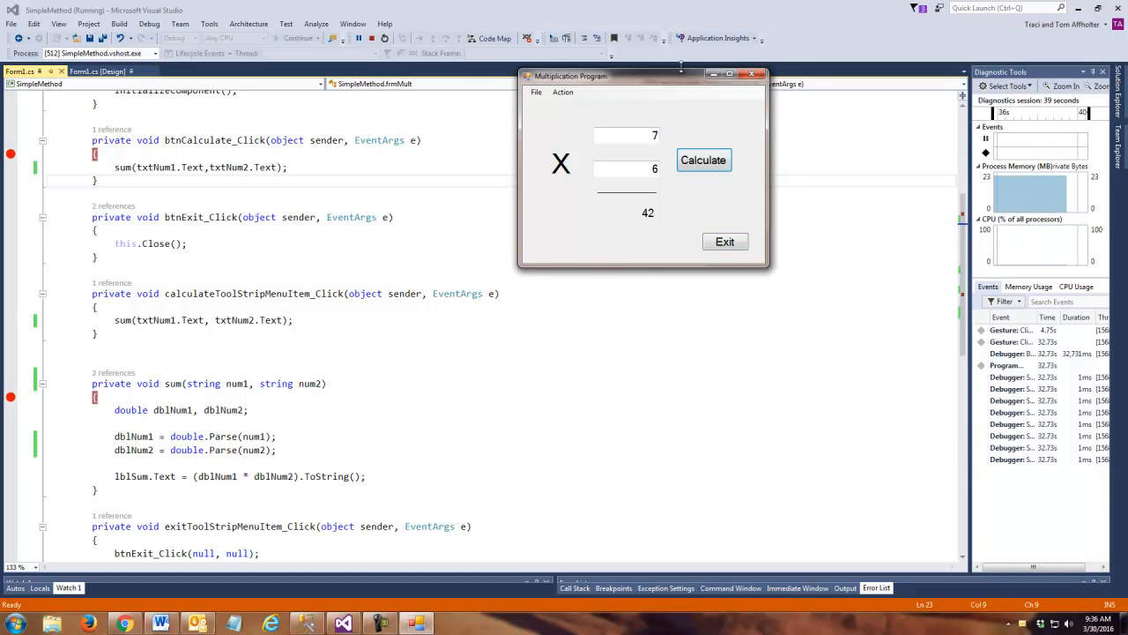
# Step: Check the 42 result, close the Multiplication Program, and return to the Form1.cs code
pyautogui.moveTo(644, 74); pyautogui.dragTo(615, 72)
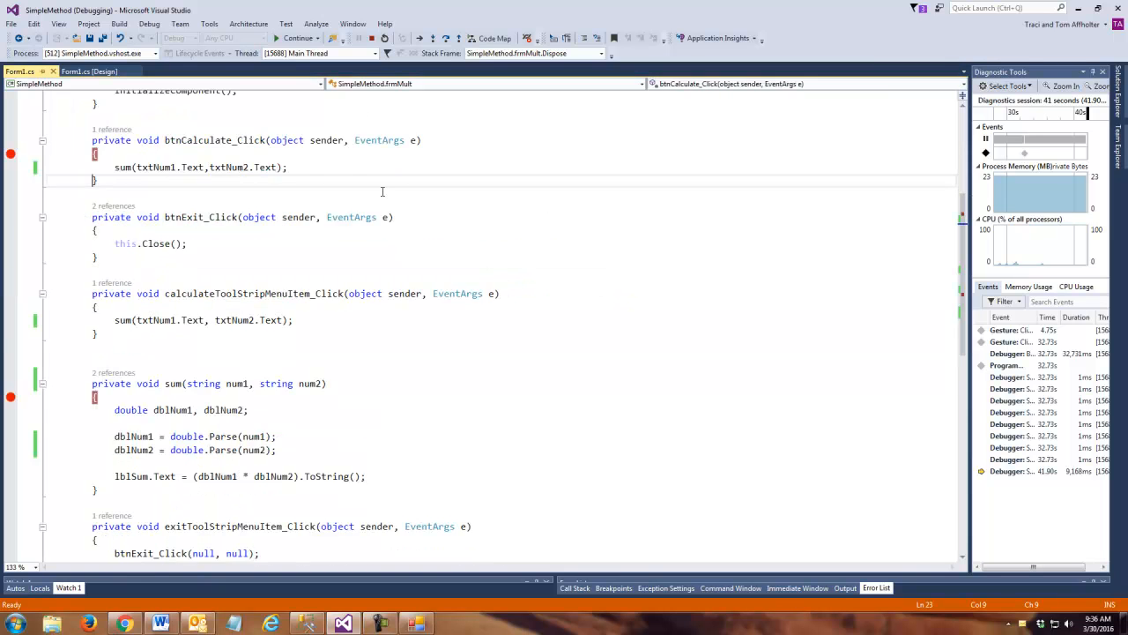
pyautogui.scroll(-3)
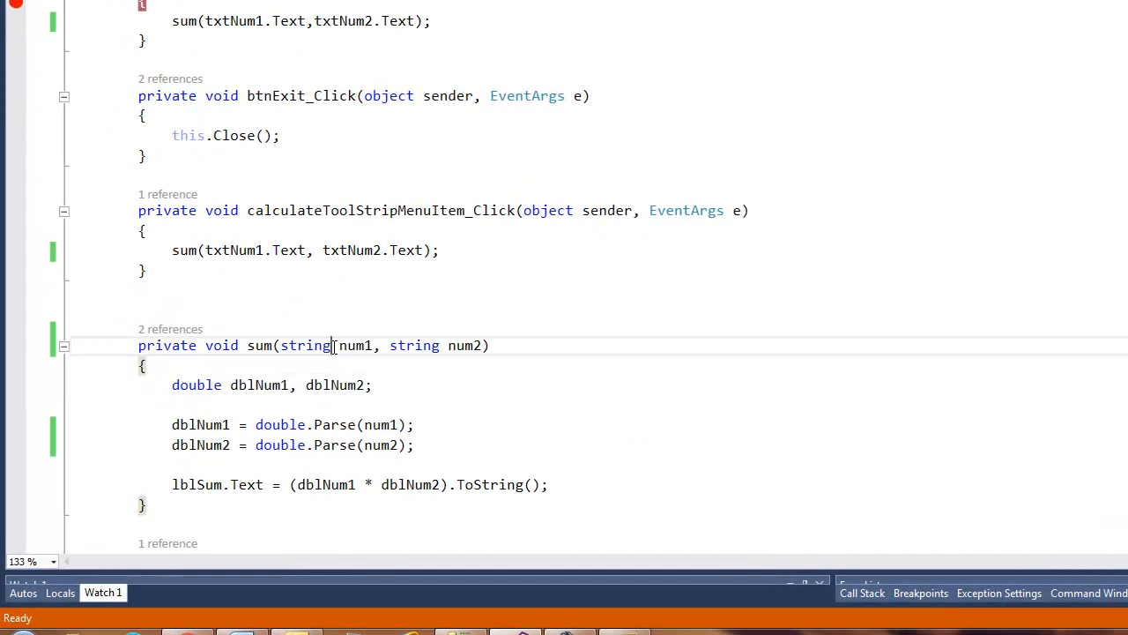
# Step: Change the types of sum's num1 and num2 parameters from string to double
pyautogui.doubleClick(305, 344)
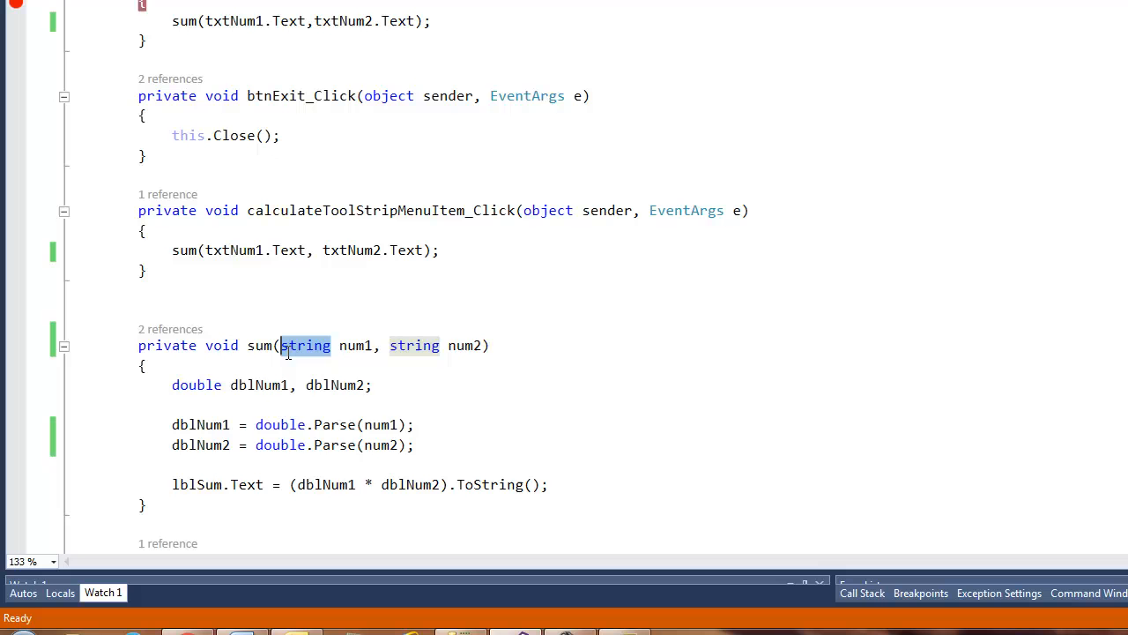
pyautogui.write('double')
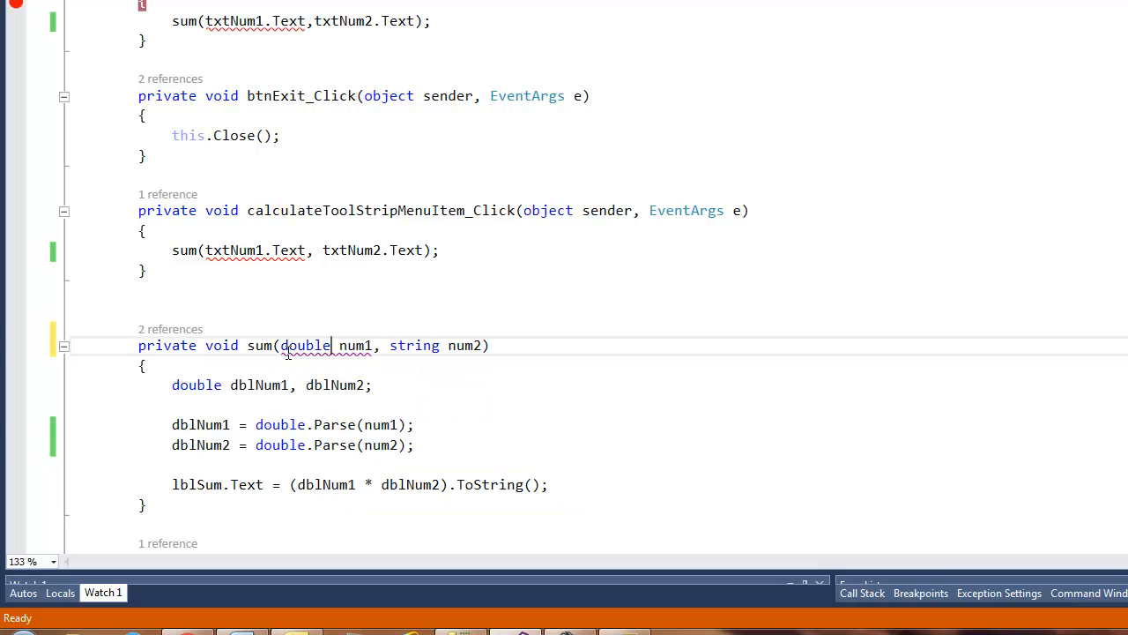
pyautogui.doubleClick(414, 345)
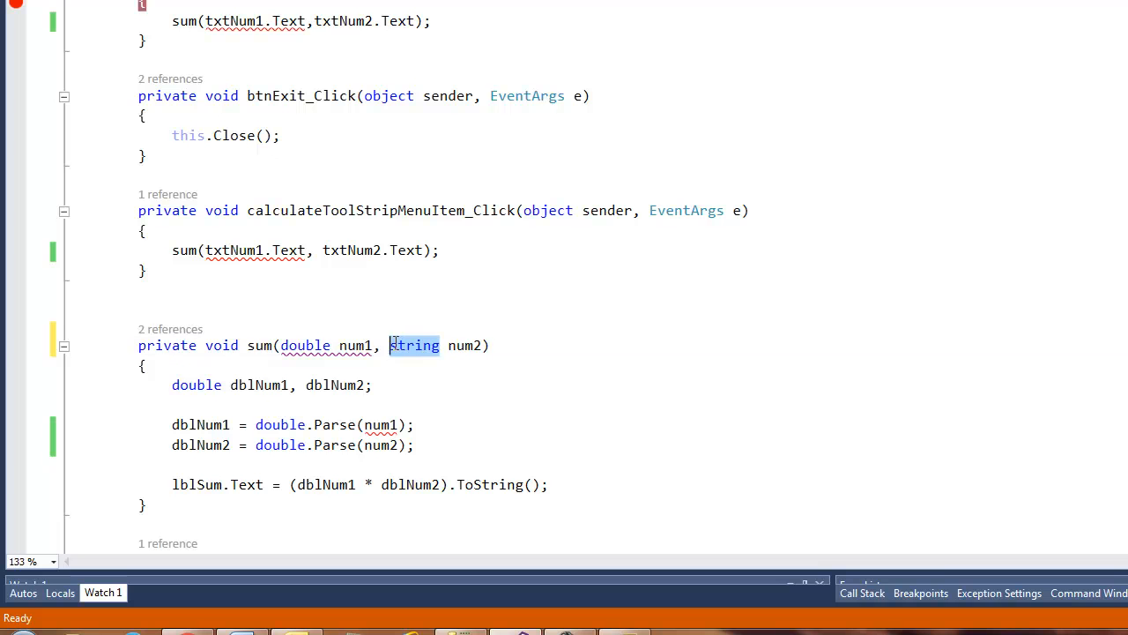
pyautogui.write('double')
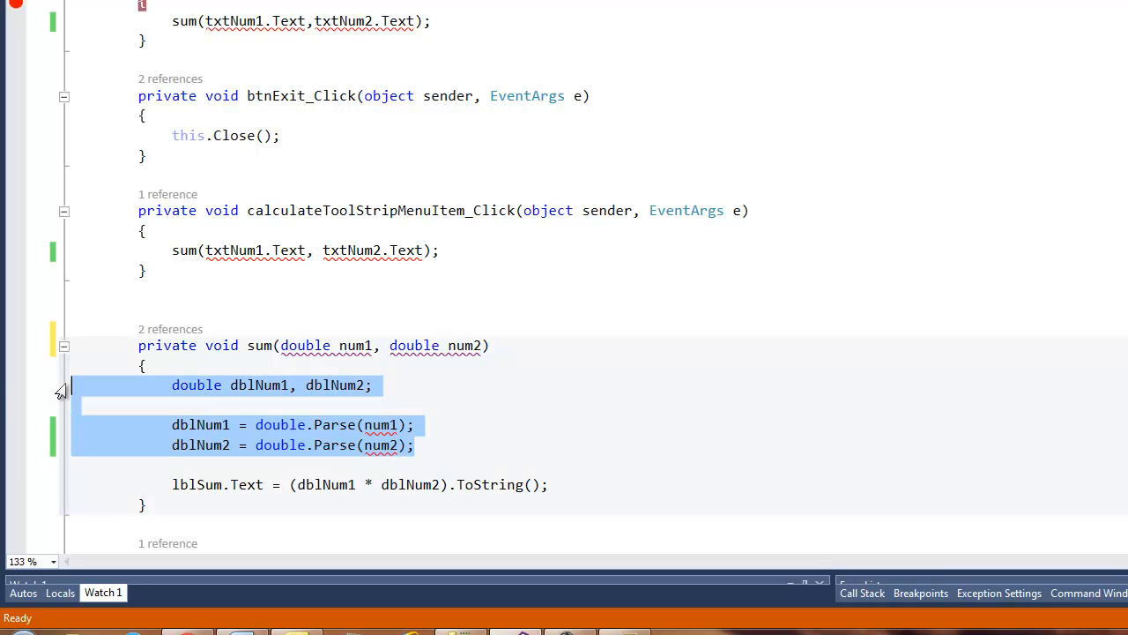
# Step: Delete the dblNum parsing lines and use num1 and num2 in the multiplication expression
pyautogui.press('Delete')
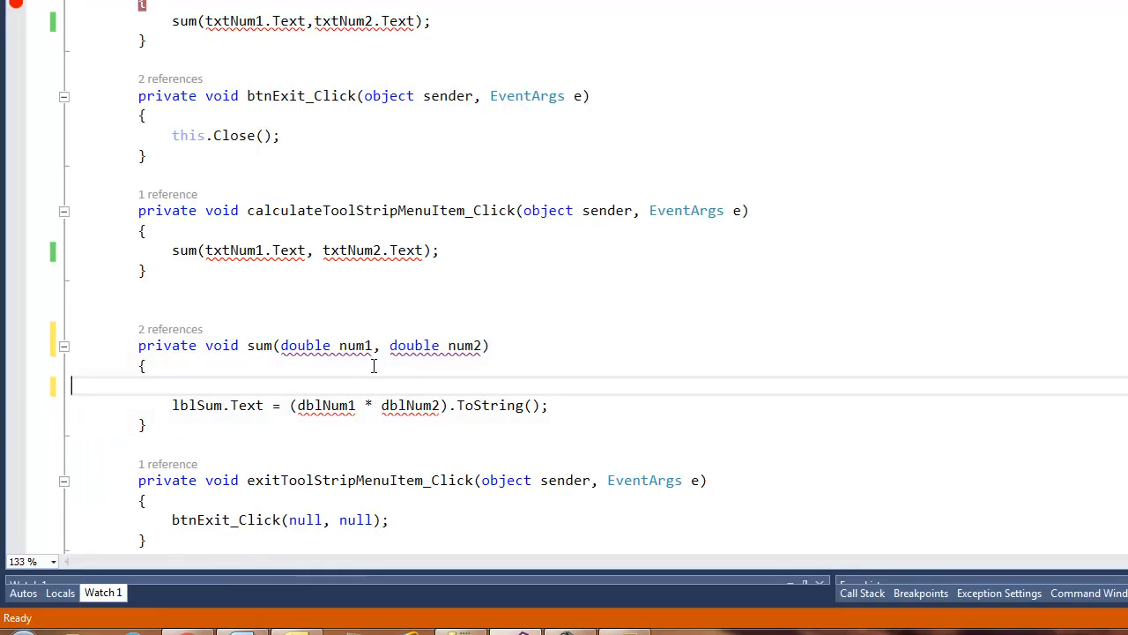
pyautogui.doubleClick(325, 405)
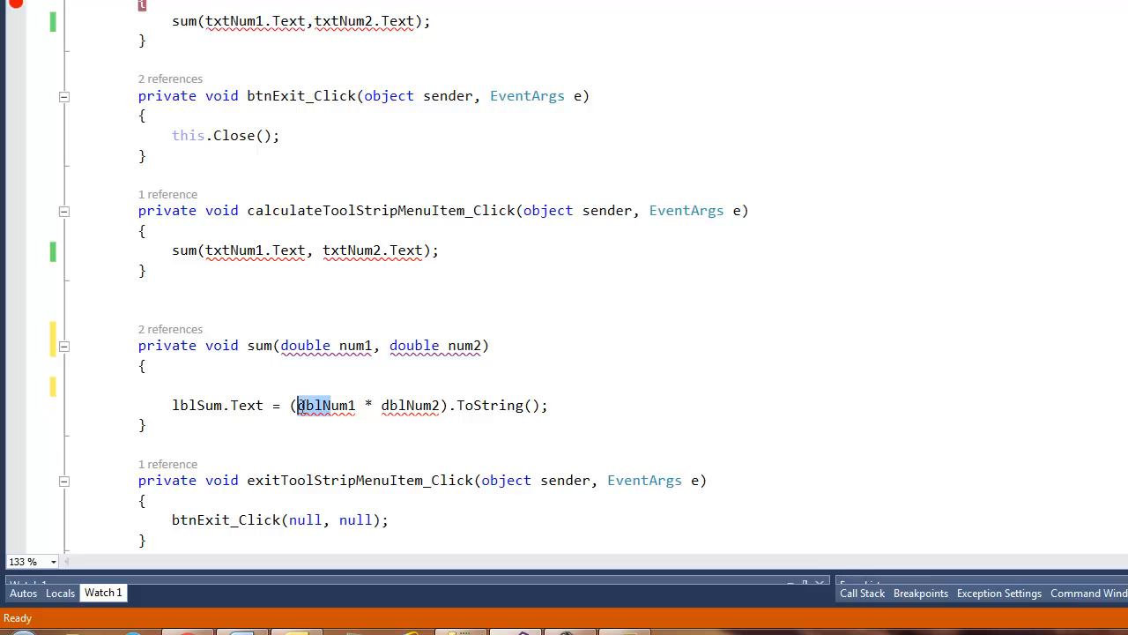
pyautogui.write('num1')
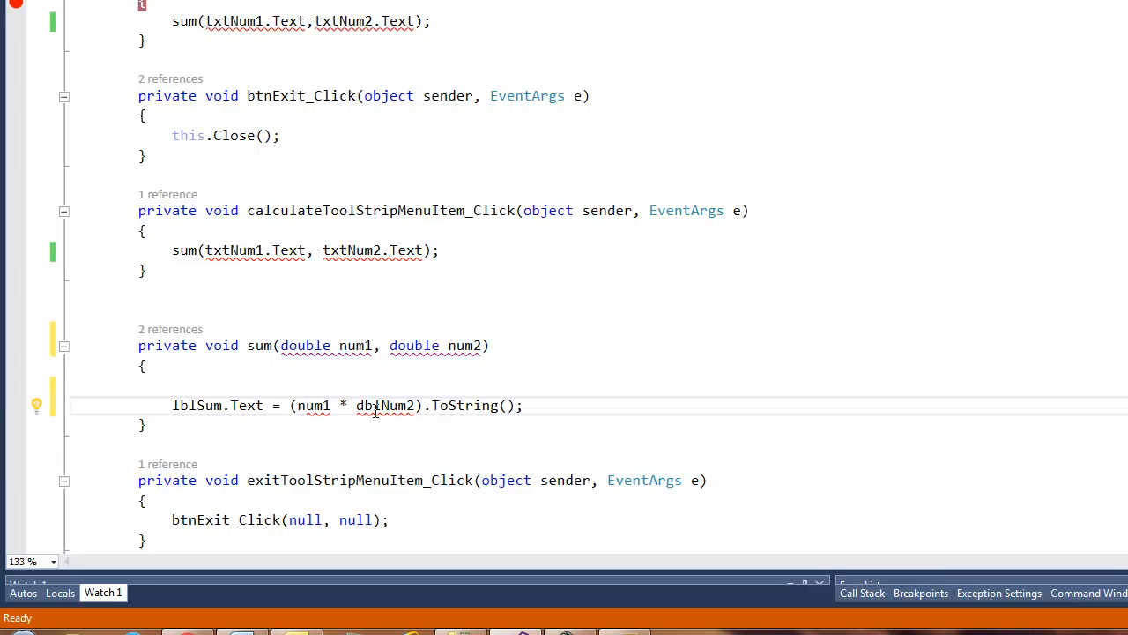
pyautogui.doubleClick(370, 404)
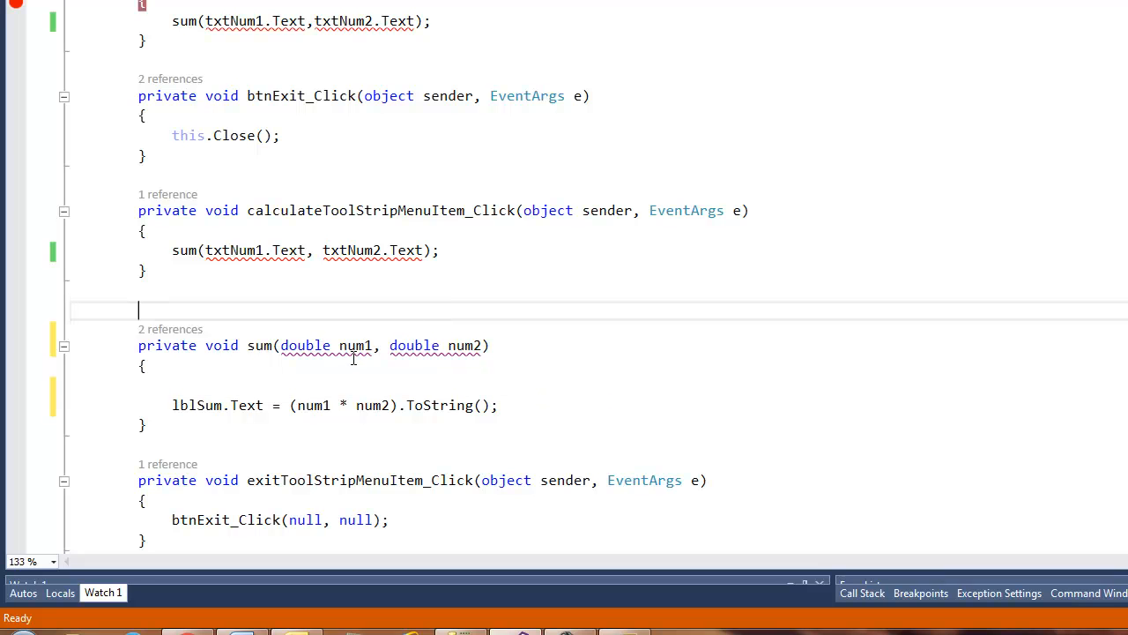
pyautogui.moveTo(281, 397)
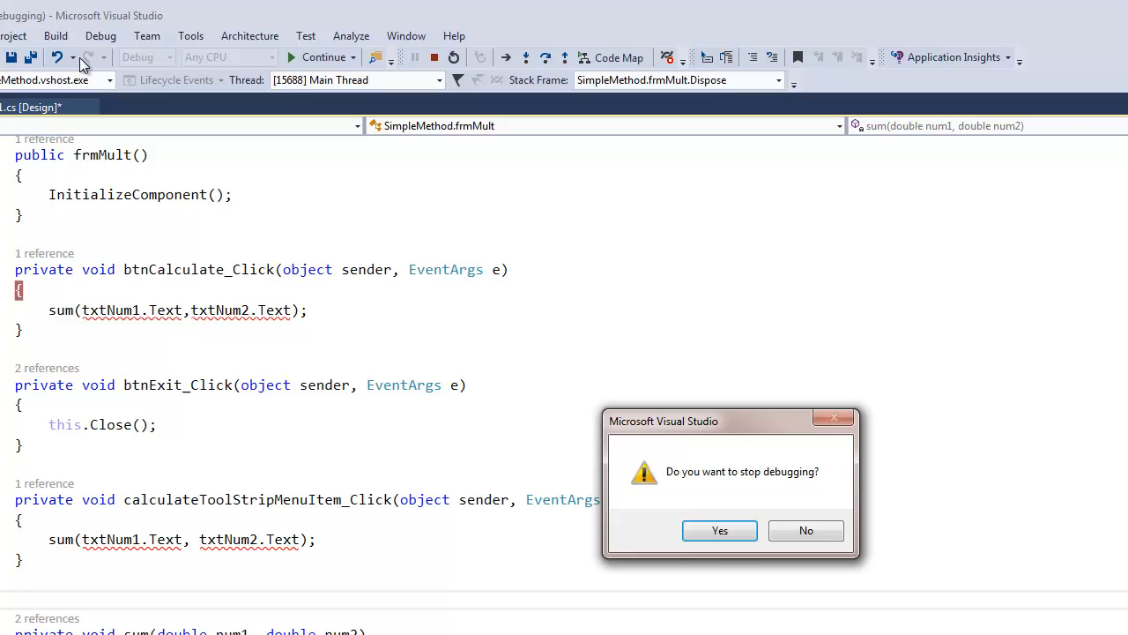
pyautogui.moveTo(806, 530)
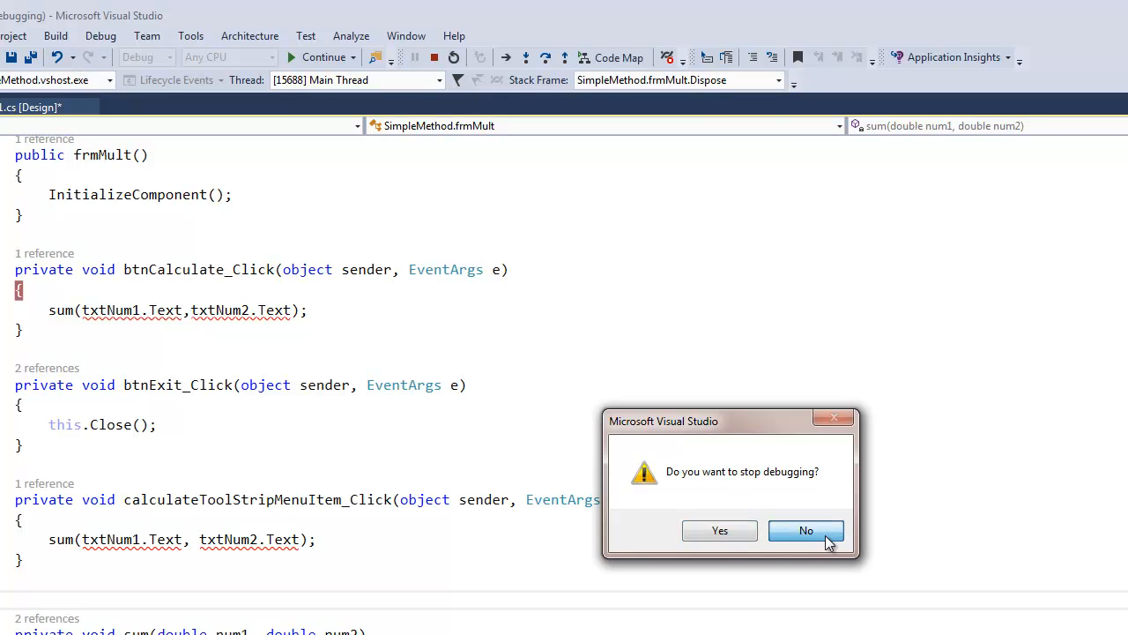
pyautogui.moveTo(771, 544)
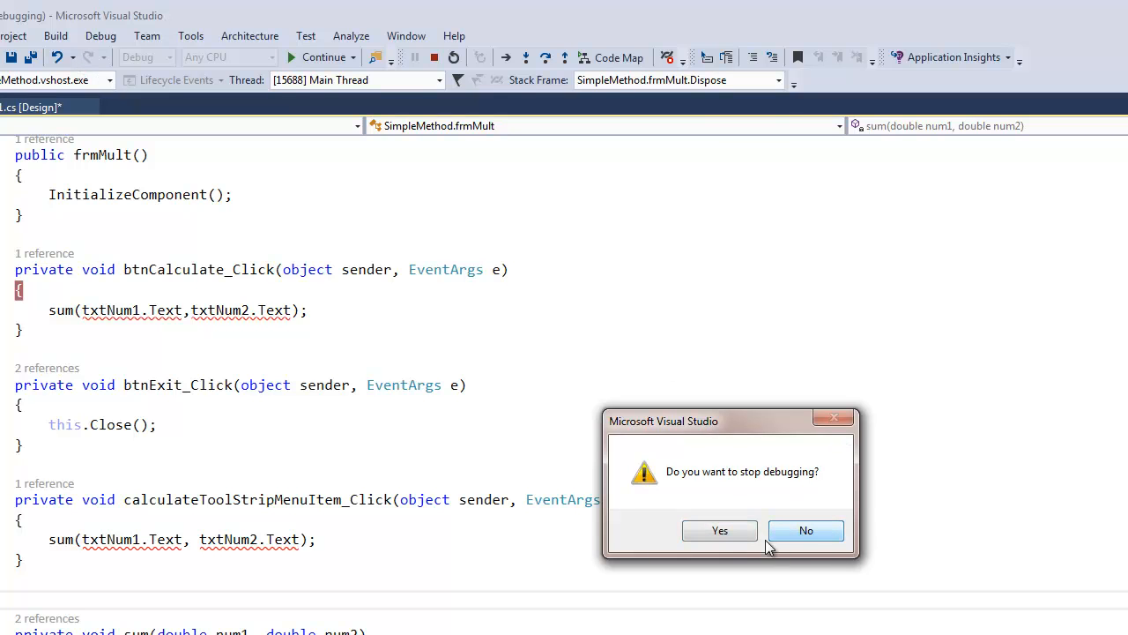
# Step: Answer Yes to the 'Do you want to stop debugging?' prompt
pyautogui.click(719, 529)
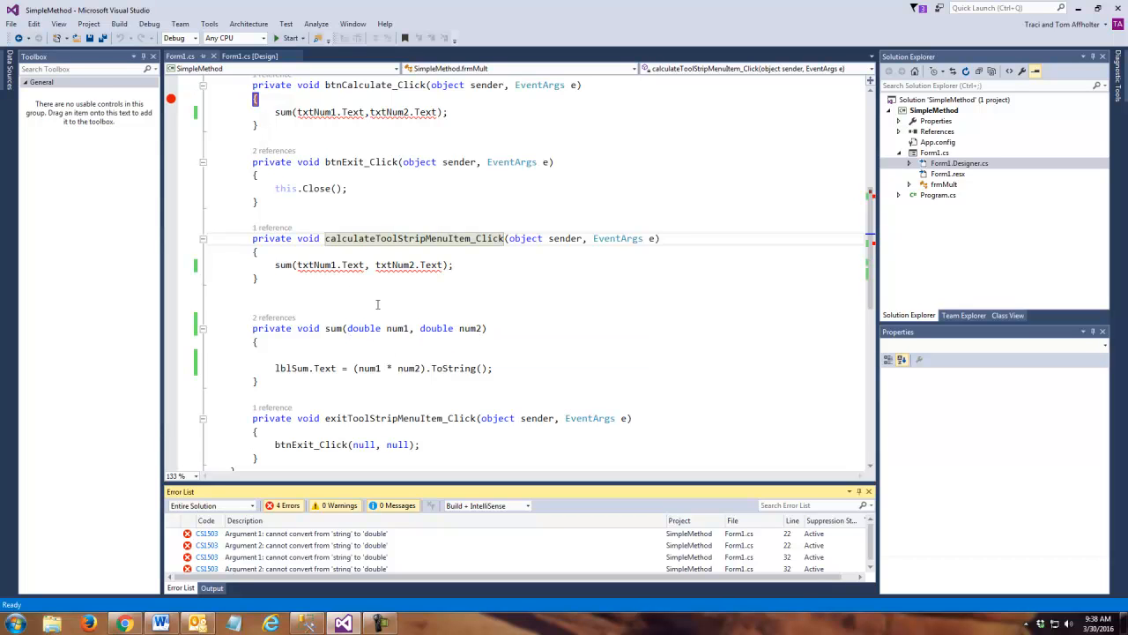
pyautogui.moveTo(362, 306)
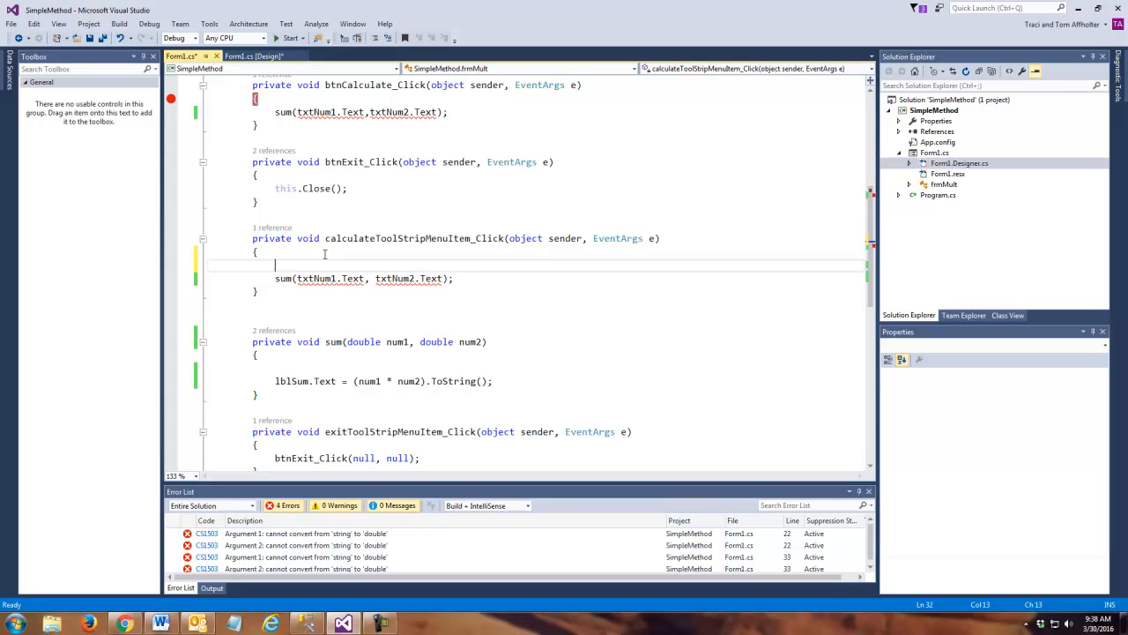
pyautogui.moveTo(313, 278)
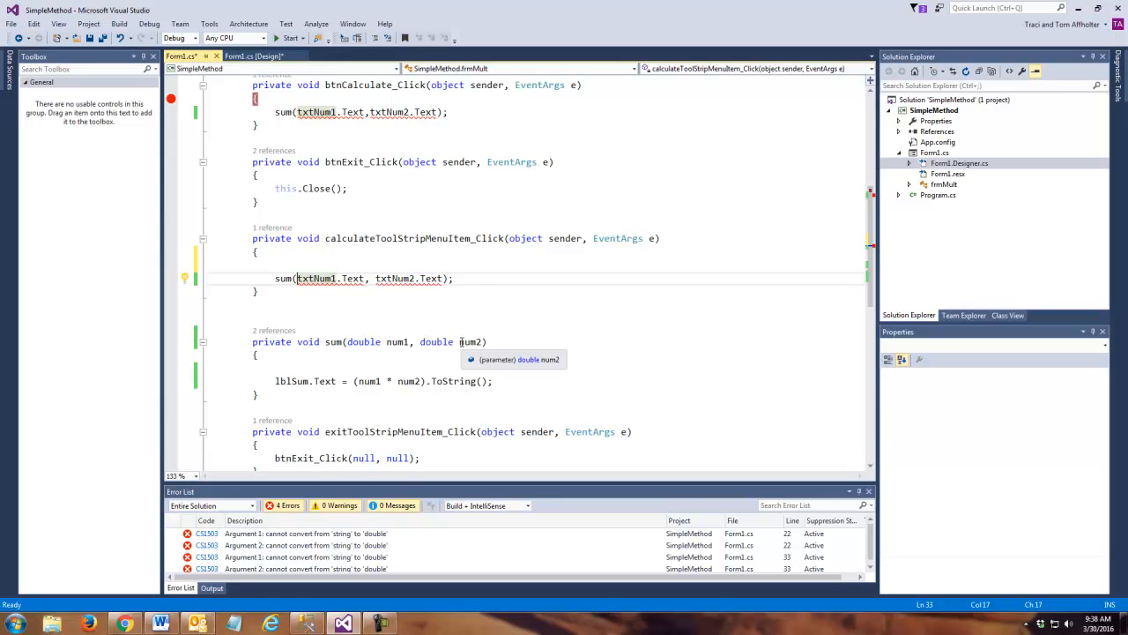
# Step: Wrap both text box arguments of the menu handler's sum call in double.Parse
pyautogui.write('double')
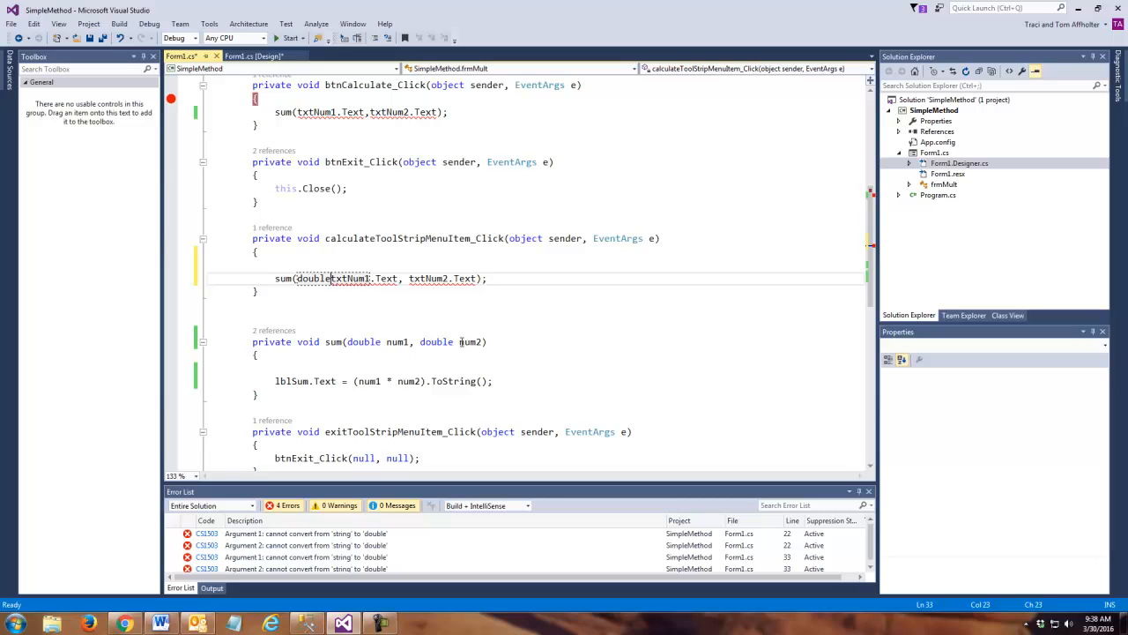
pyautogui.write('.Parse(')
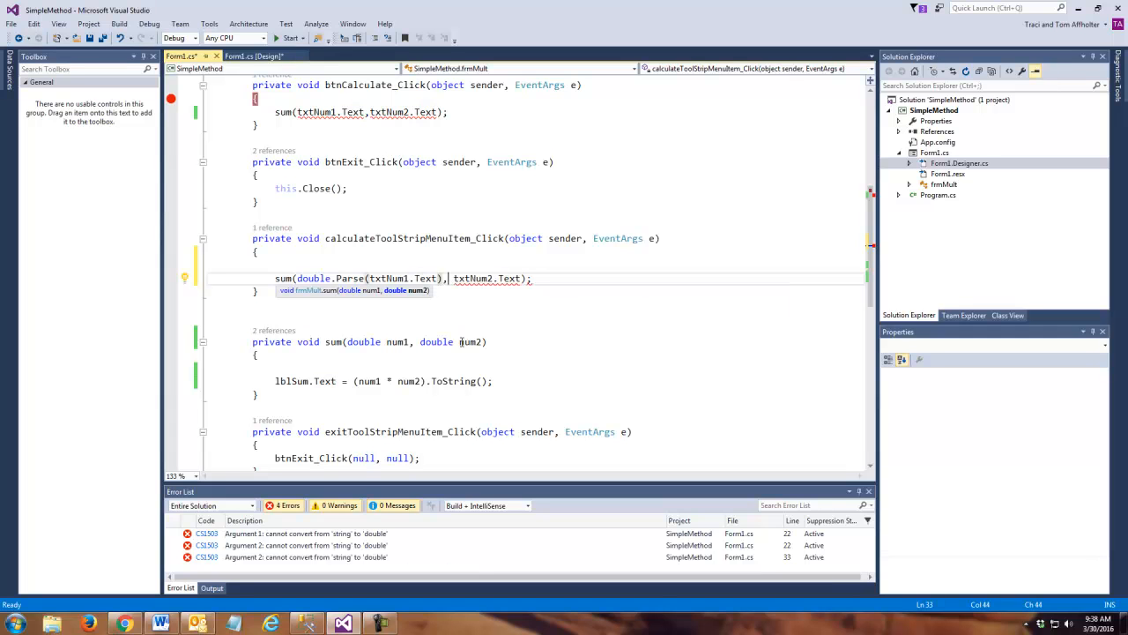
pyautogui.write('double.Parse(')
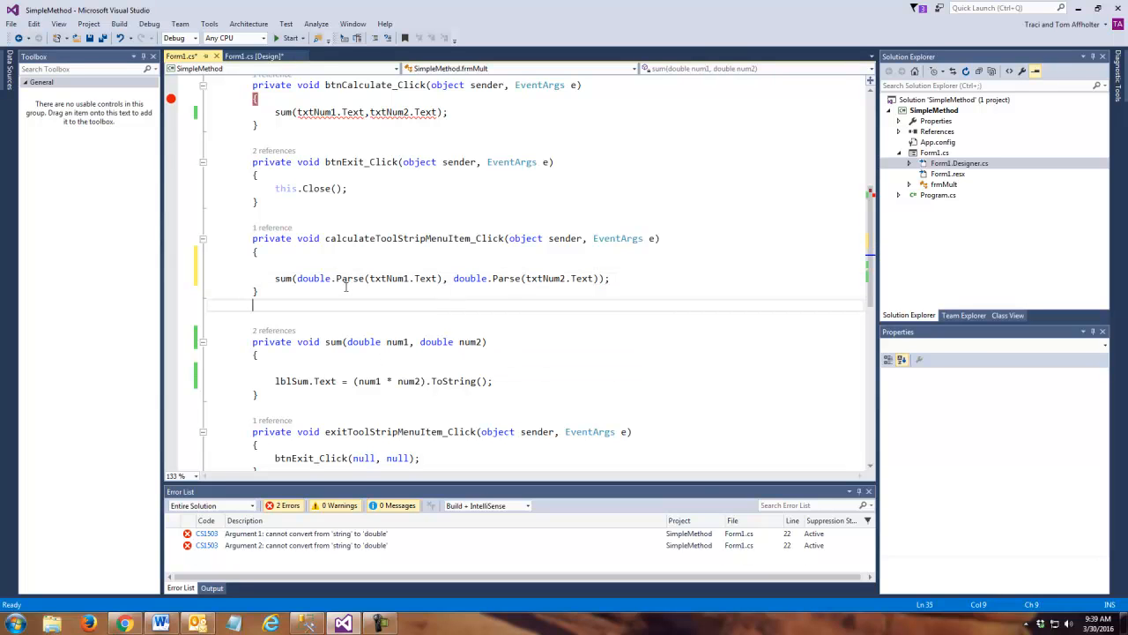
pyautogui.doubleClick(379, 278)
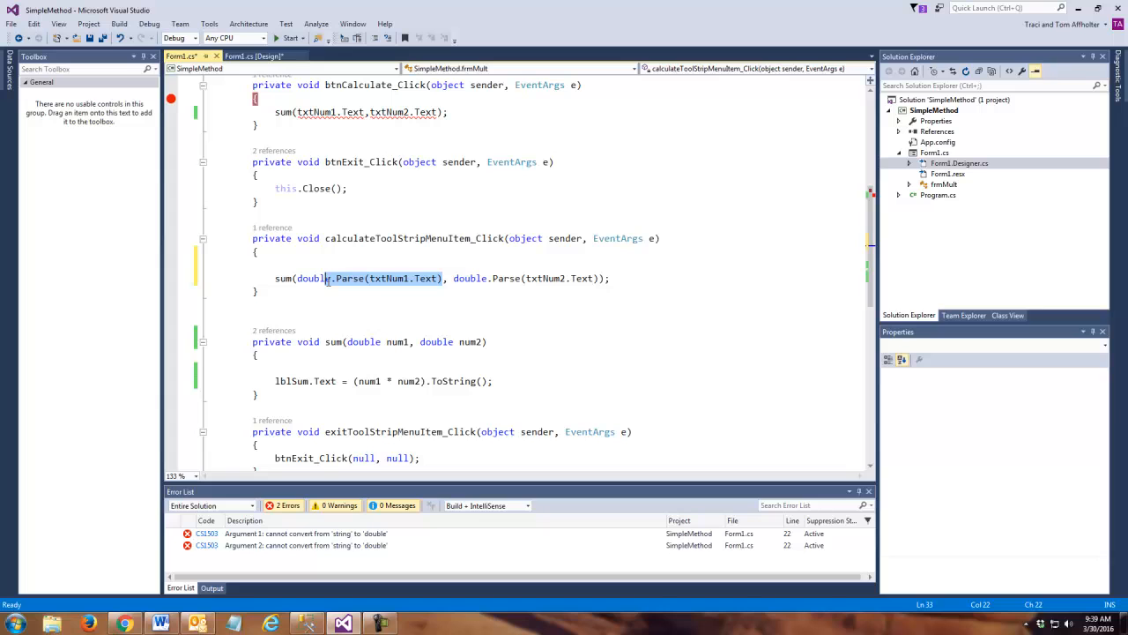
pyautogui.doubleClick(310, 278)
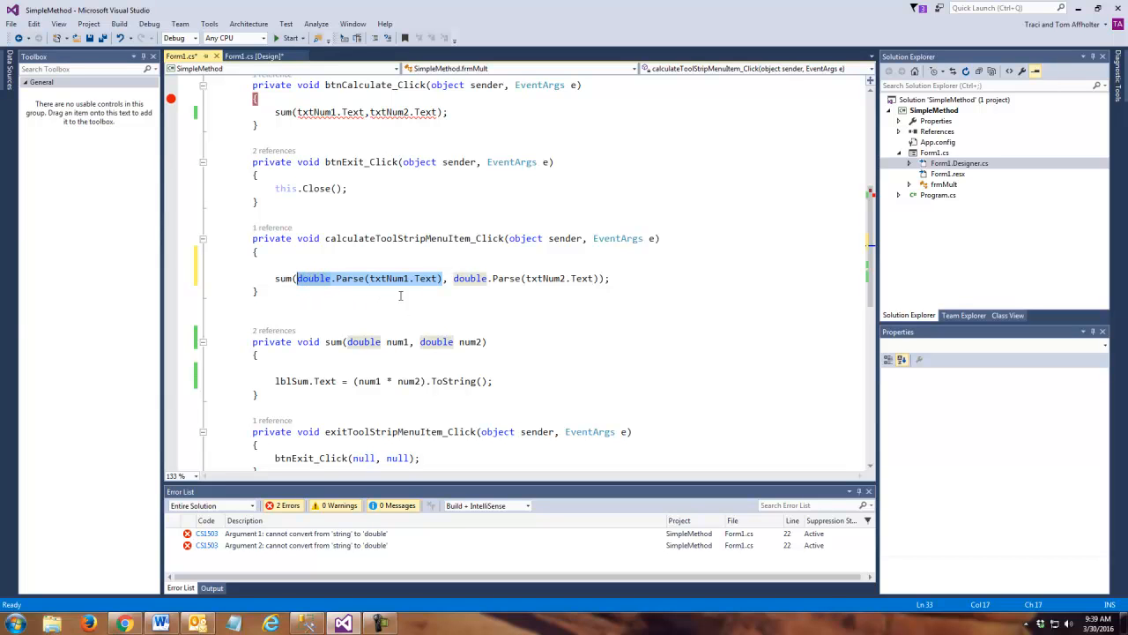
pyautogui.moveTo(427, 278)
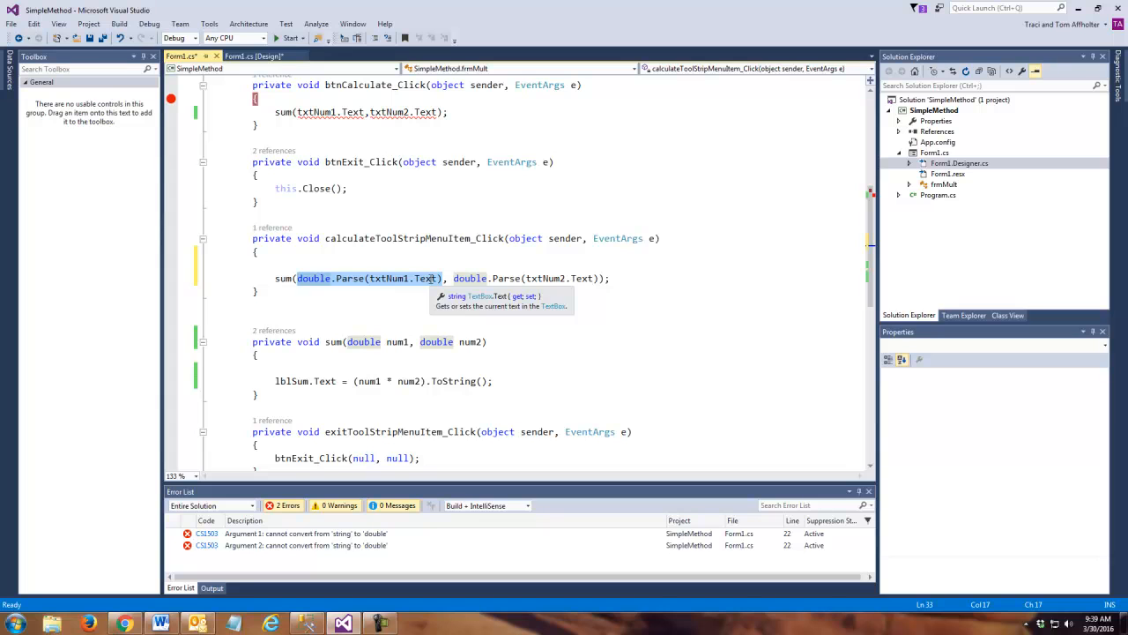
pyautogui.moveTo(353, 300)
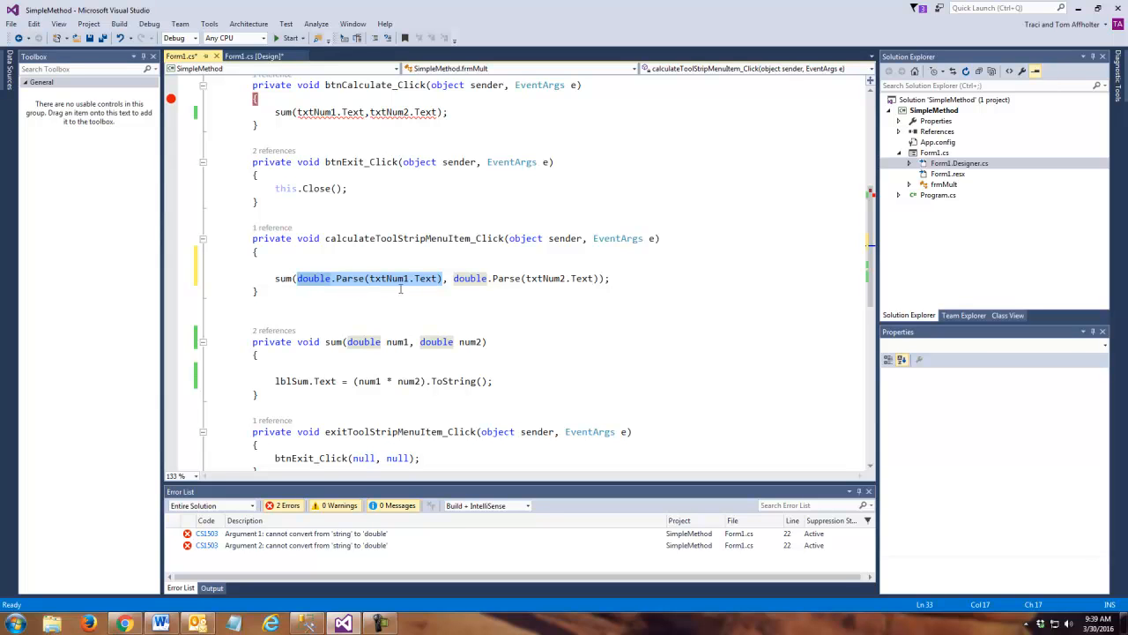
pyautogui.moveTo(557, 293)
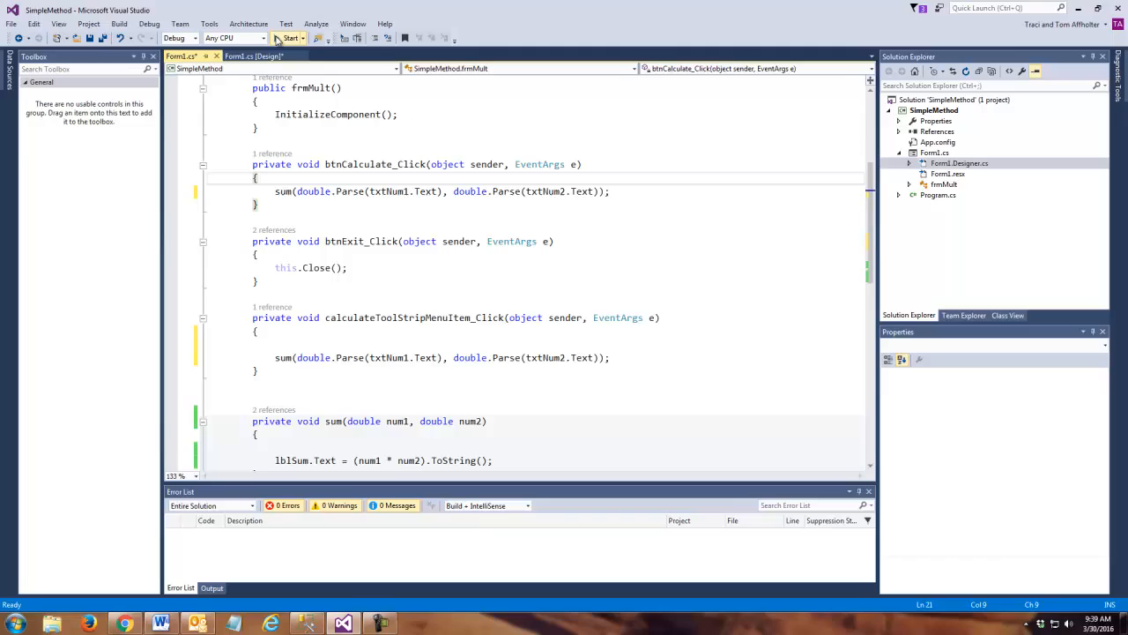
# Step: Run the Multiplication Program, enter 4 and 8, and calculate the result
pyautogui.click(289, 38)
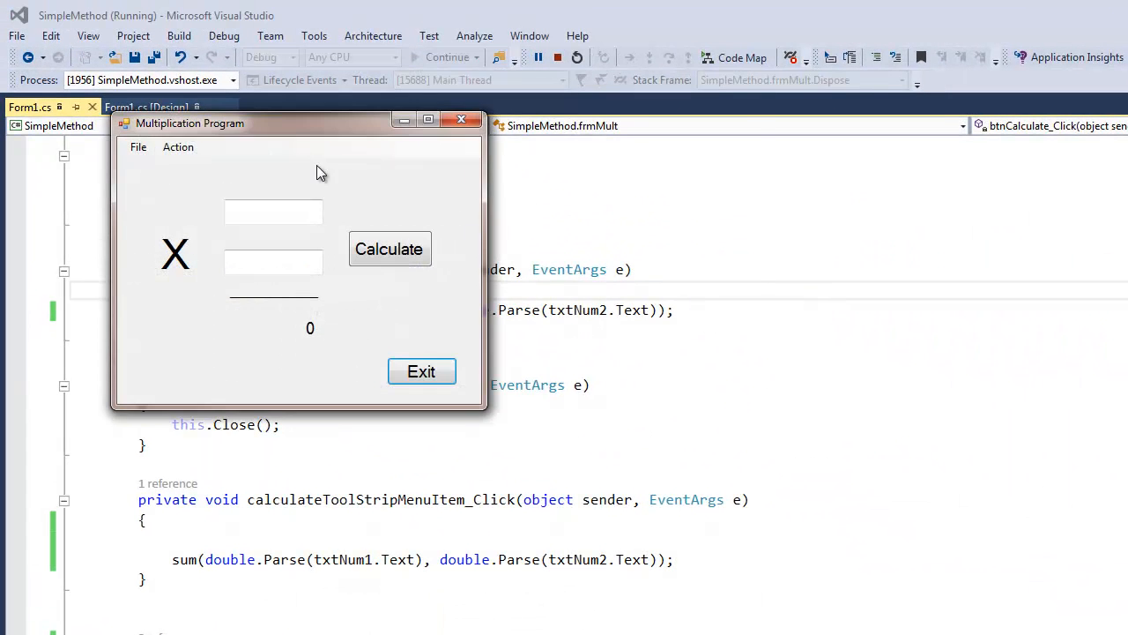
pyautogui.moveTo(298, 123); pyautogui.dragTo(564, 125)
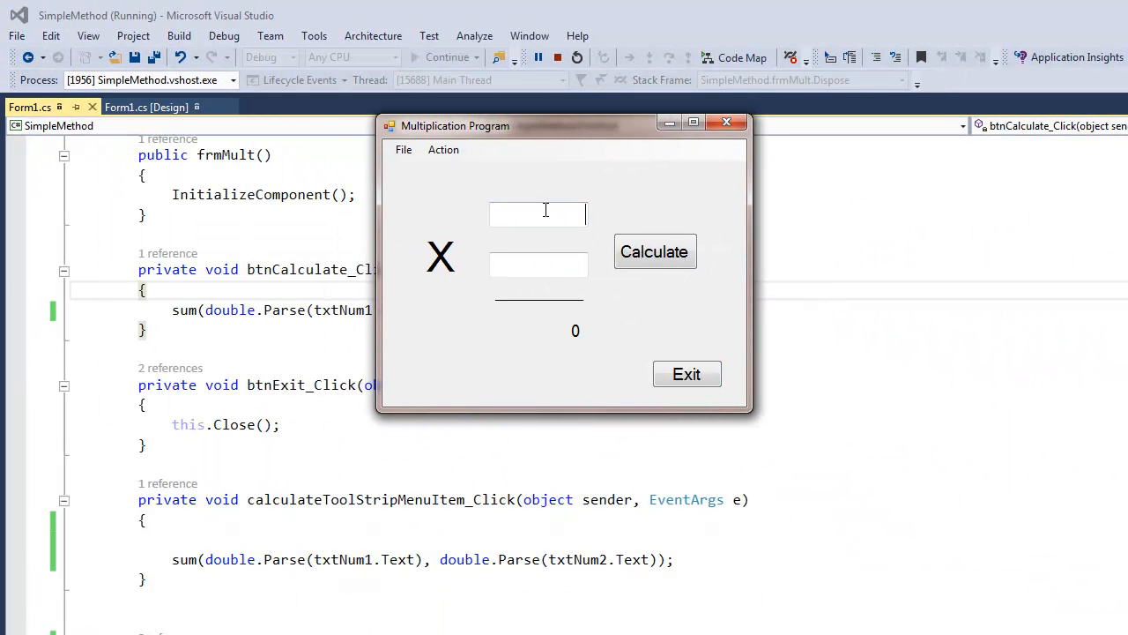
pyautogui.write('4')
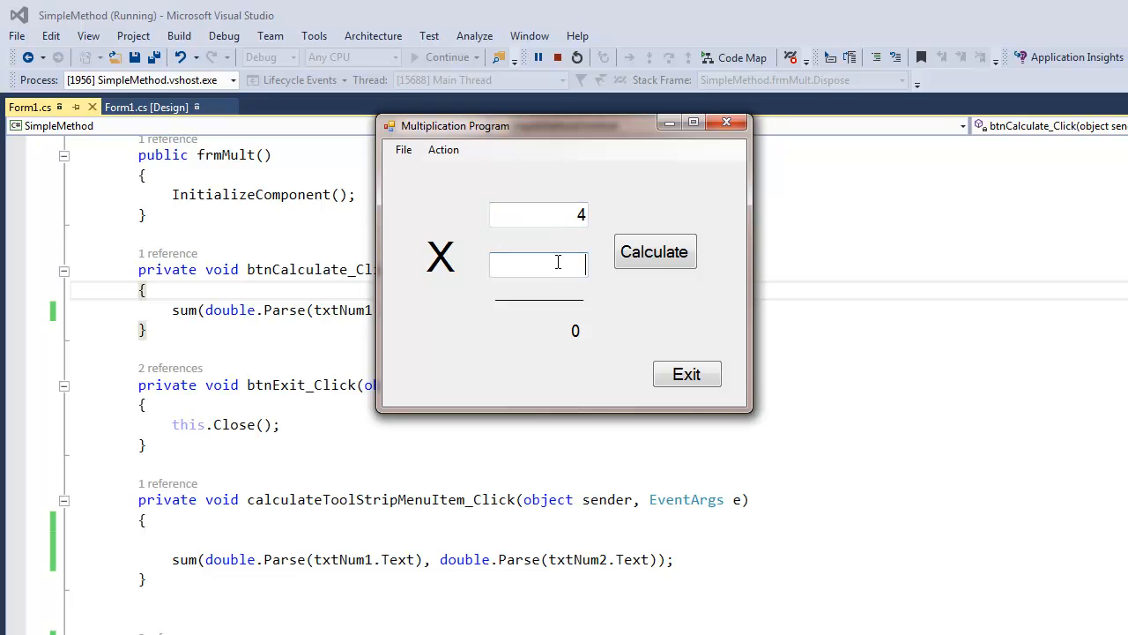
pyautogui.write('8')
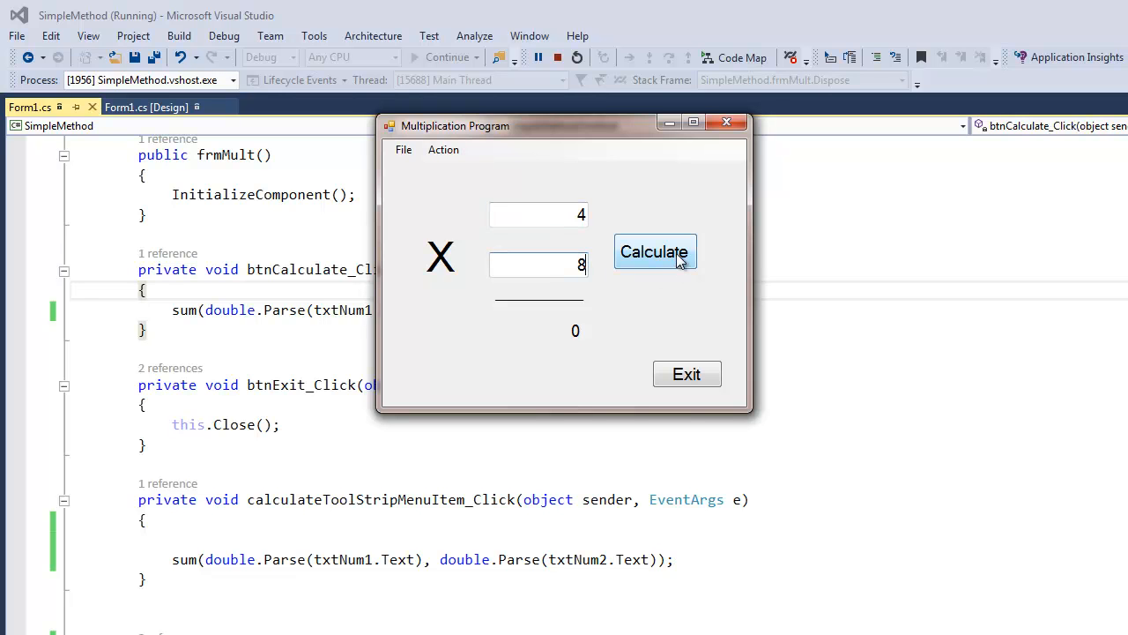
pyautogui.click(653, 251)
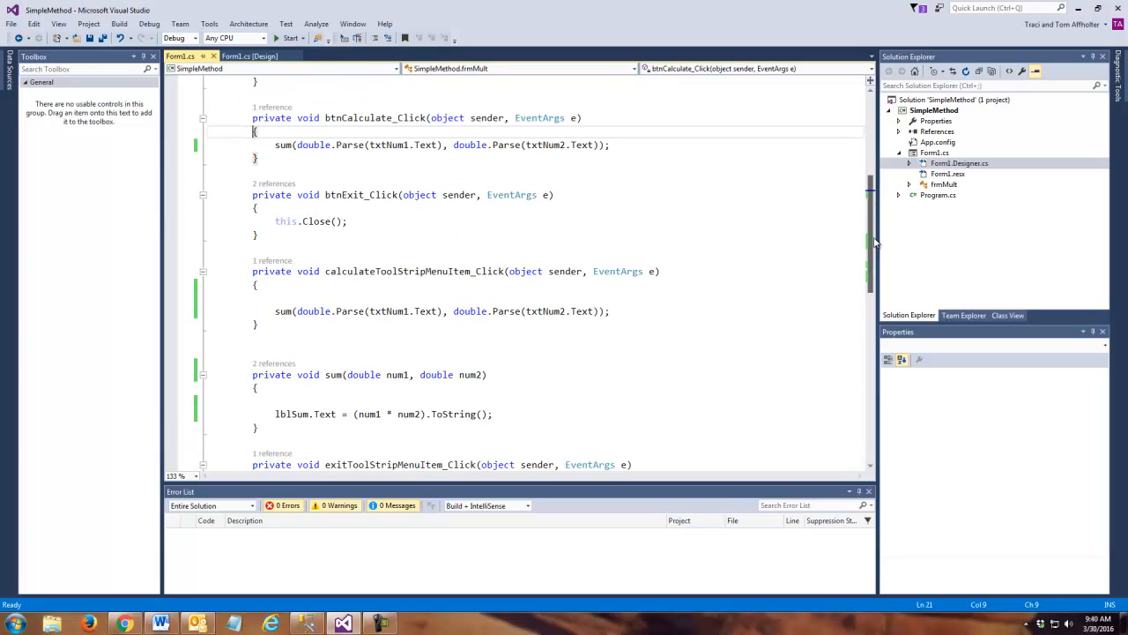
pyautogui.scroll(-3)
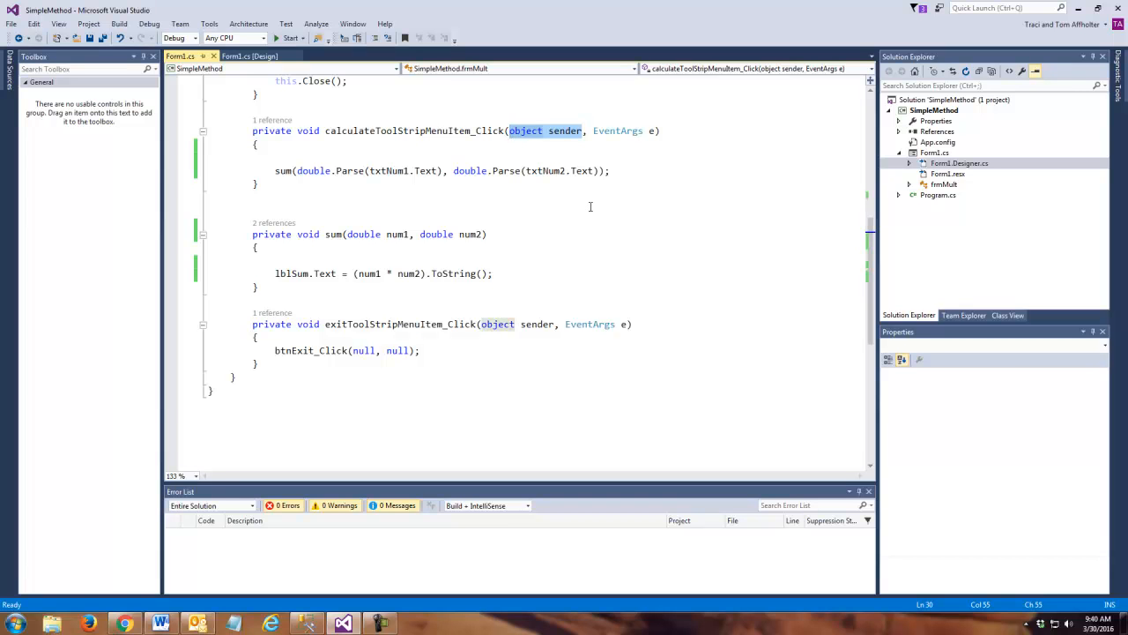
pyautogui.moveTo(601, 207)
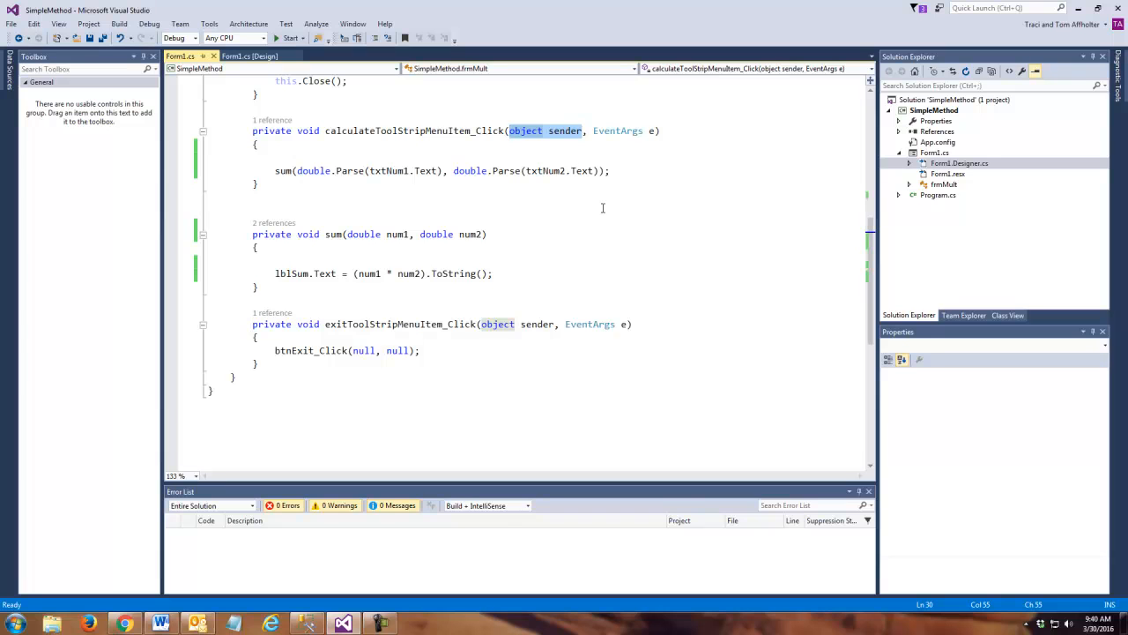
pyautogui.click(595, 210)
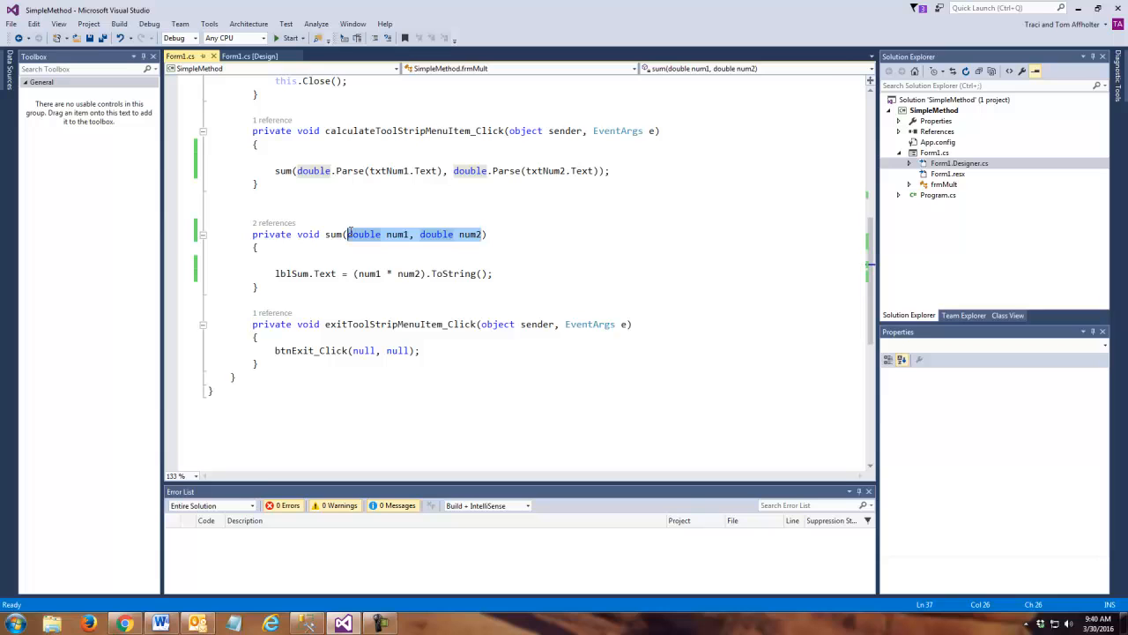
pyautogui.click(351, 170)
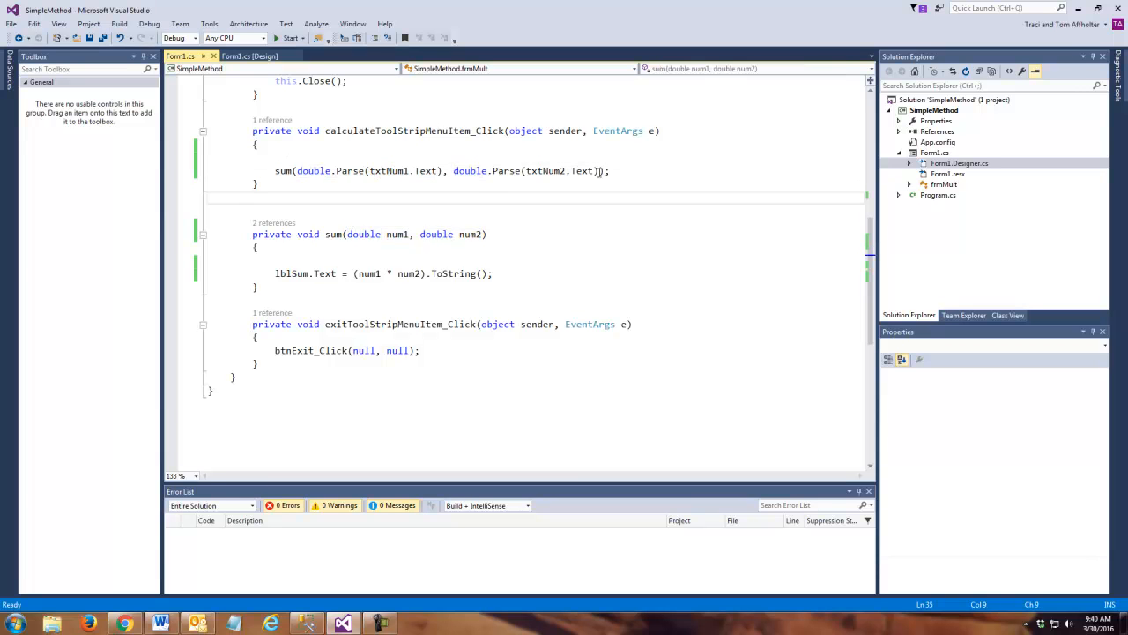
# Step: Delete the double.Parse(txtNum2.Text) argument from the menu handler's sum call
pyautogui.moveTo(448, 170); pyautogui.dragTo(596, 170)
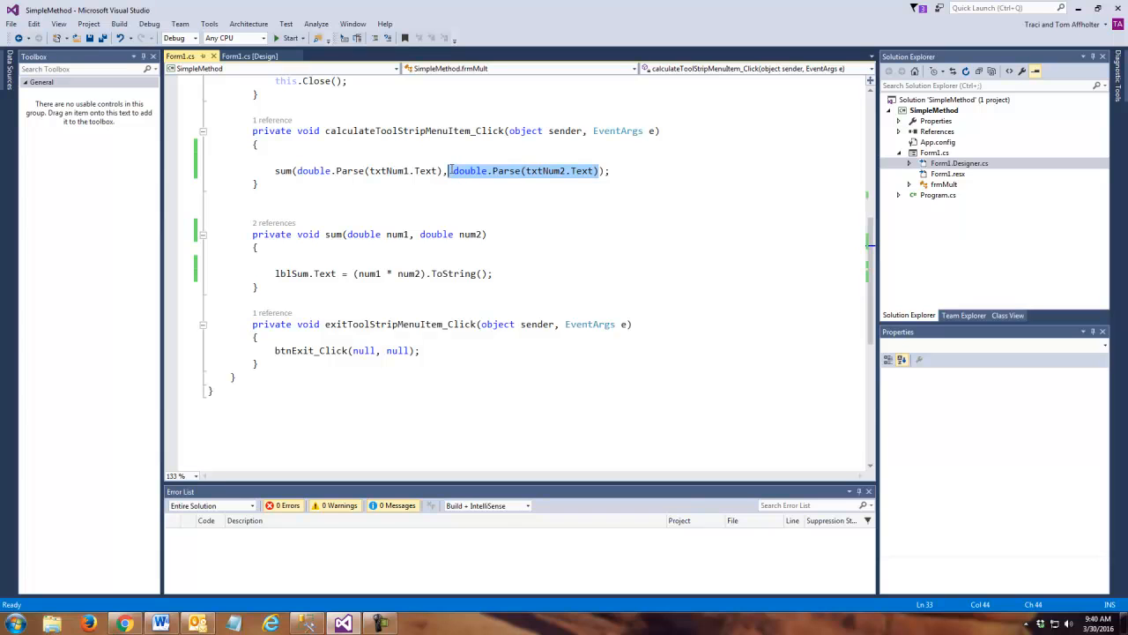
pyautogui.press('Delete')
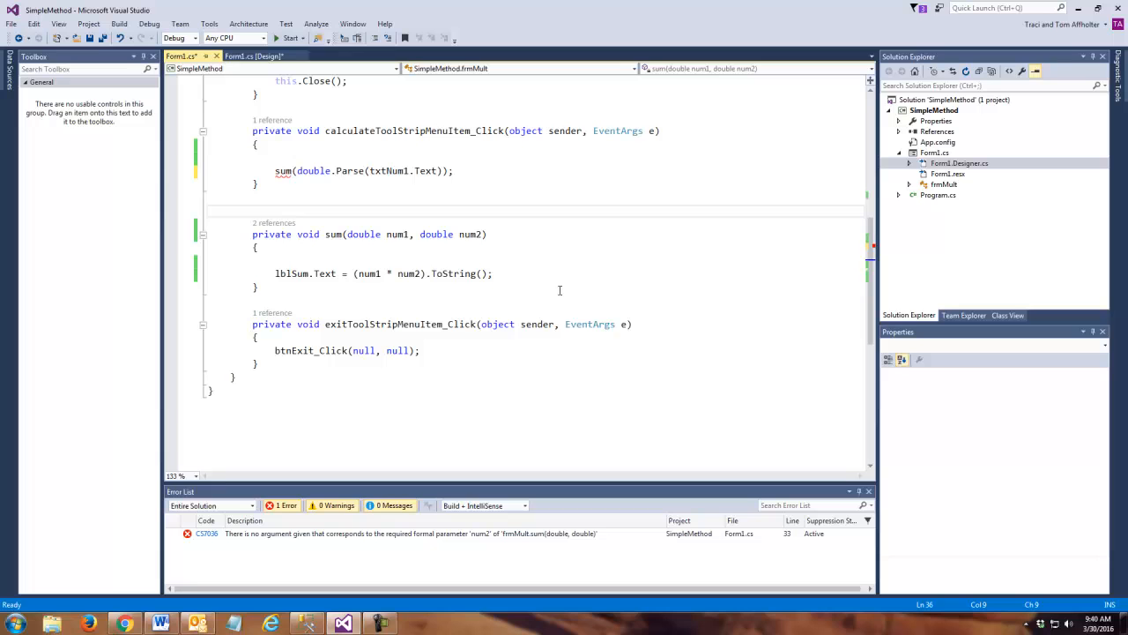
pyautogui.moveTo(284, 170)
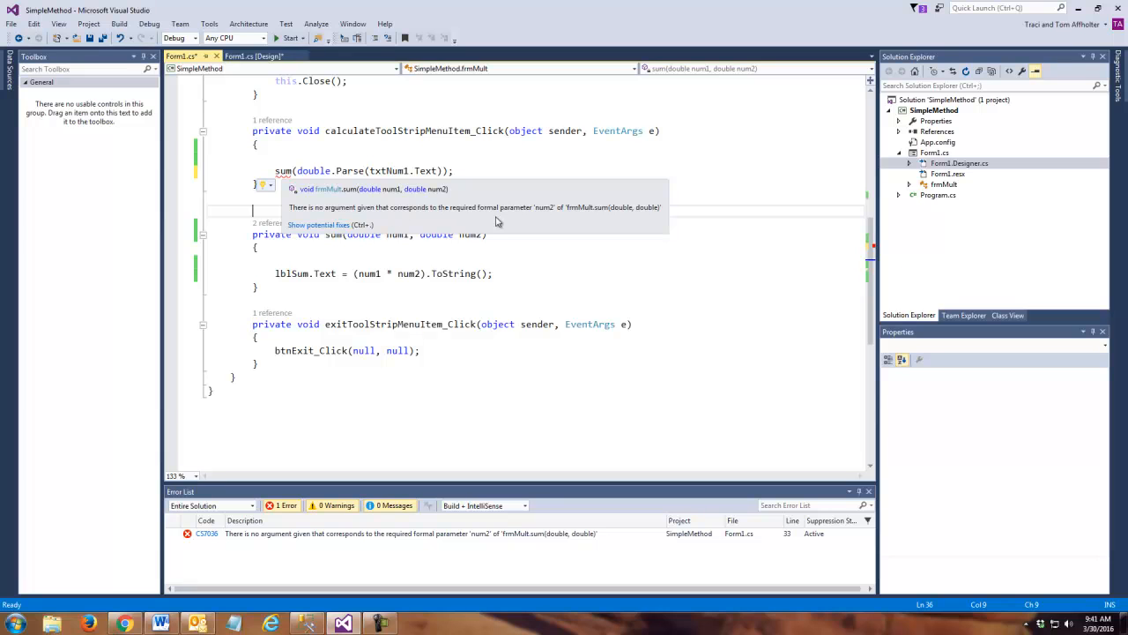
pyautogui.moveTo(593, 223)
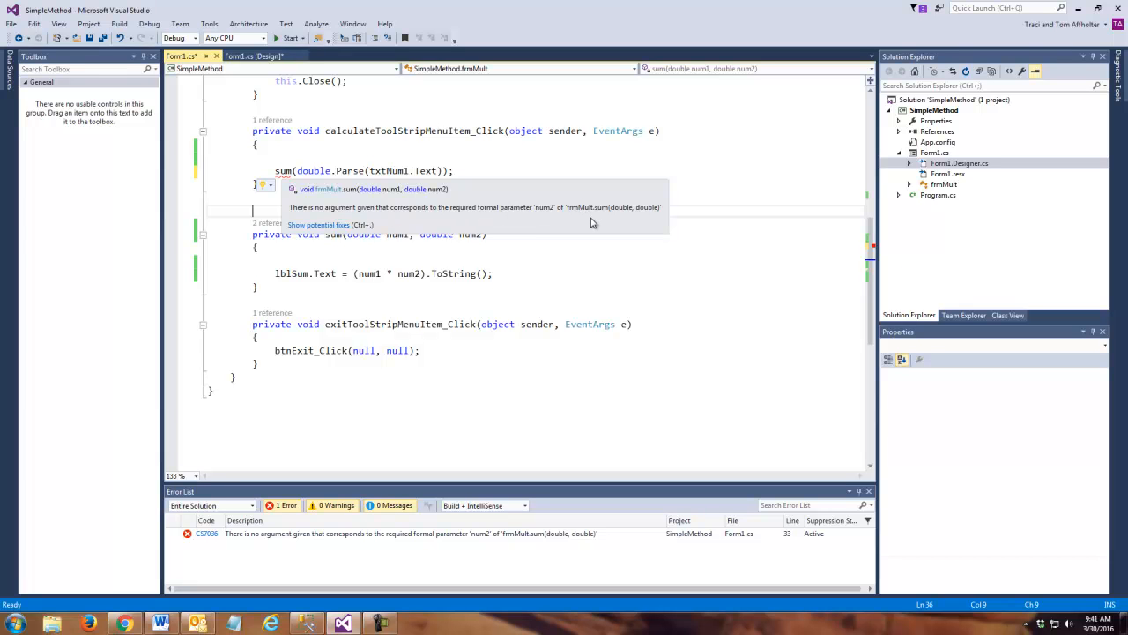
pyautogui.moveTo(629, 218)
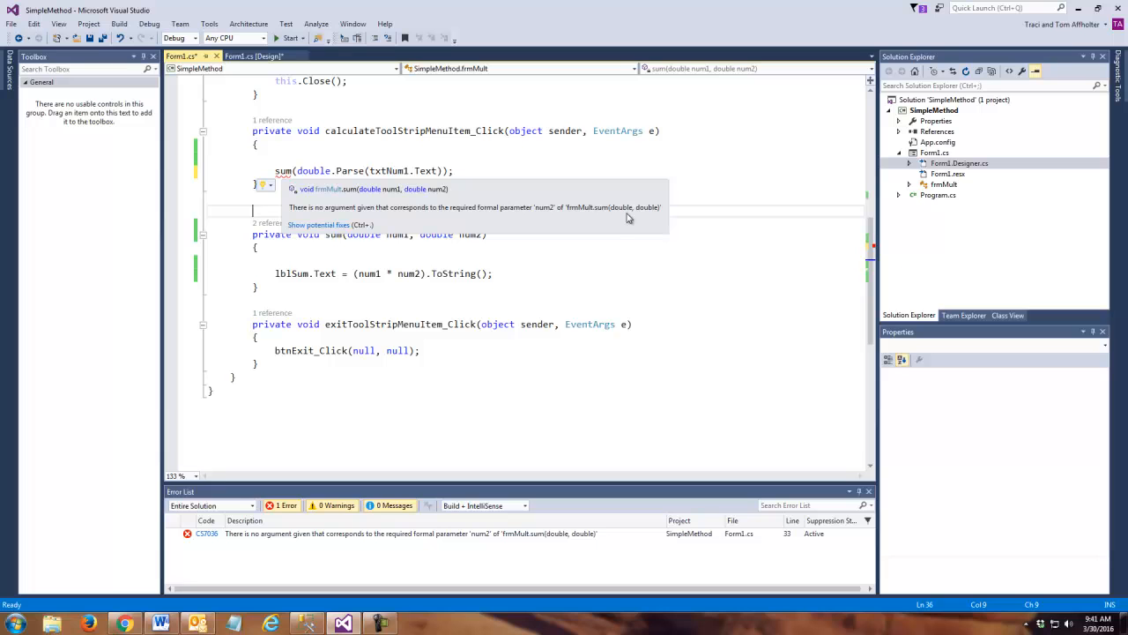
pyautogui.moveTo(653, 218)
pyautogui.write(', double.Parse(txtNum2.Text')
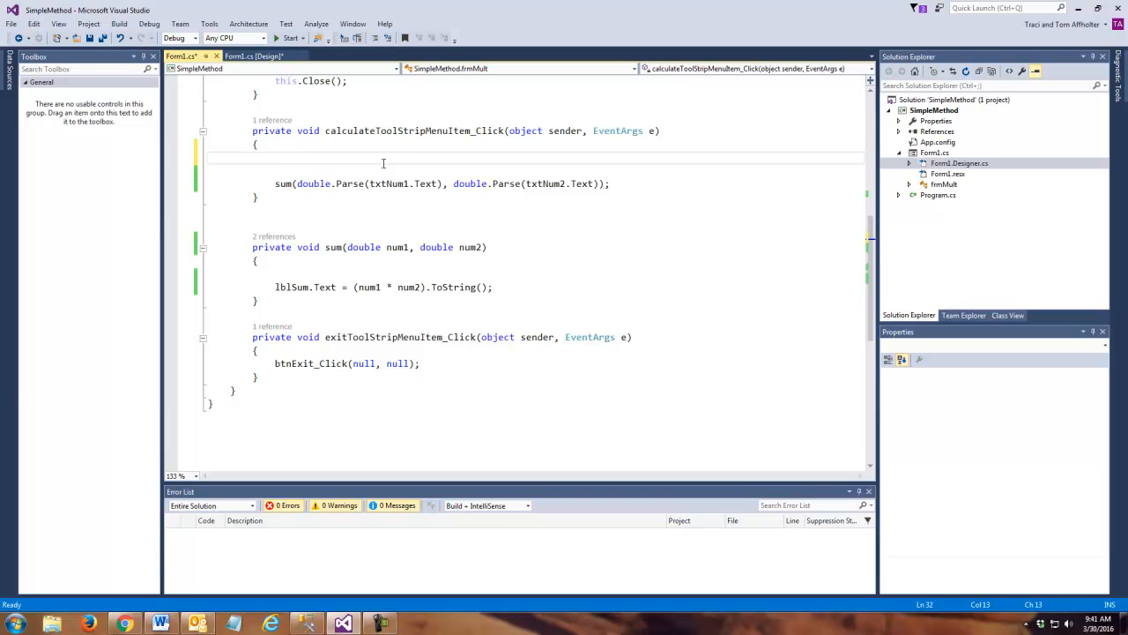
# Step: Restore the second double.Parse argument and remove the blank line above the sum call
pyautogui.write('sum')
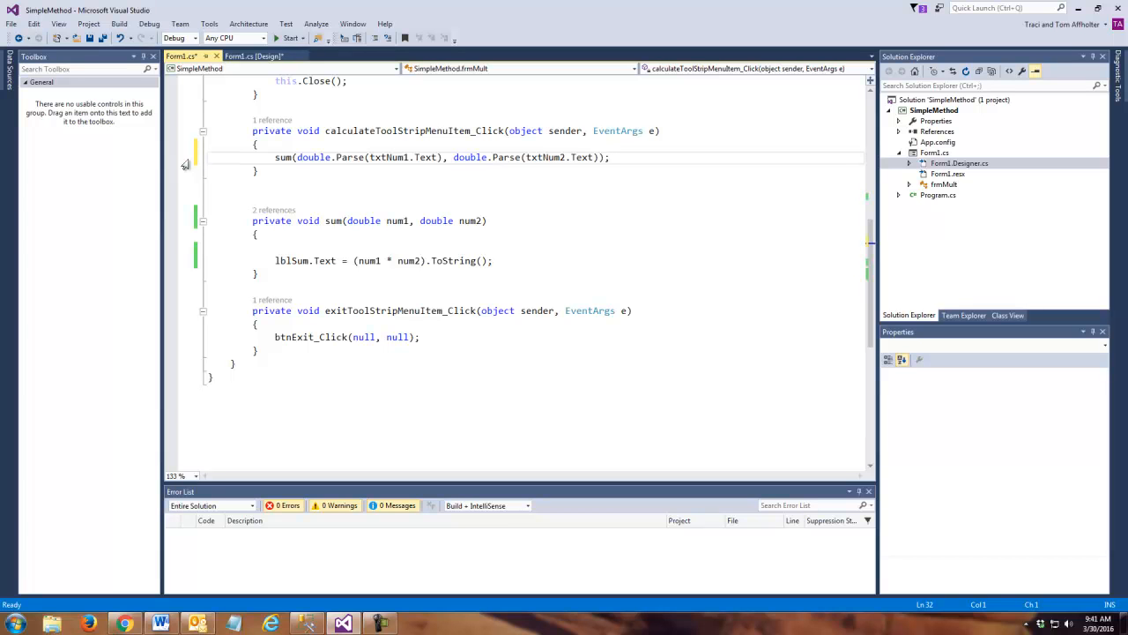
pyautogui.click(209, 157)
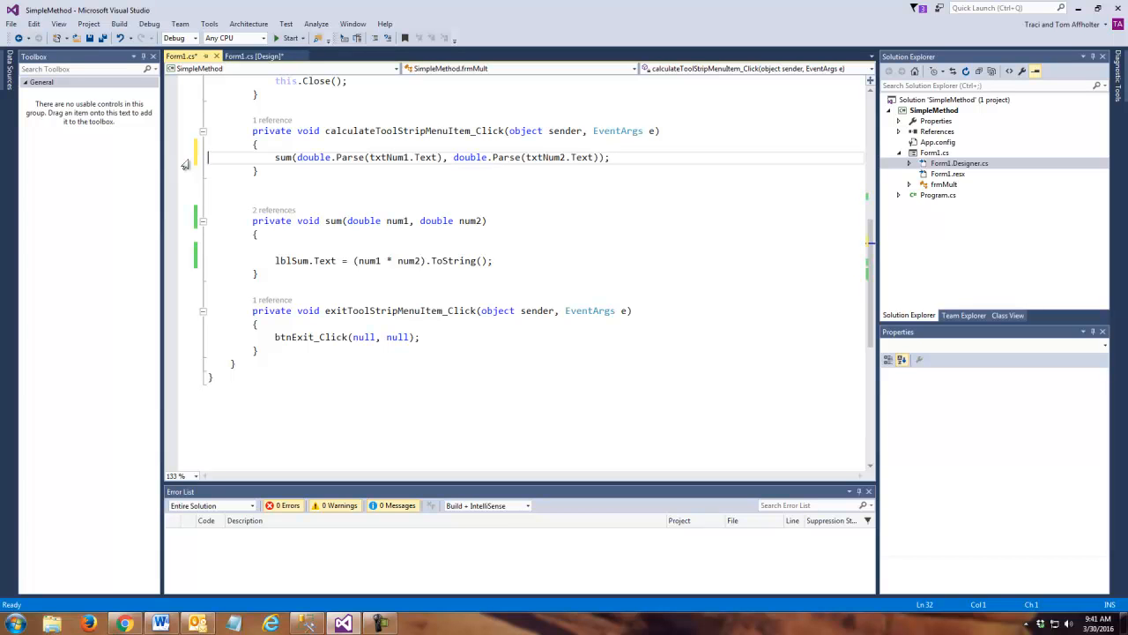